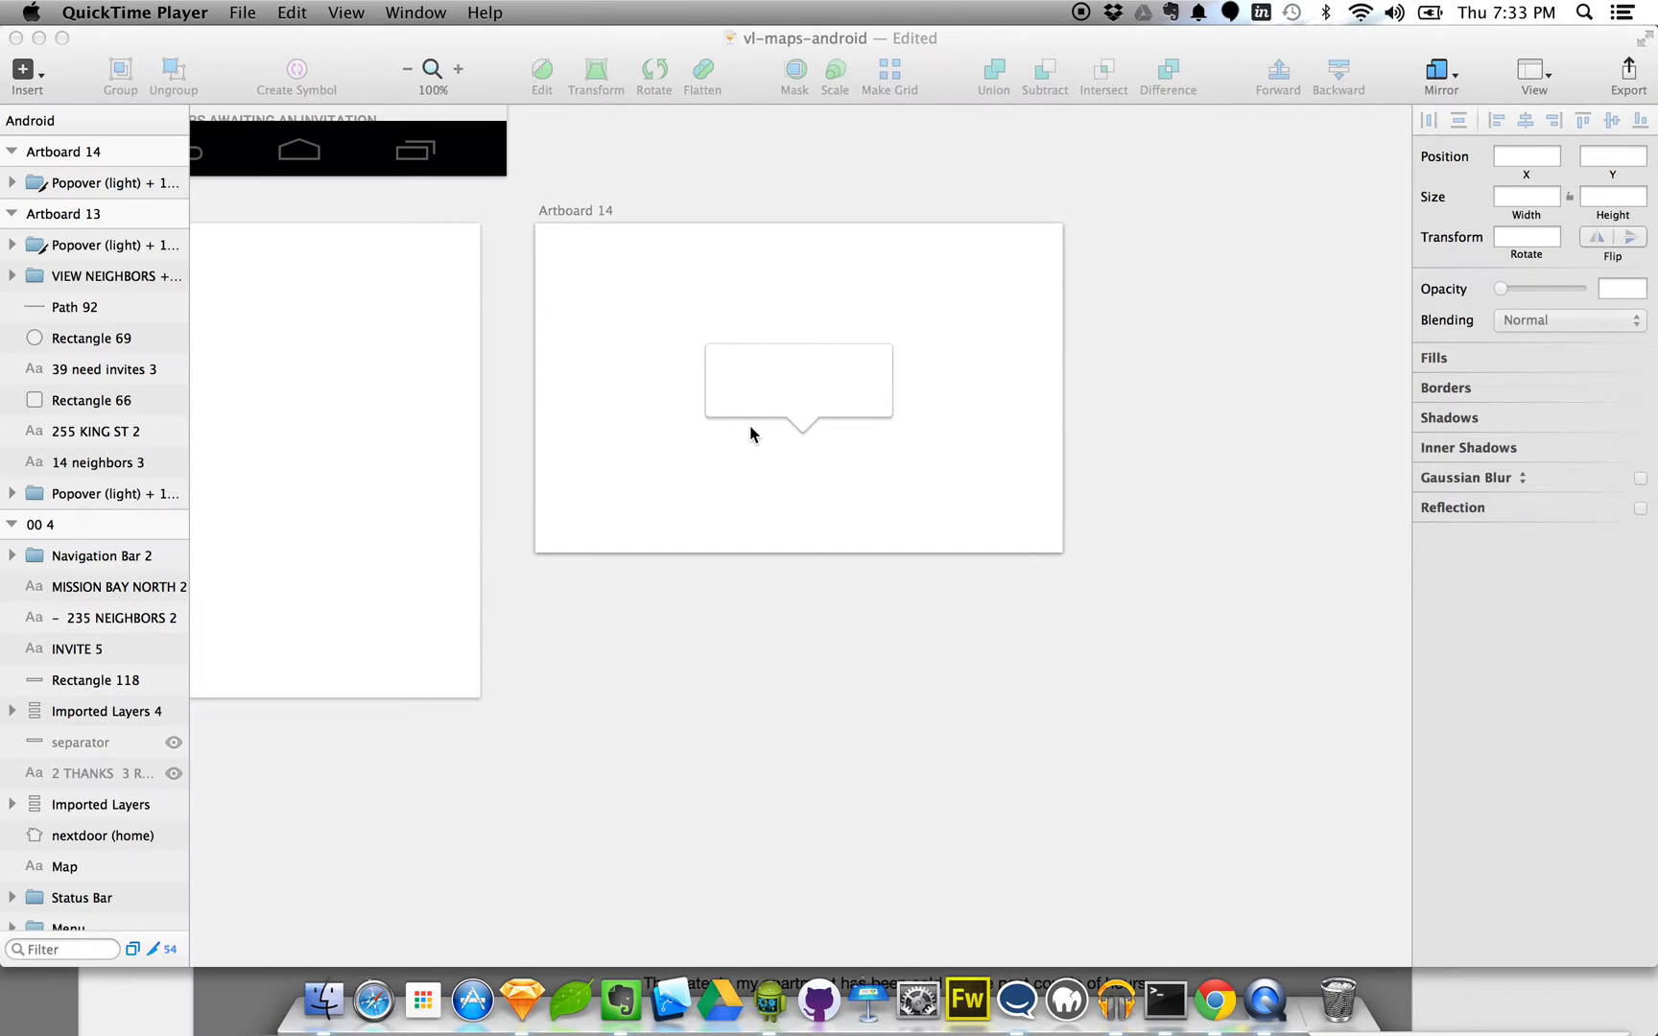
mouse_move(754, 309)
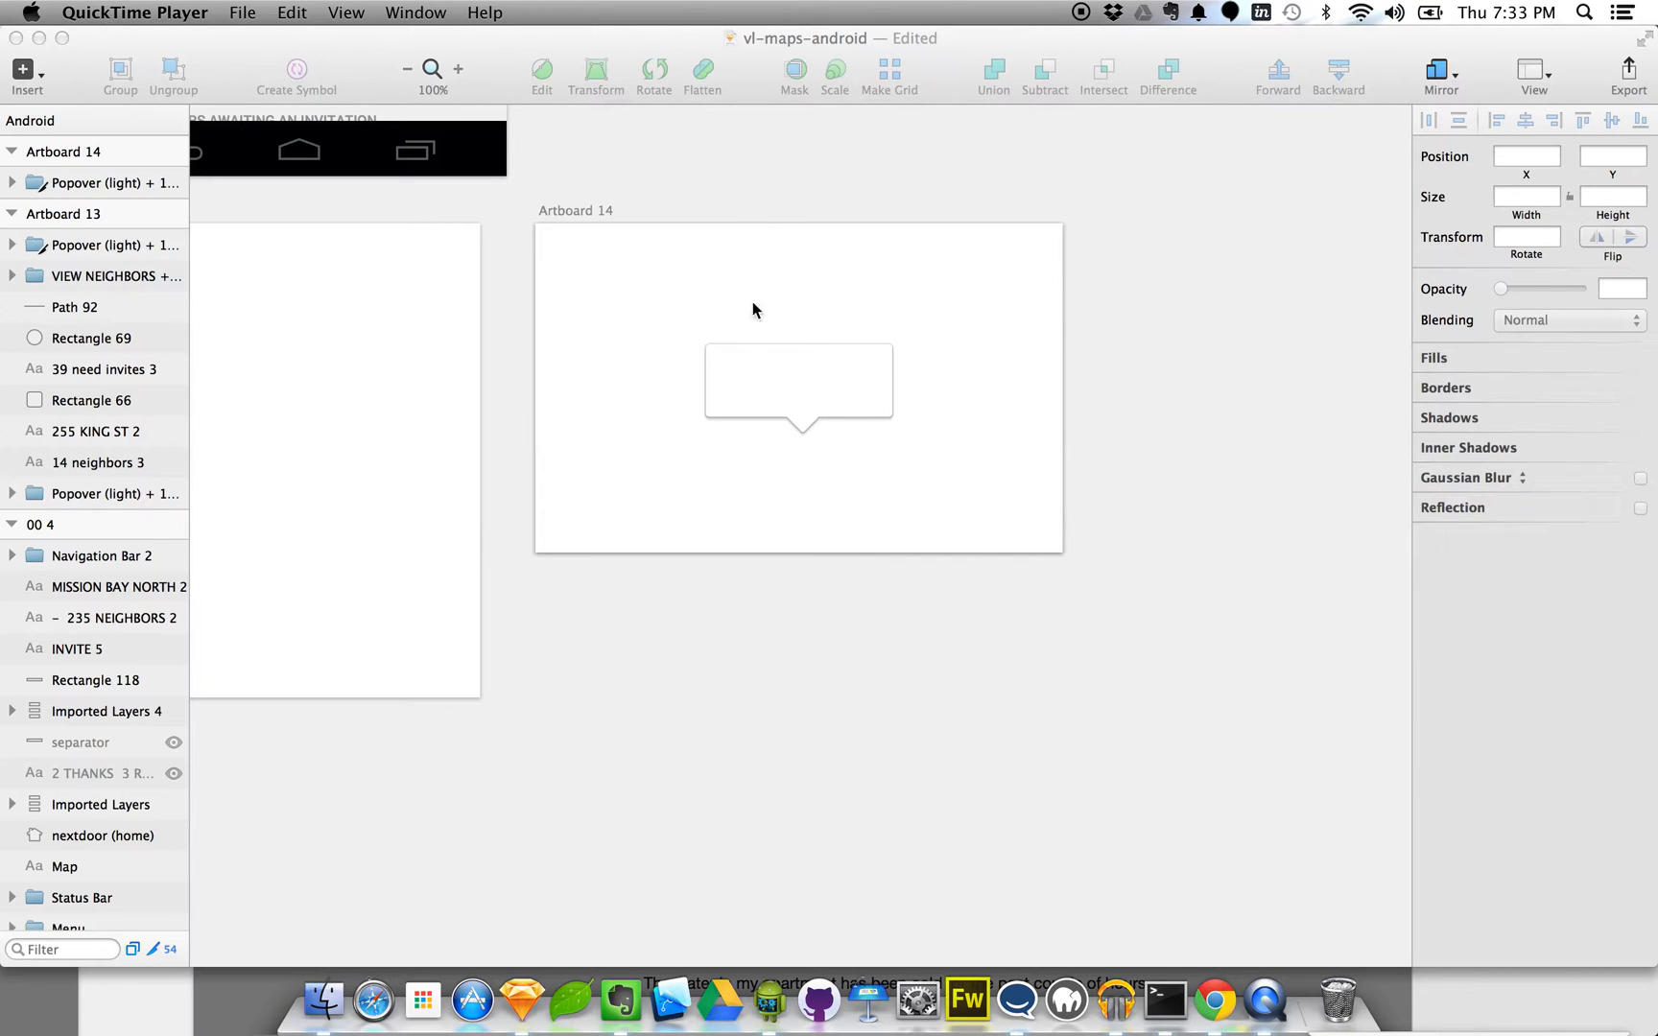
mouse_move(750, 398)
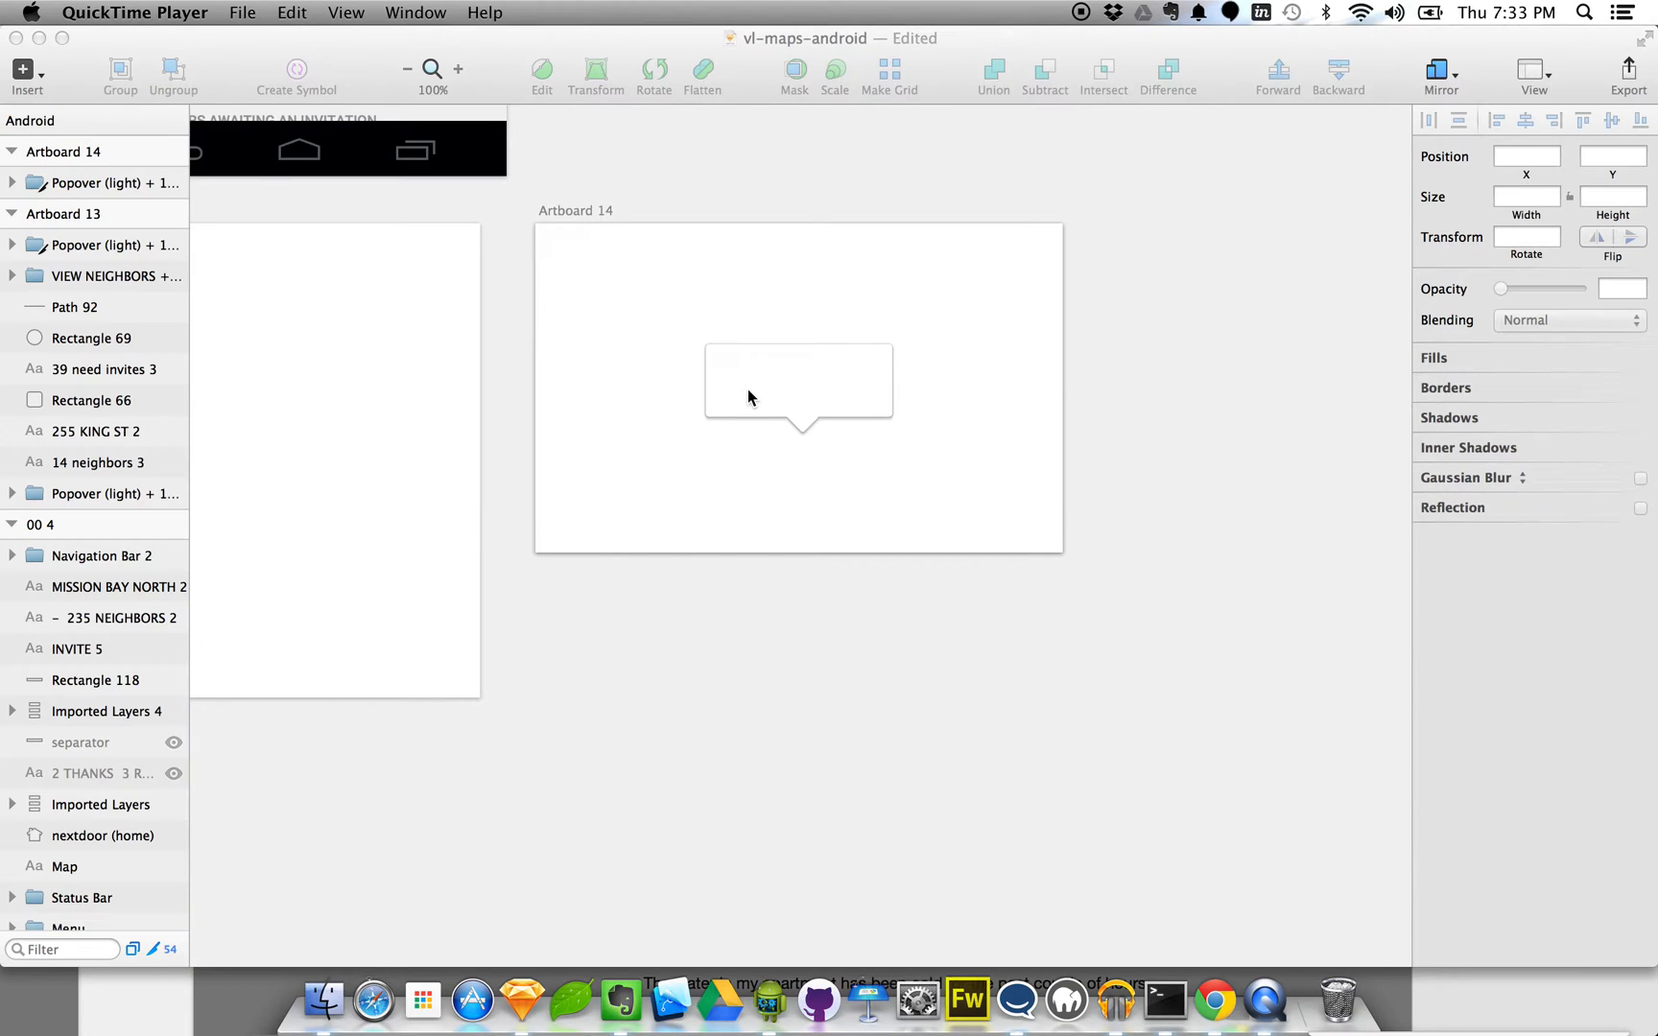
mouse_move(727, 413)
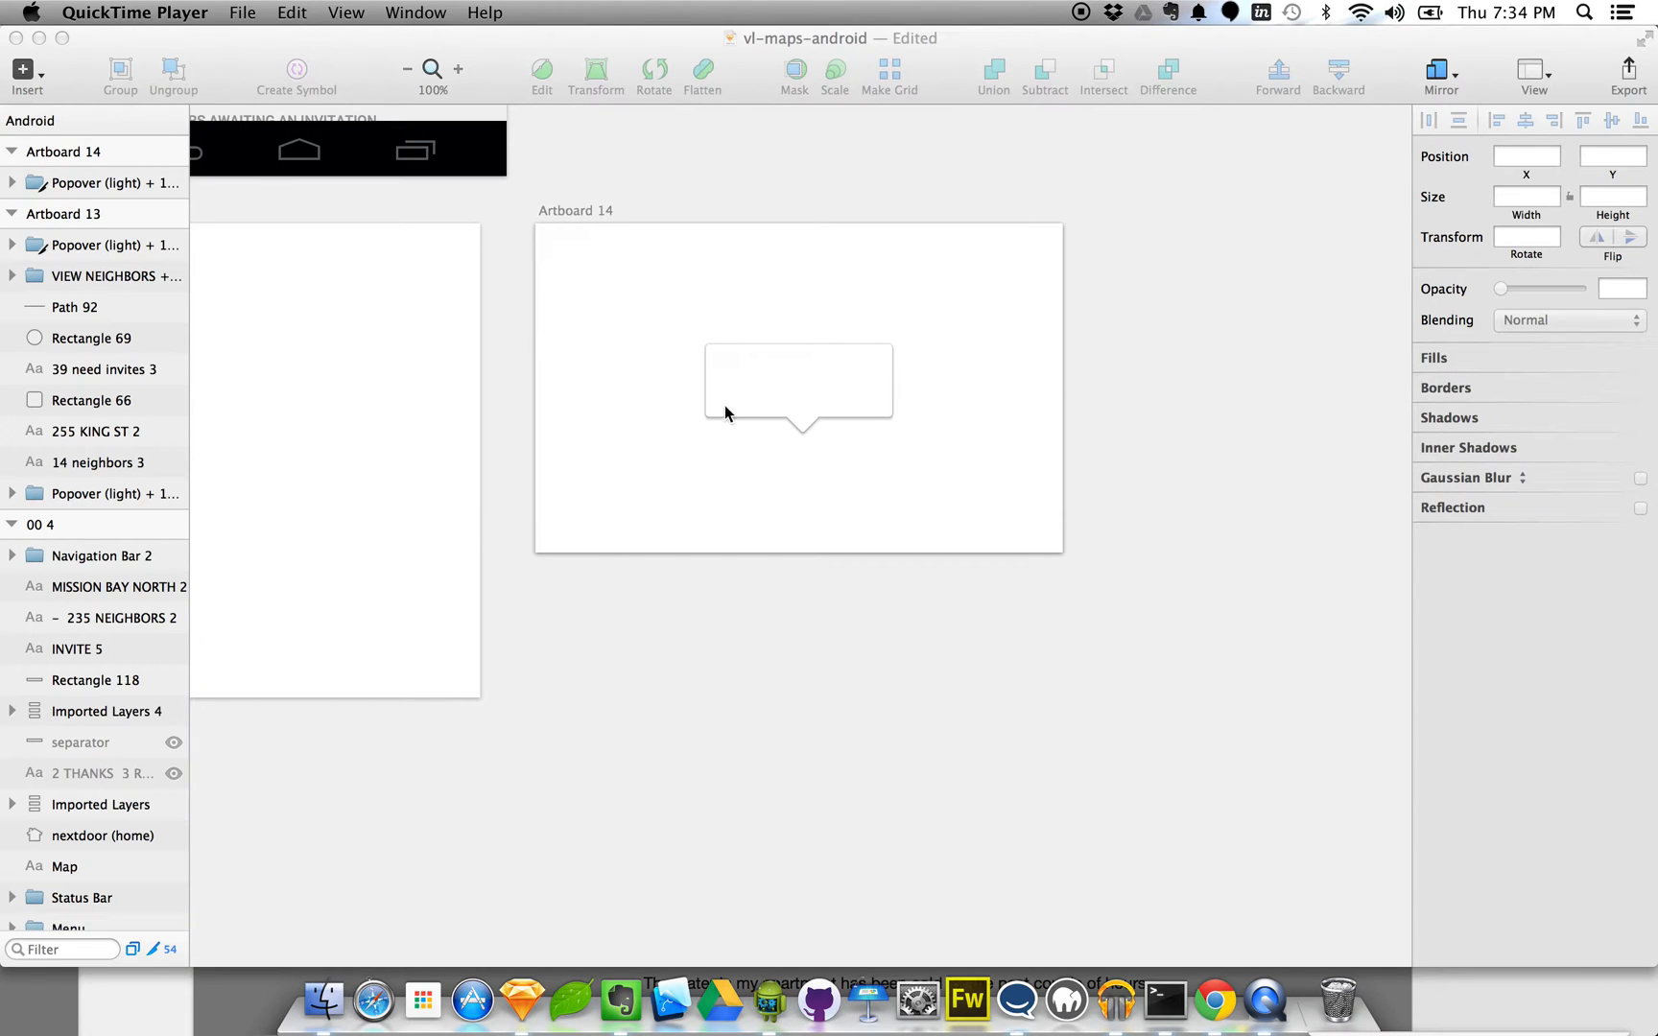
mouse_move(854, 415)
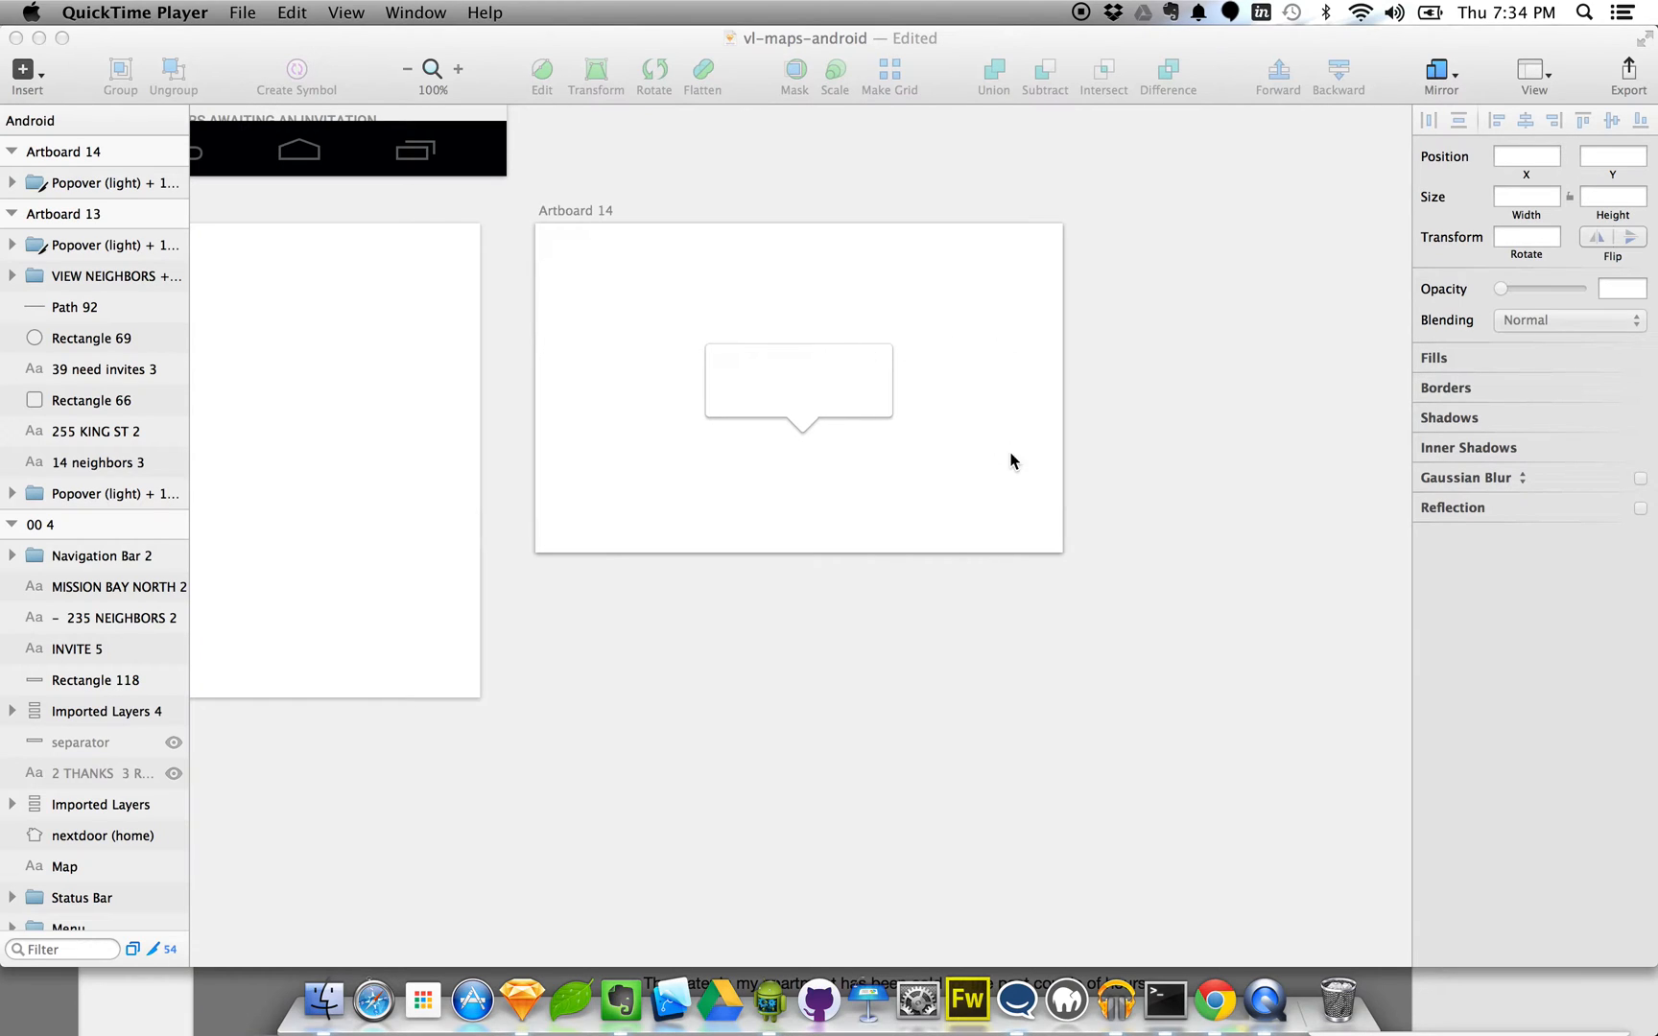
mouse_move(741, 407)
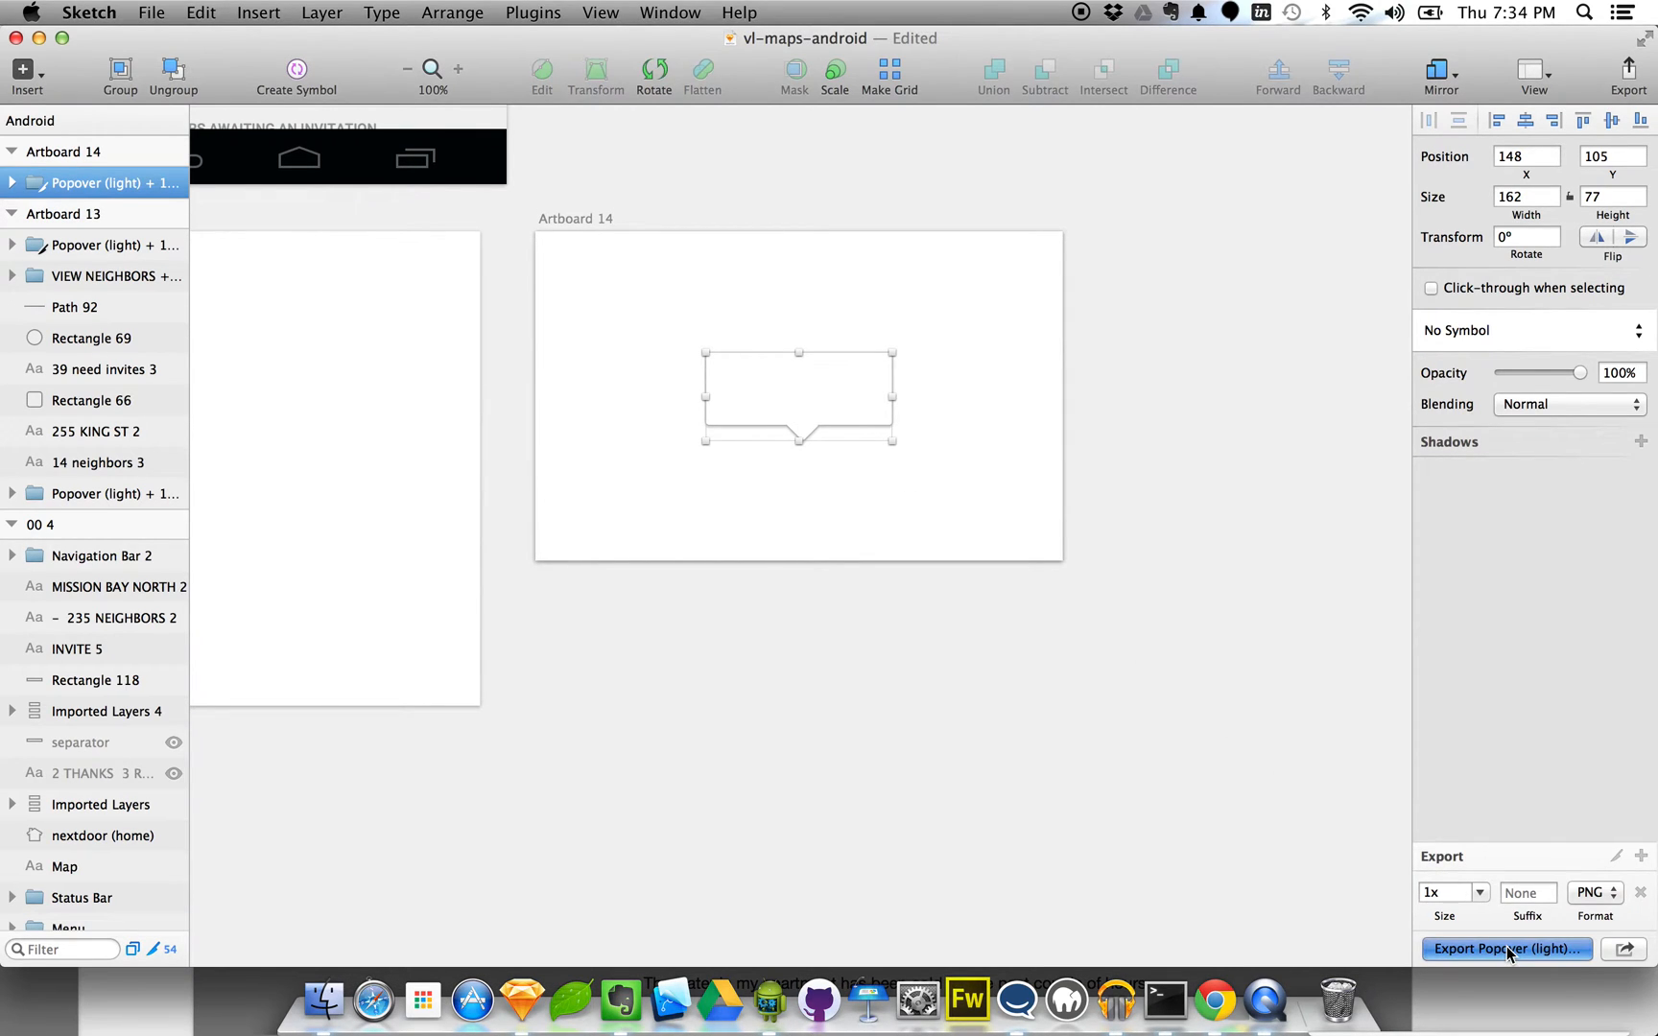
Step: Export the light popover layer as popover-sample.png to the Desktop
click(1506, 948)
text(popover-sample)
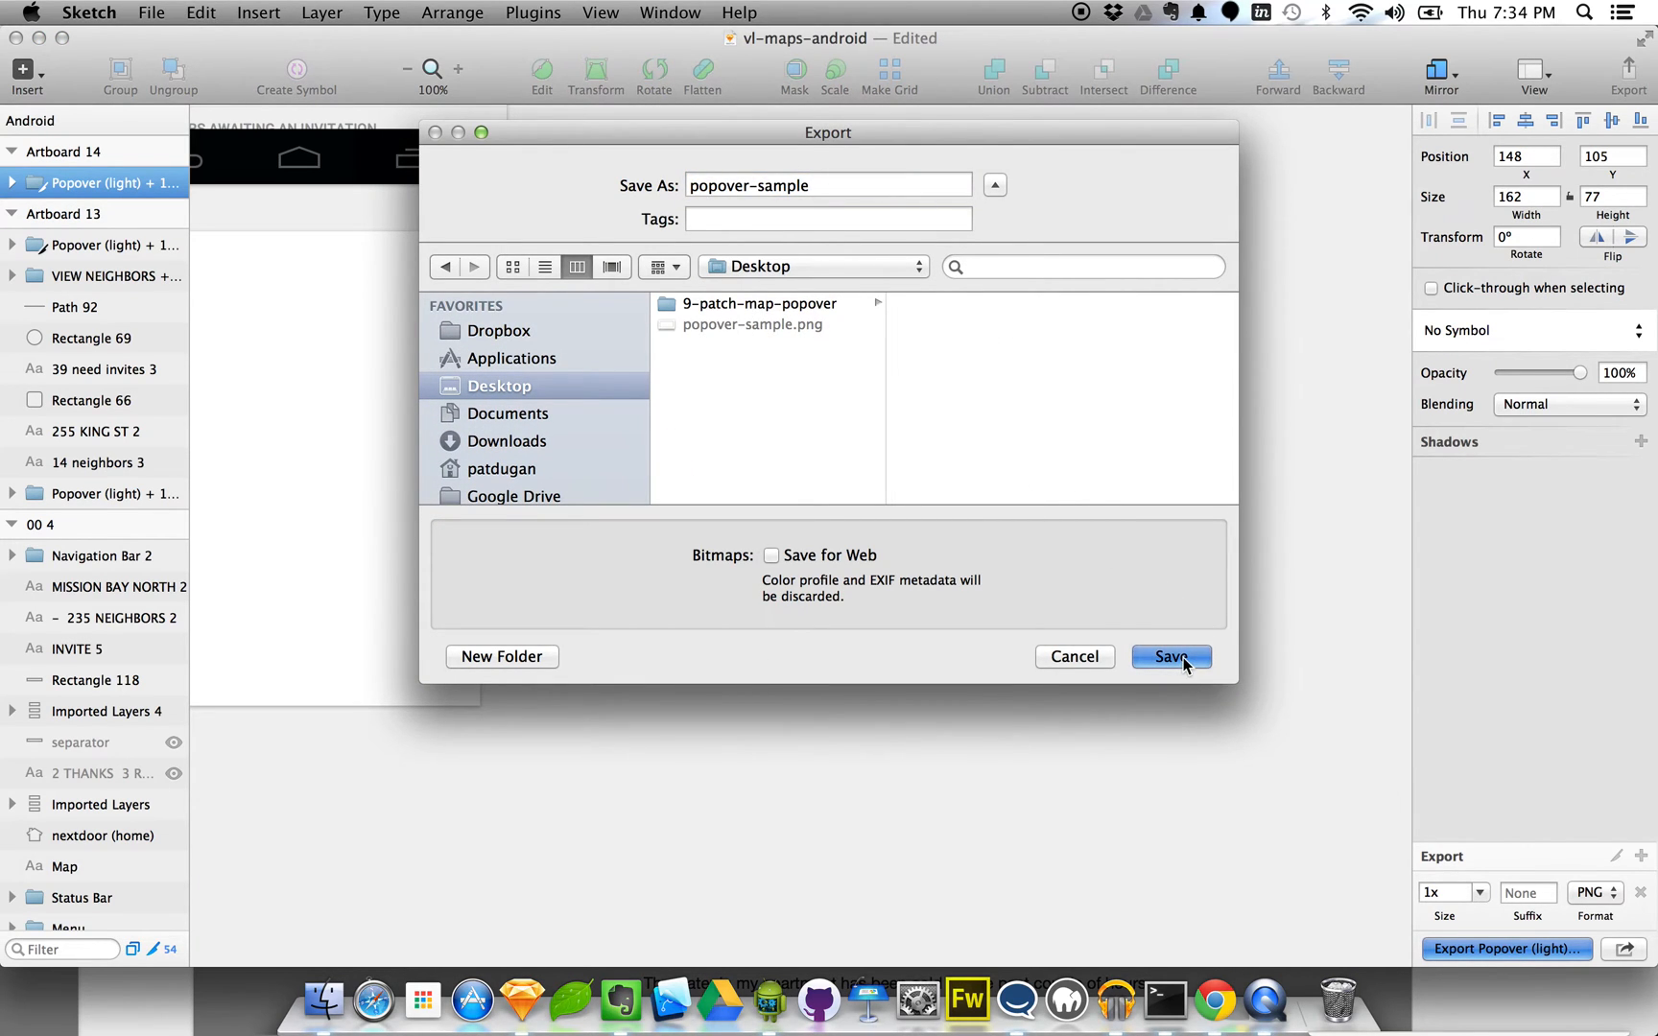
click(1168, 656)
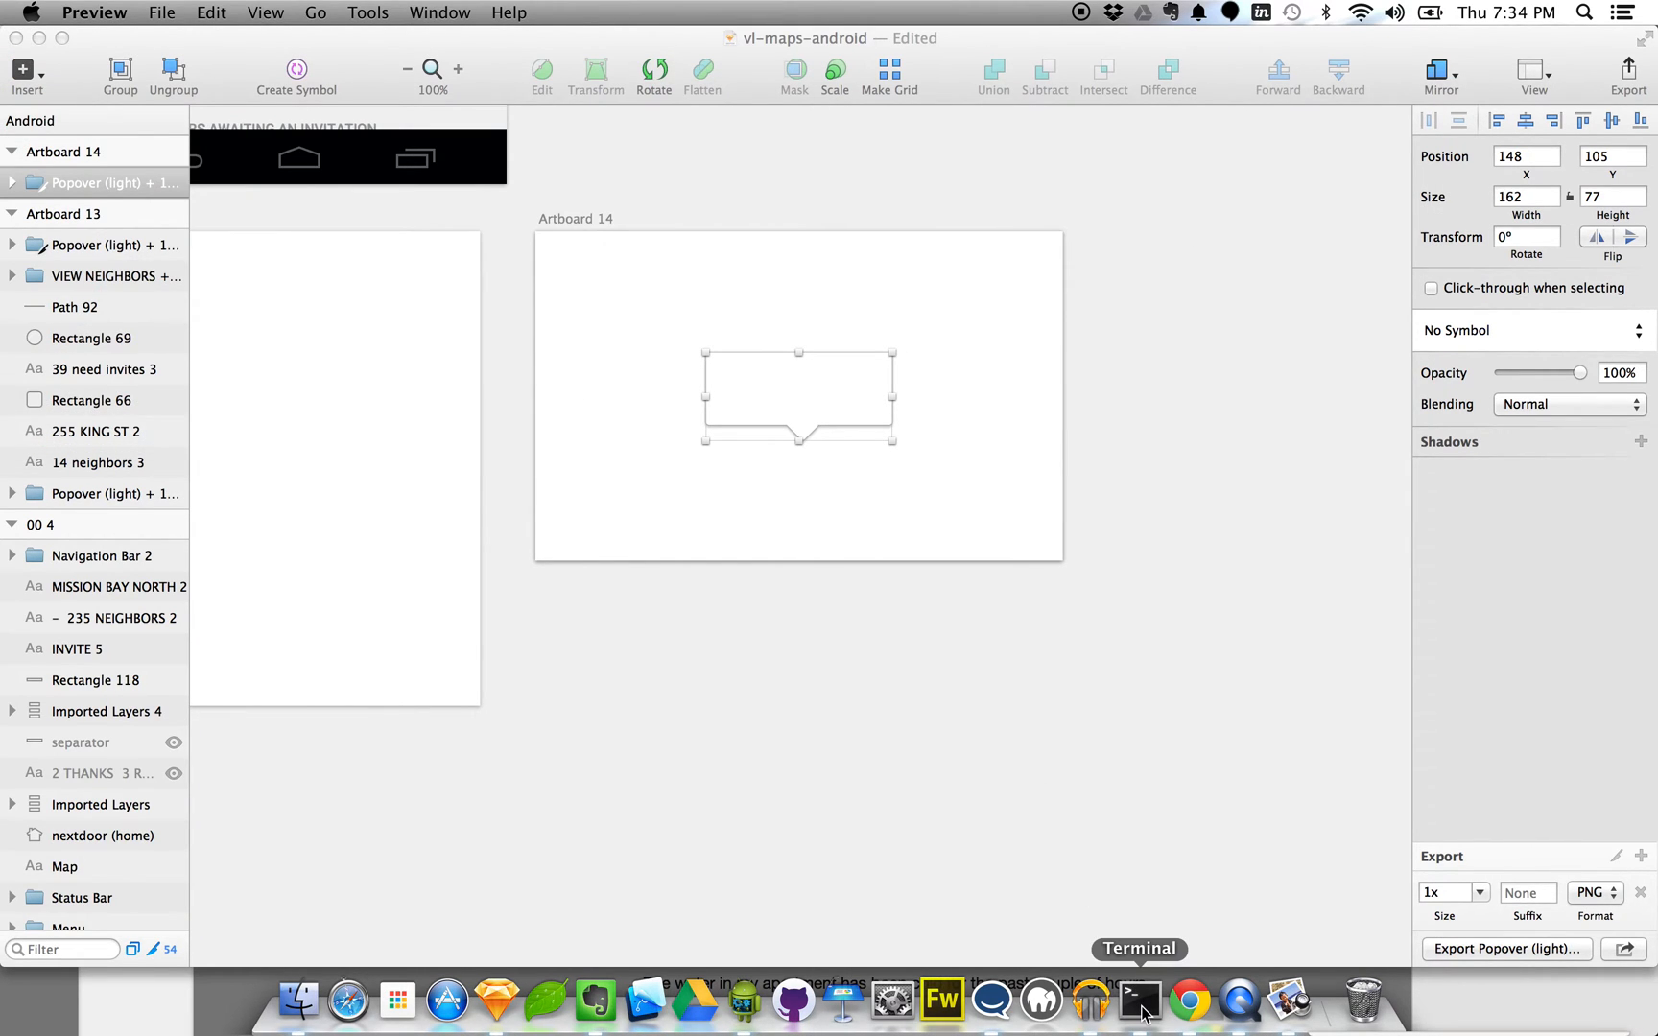
Step: Launch draw9patch from Terminal and begin opening the exported popover PNG via File > Open 9-patch
click(1139, 1000)
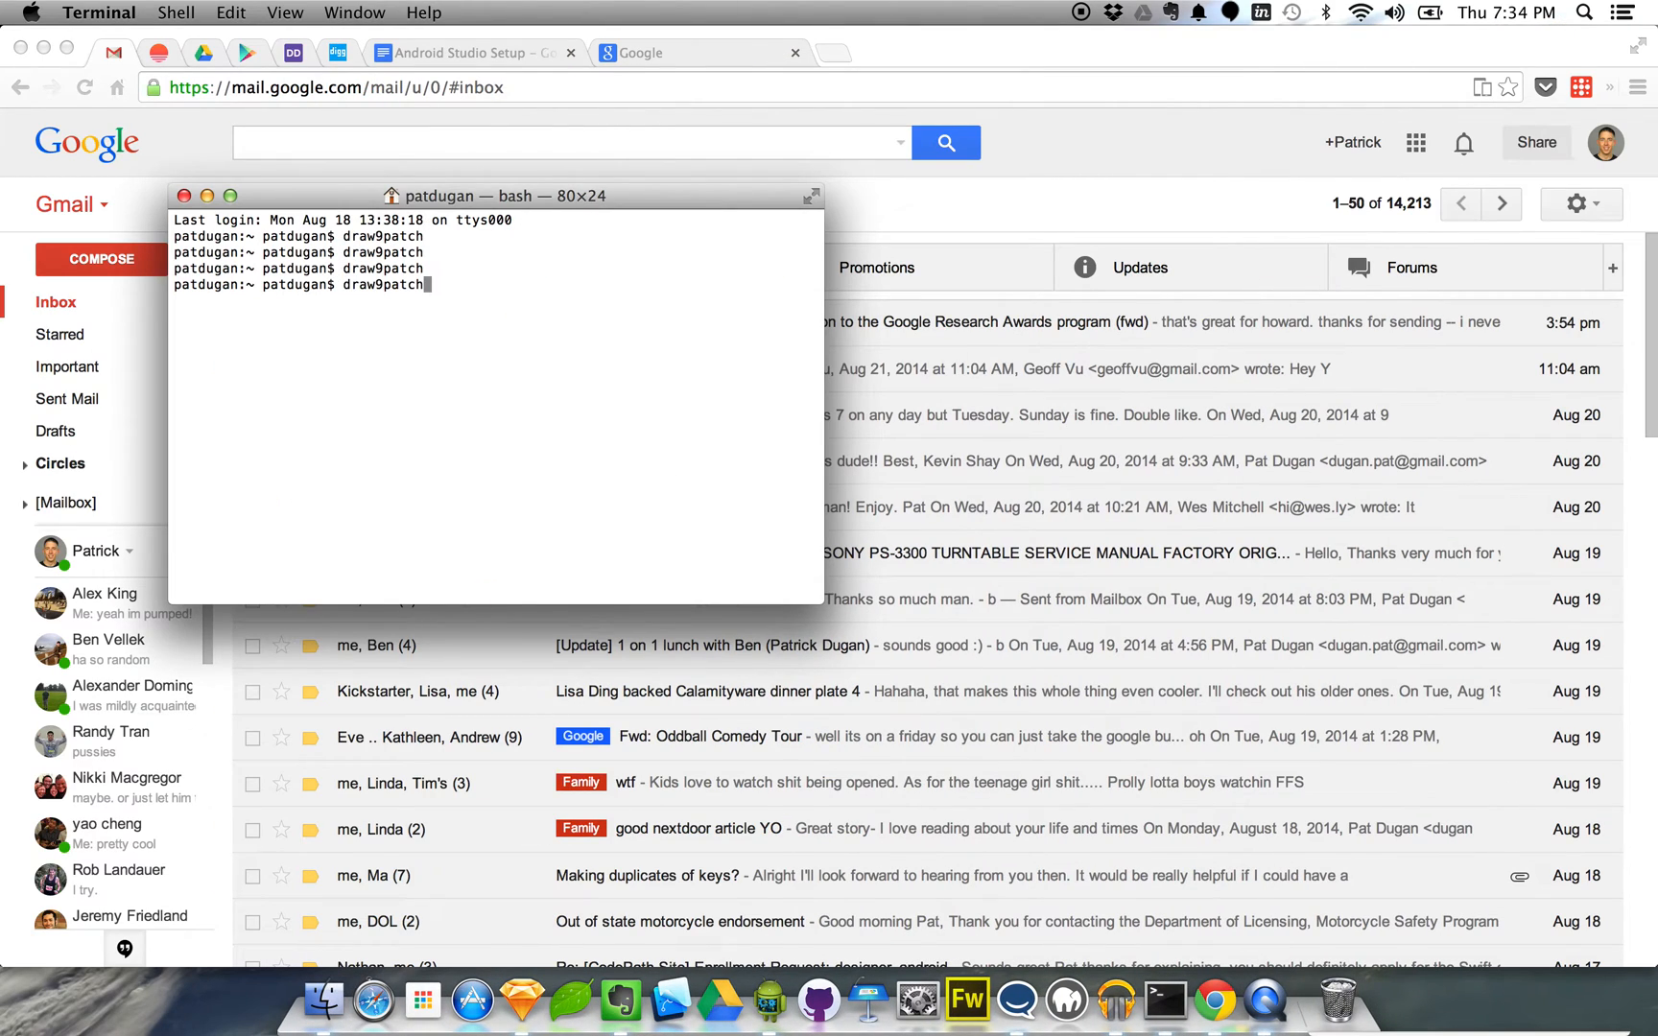
key(enter)
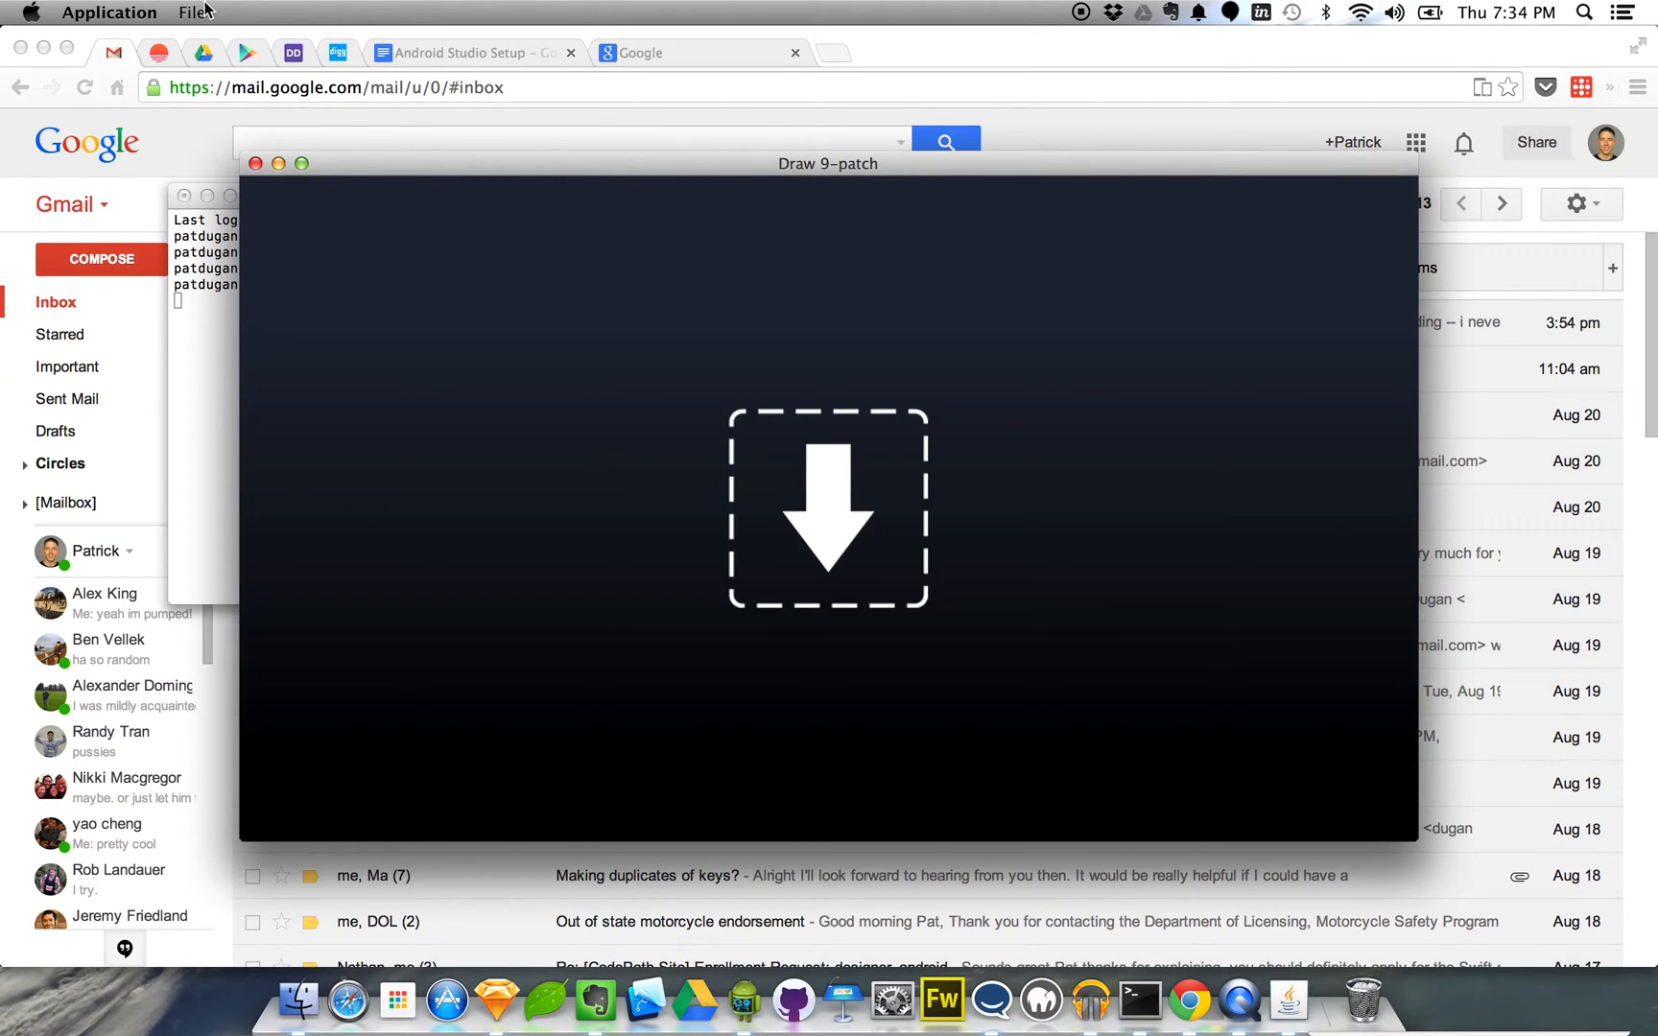
click(192, 11)
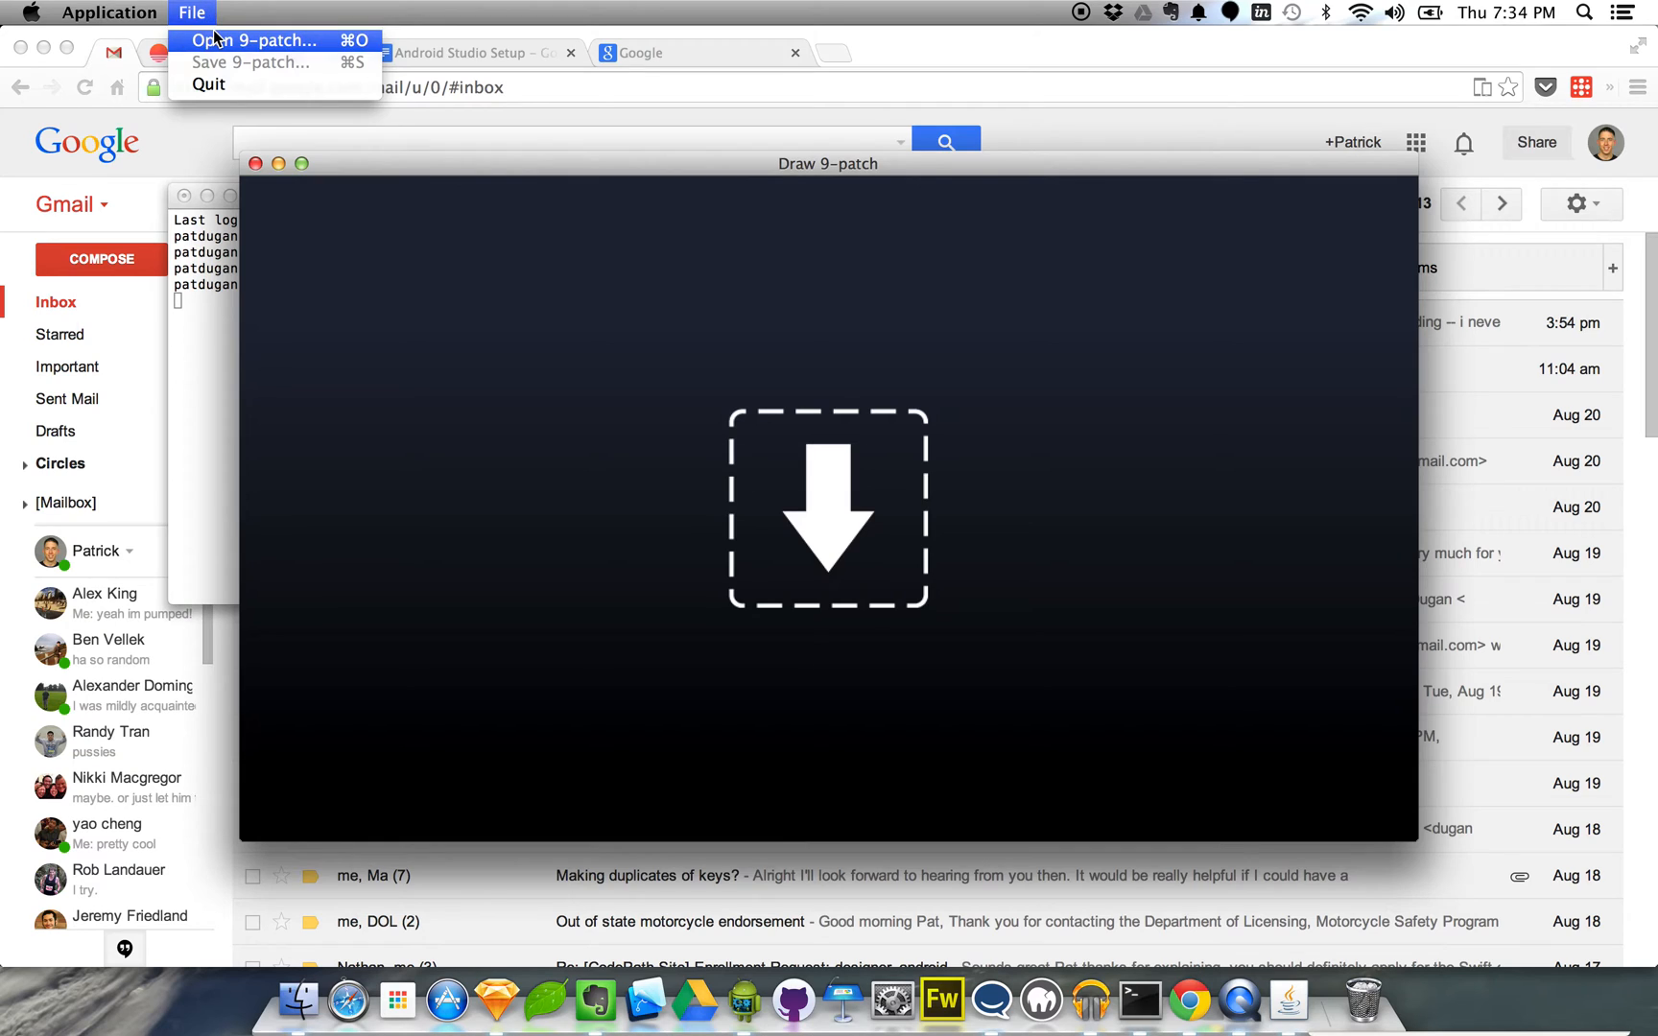
click(253, 41)
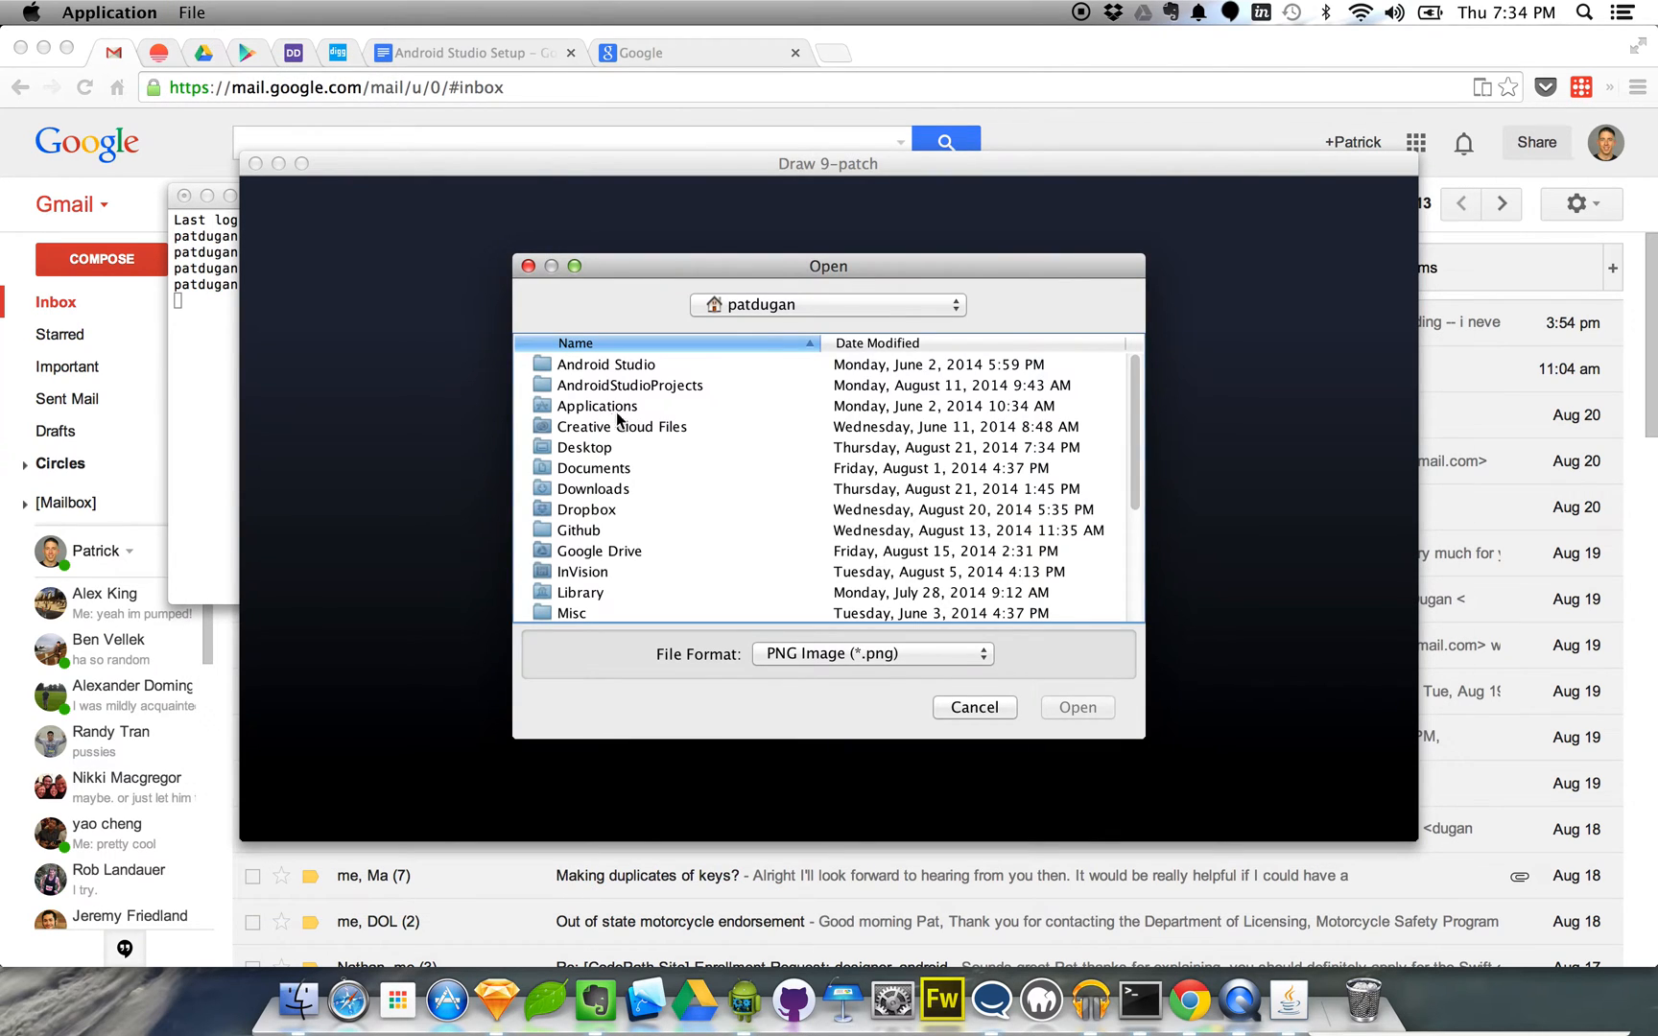
click(973, 708)
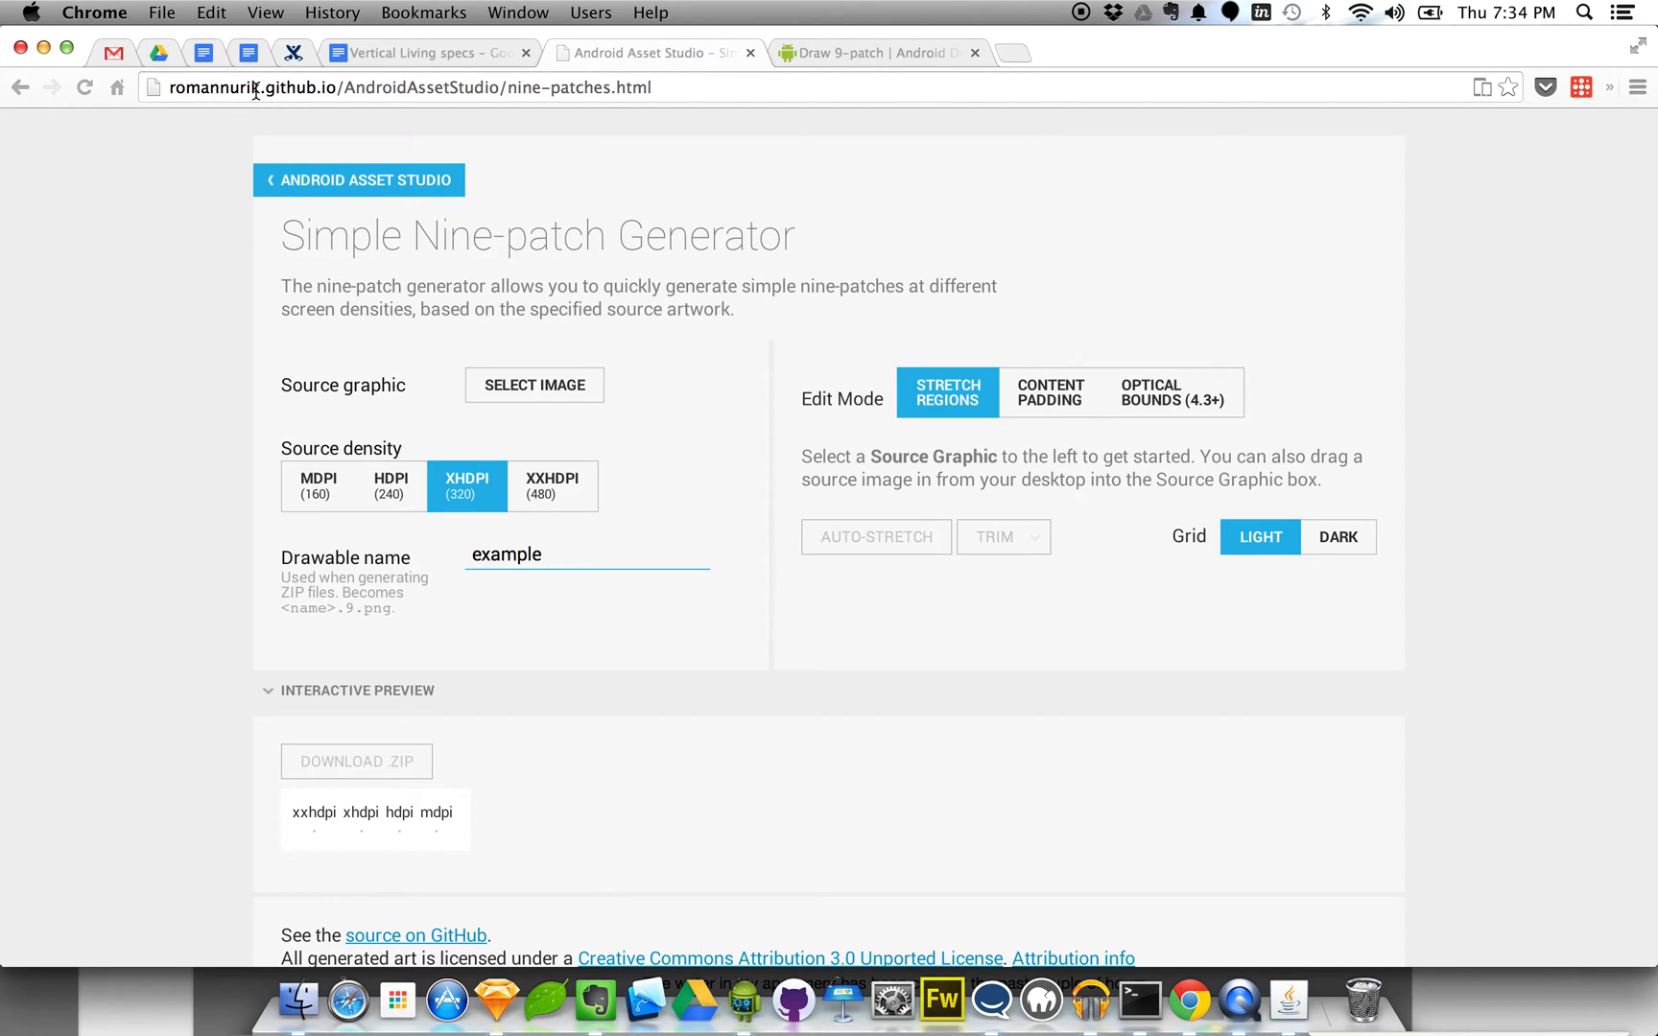
mouse_move(328, 181)
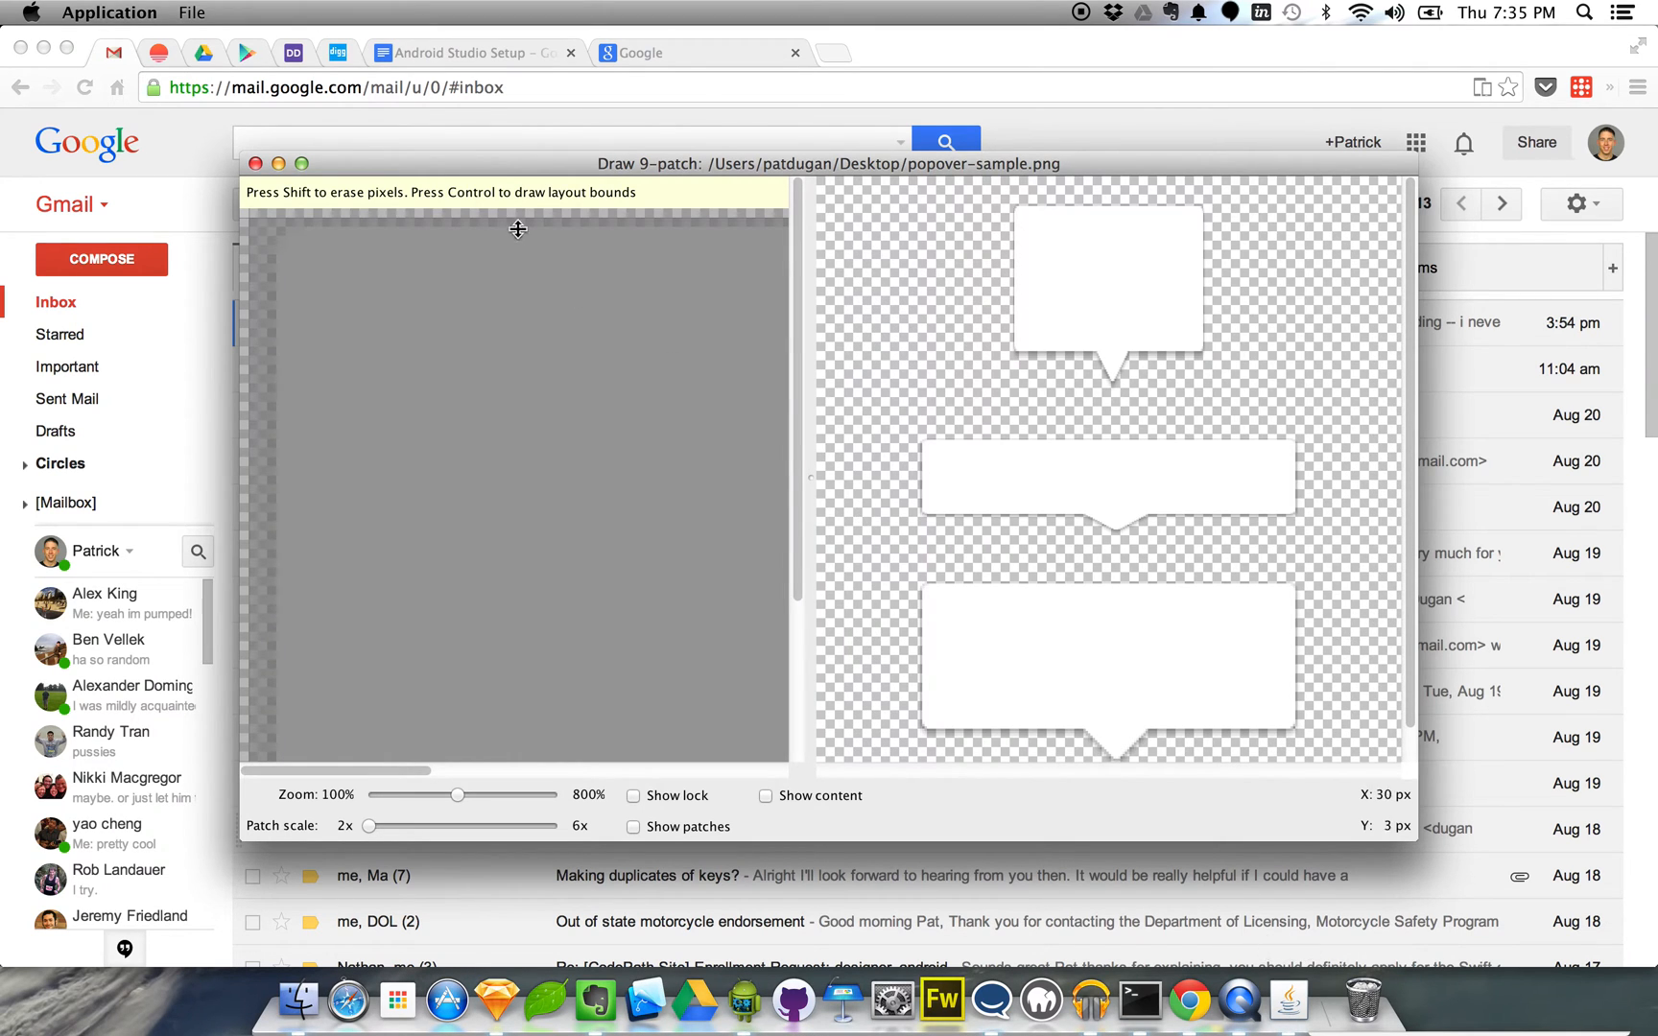
Step: Maximize the Draw 9-patch window so the popover image is enlarged
click(303, 163)
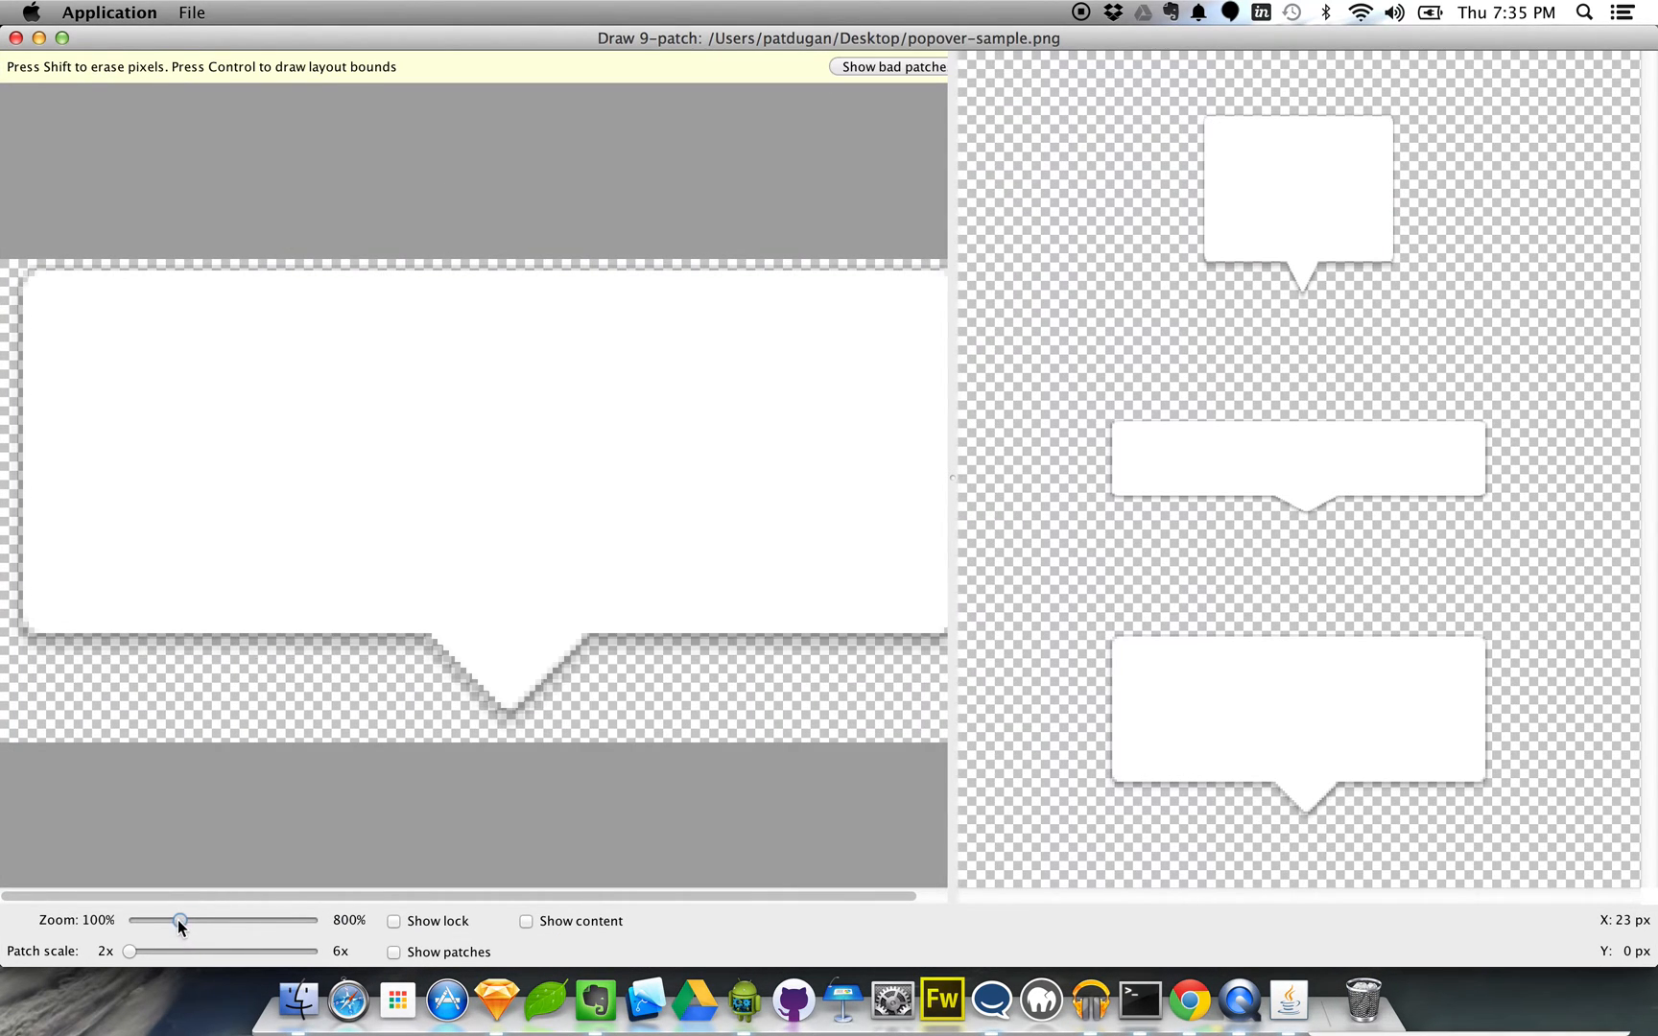
mouse_move(182, 926)
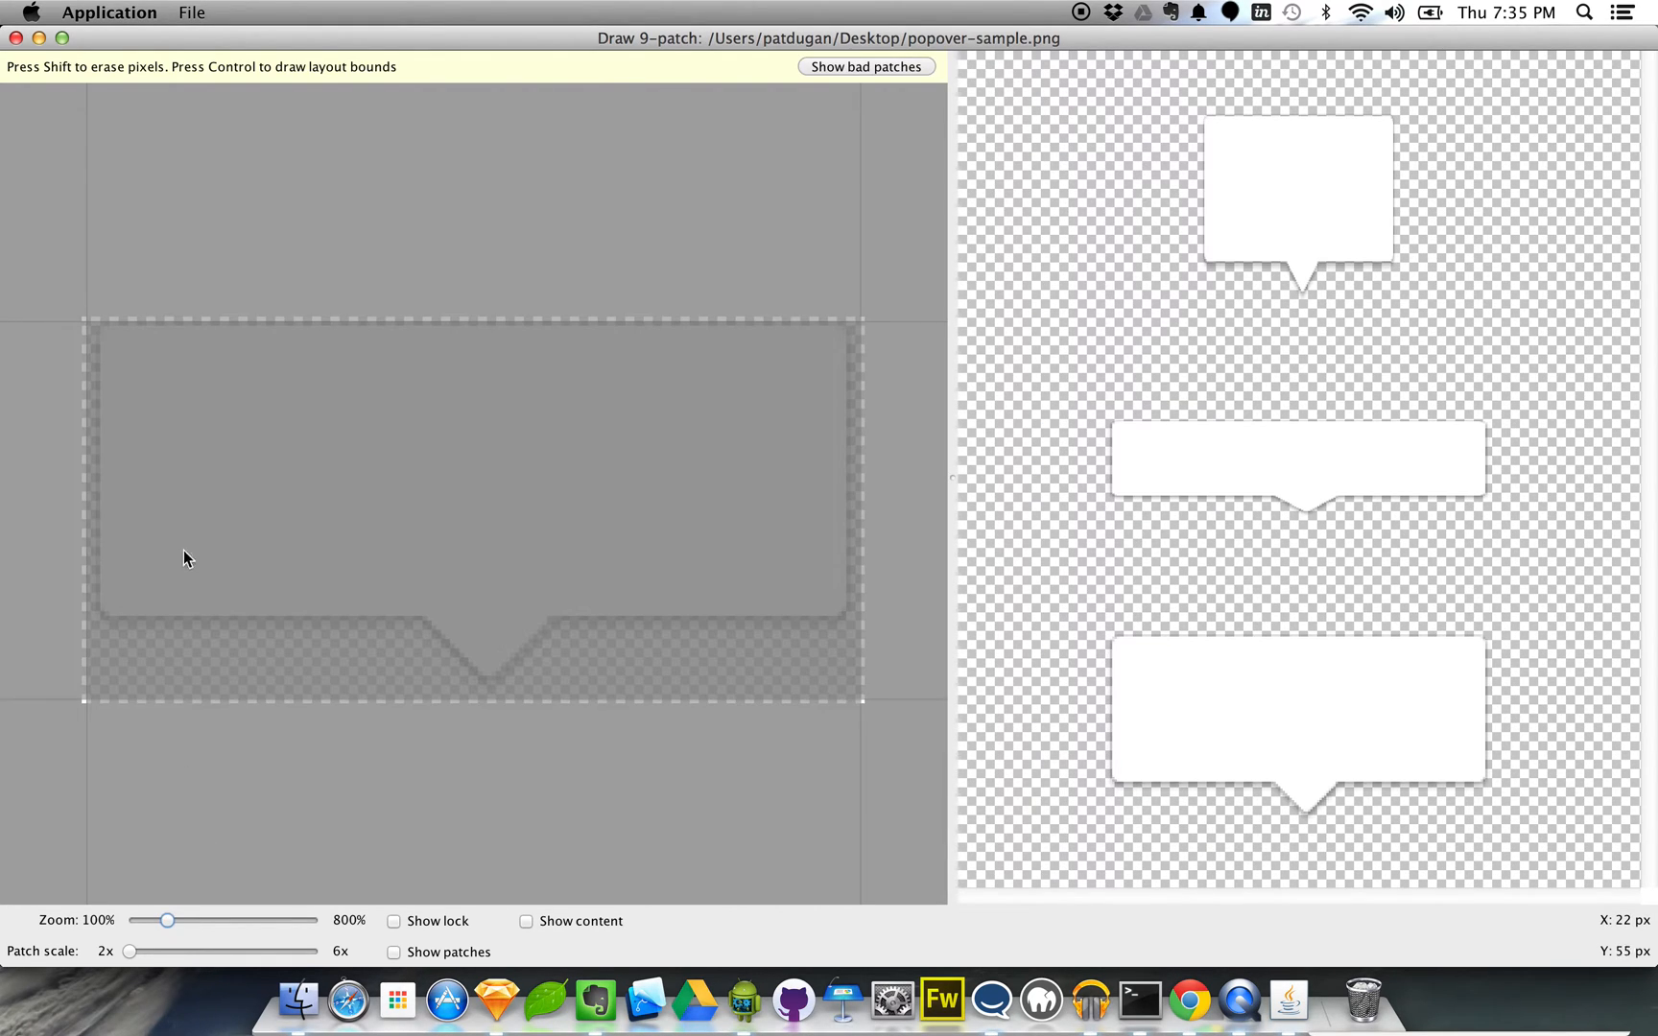
mouse_move(142, 322)
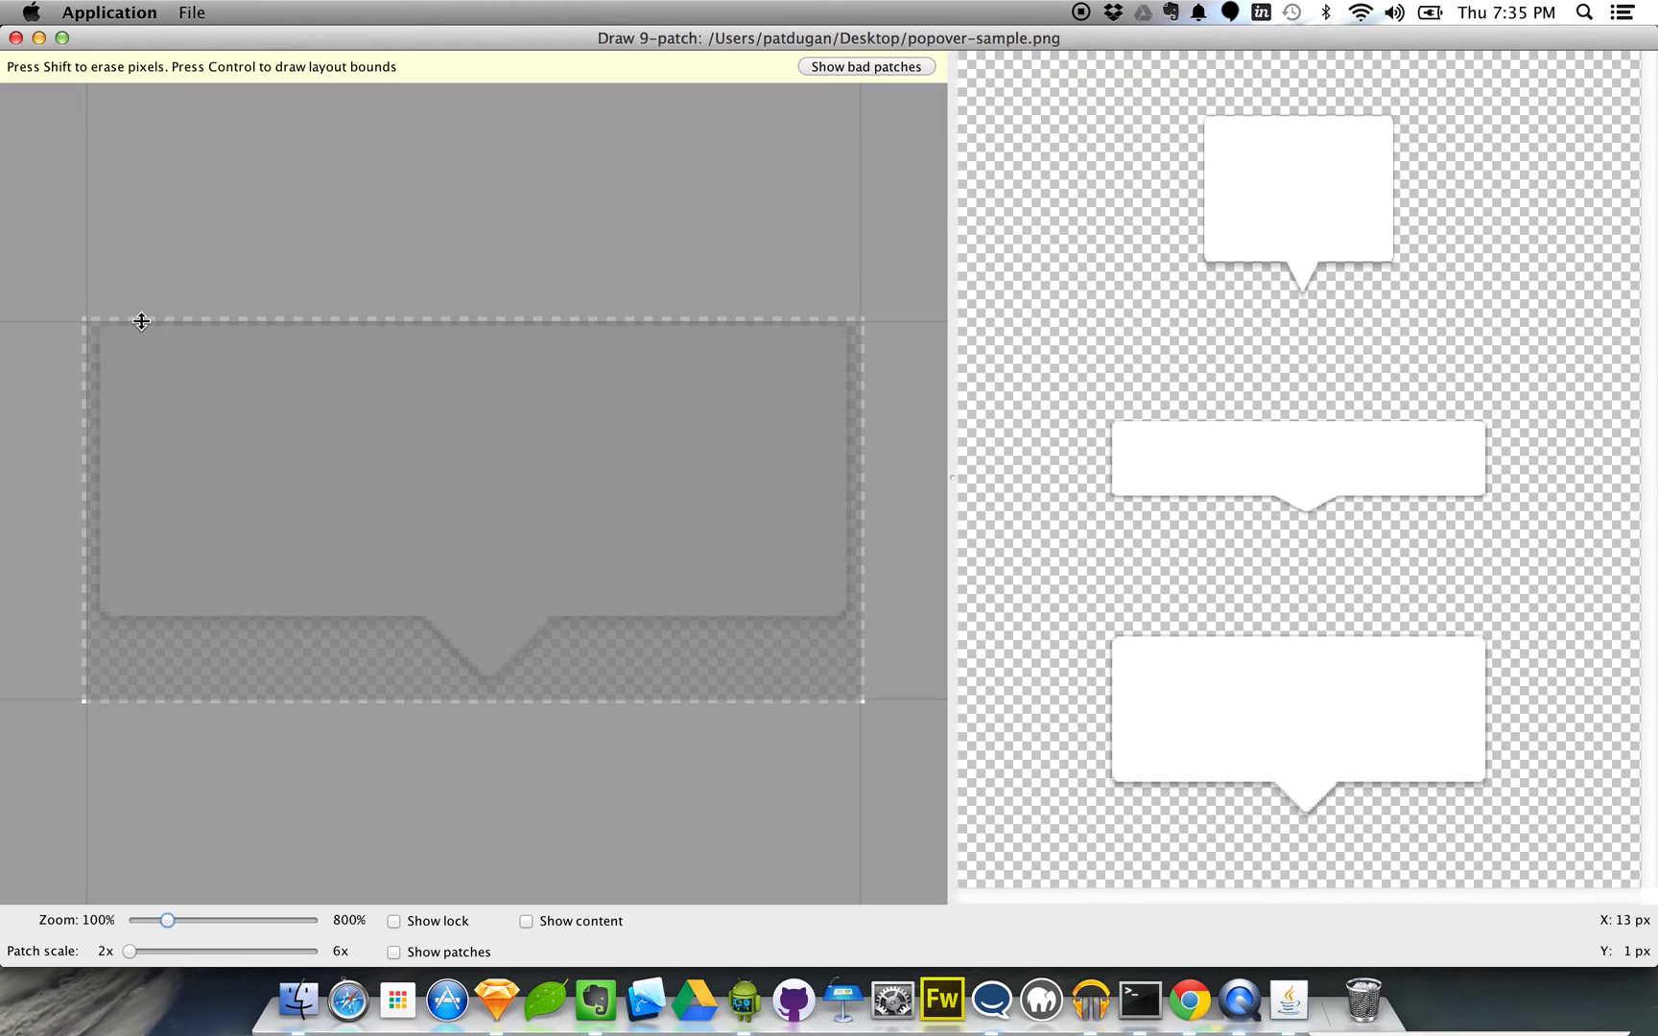
mouse_move(434, 322)
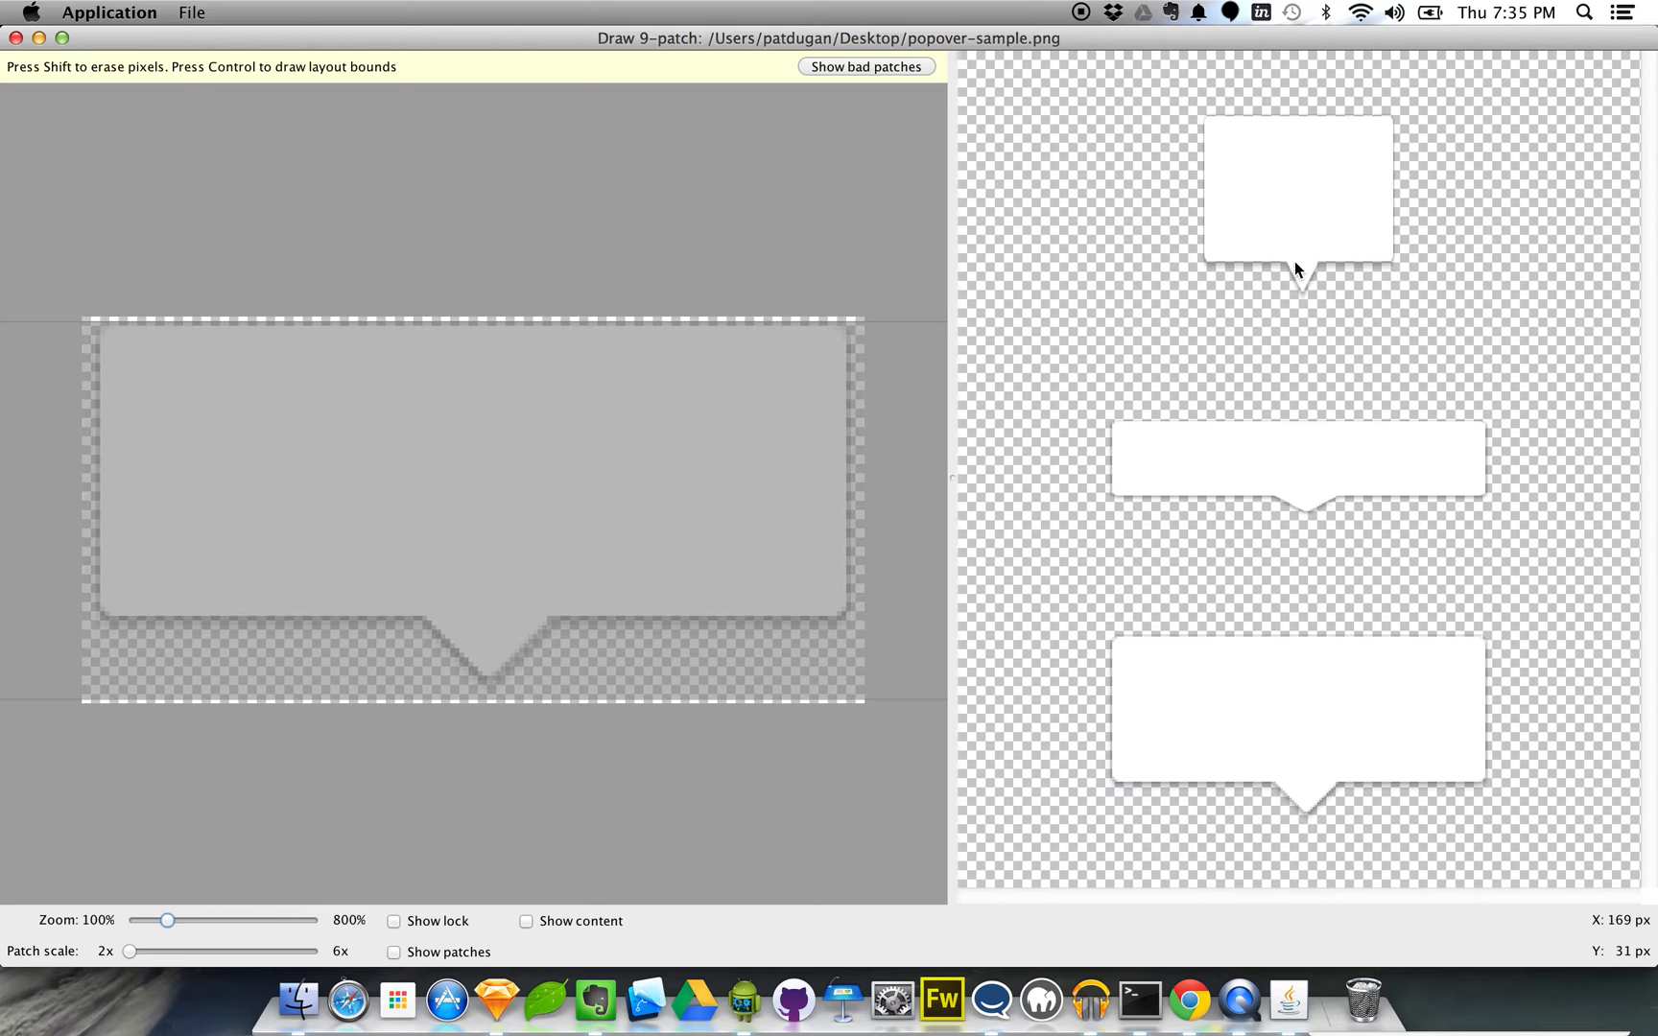
mouse_move(1318, 278)
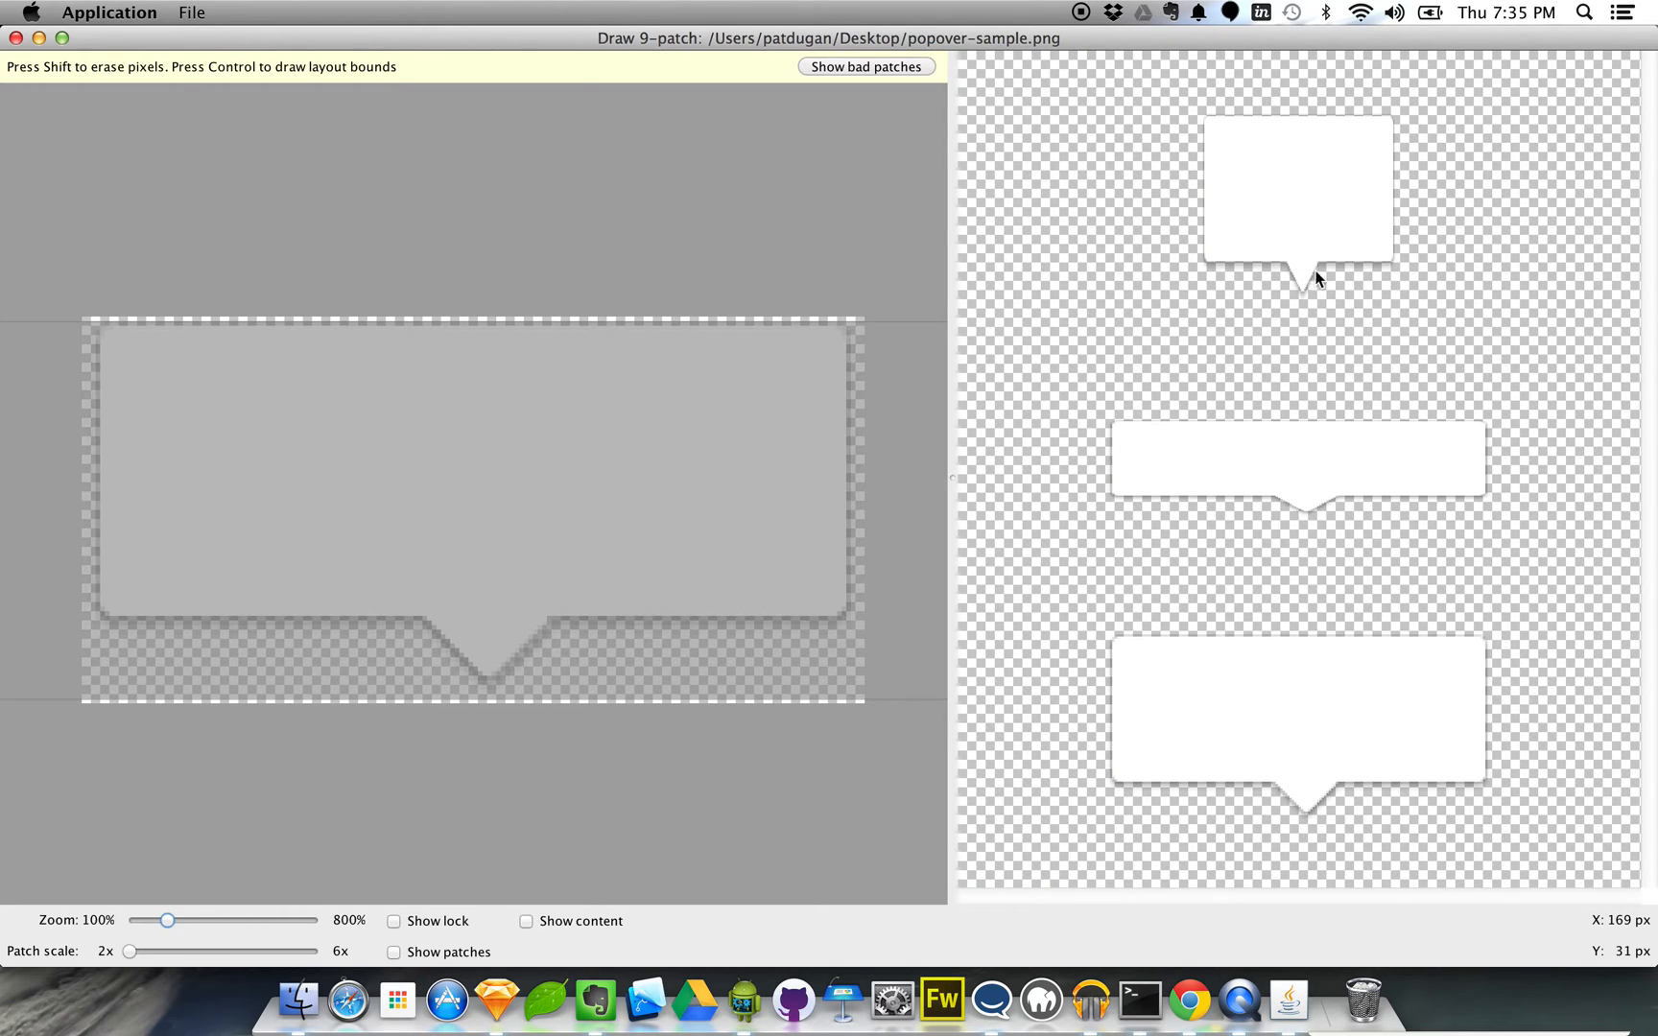
mouse_move(1065, 679)
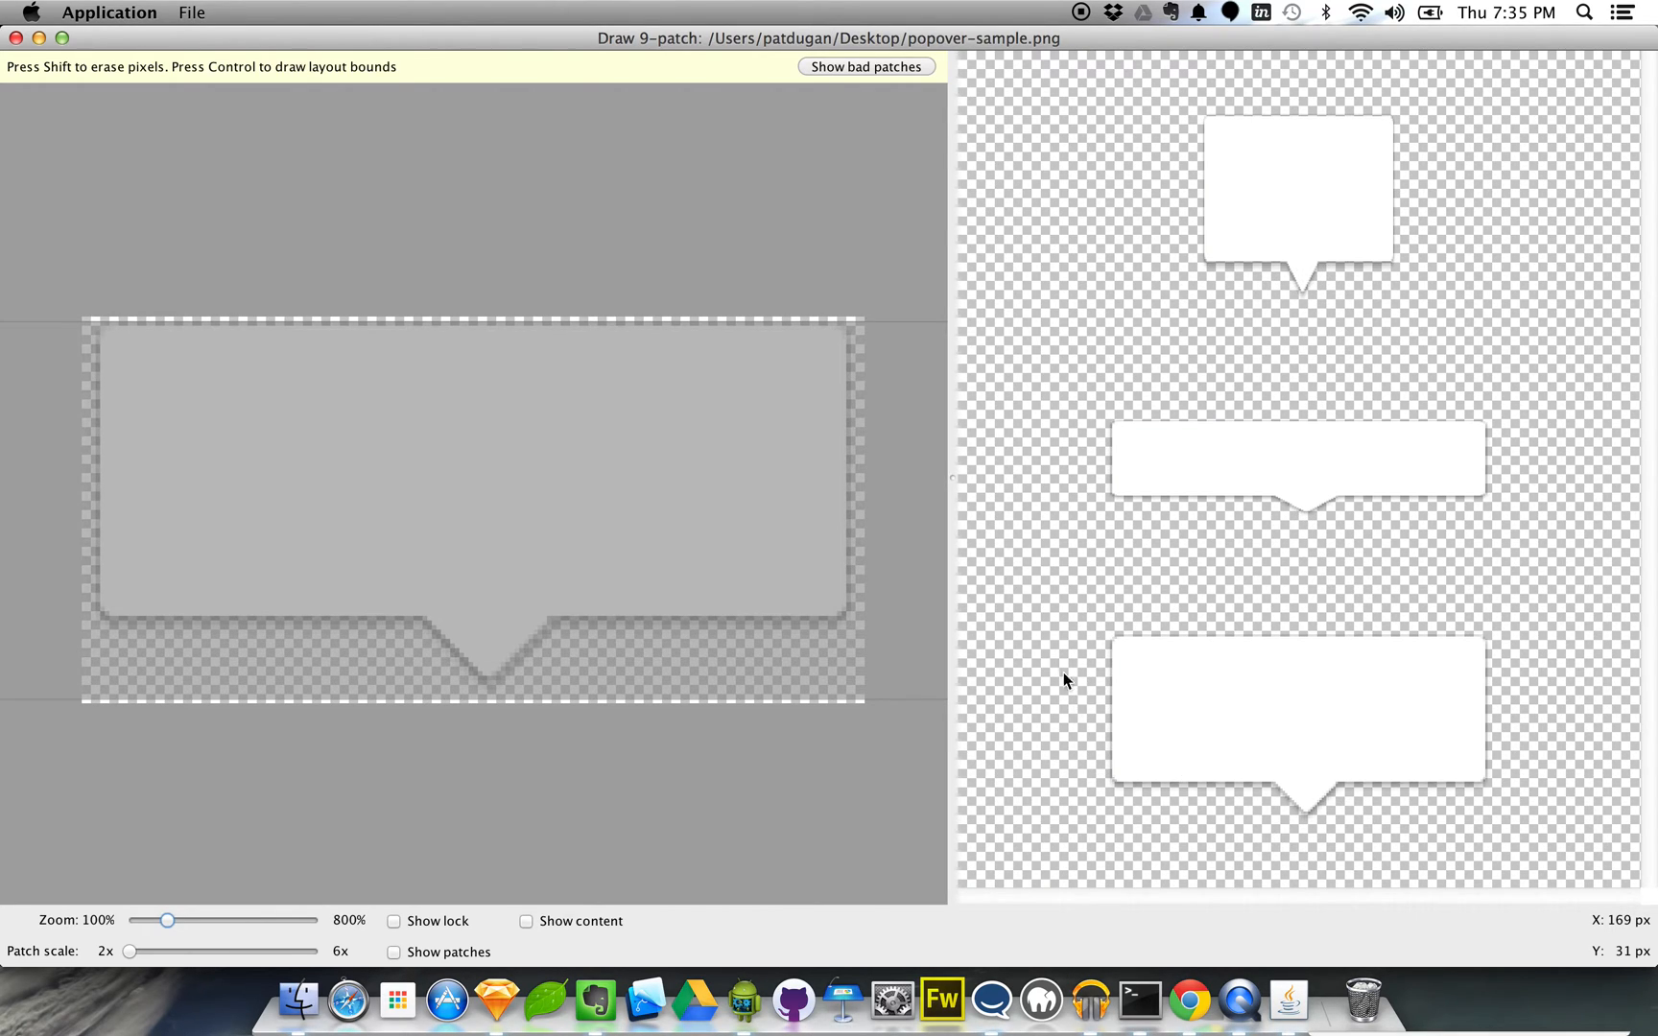
mouse_move(1356, 617)
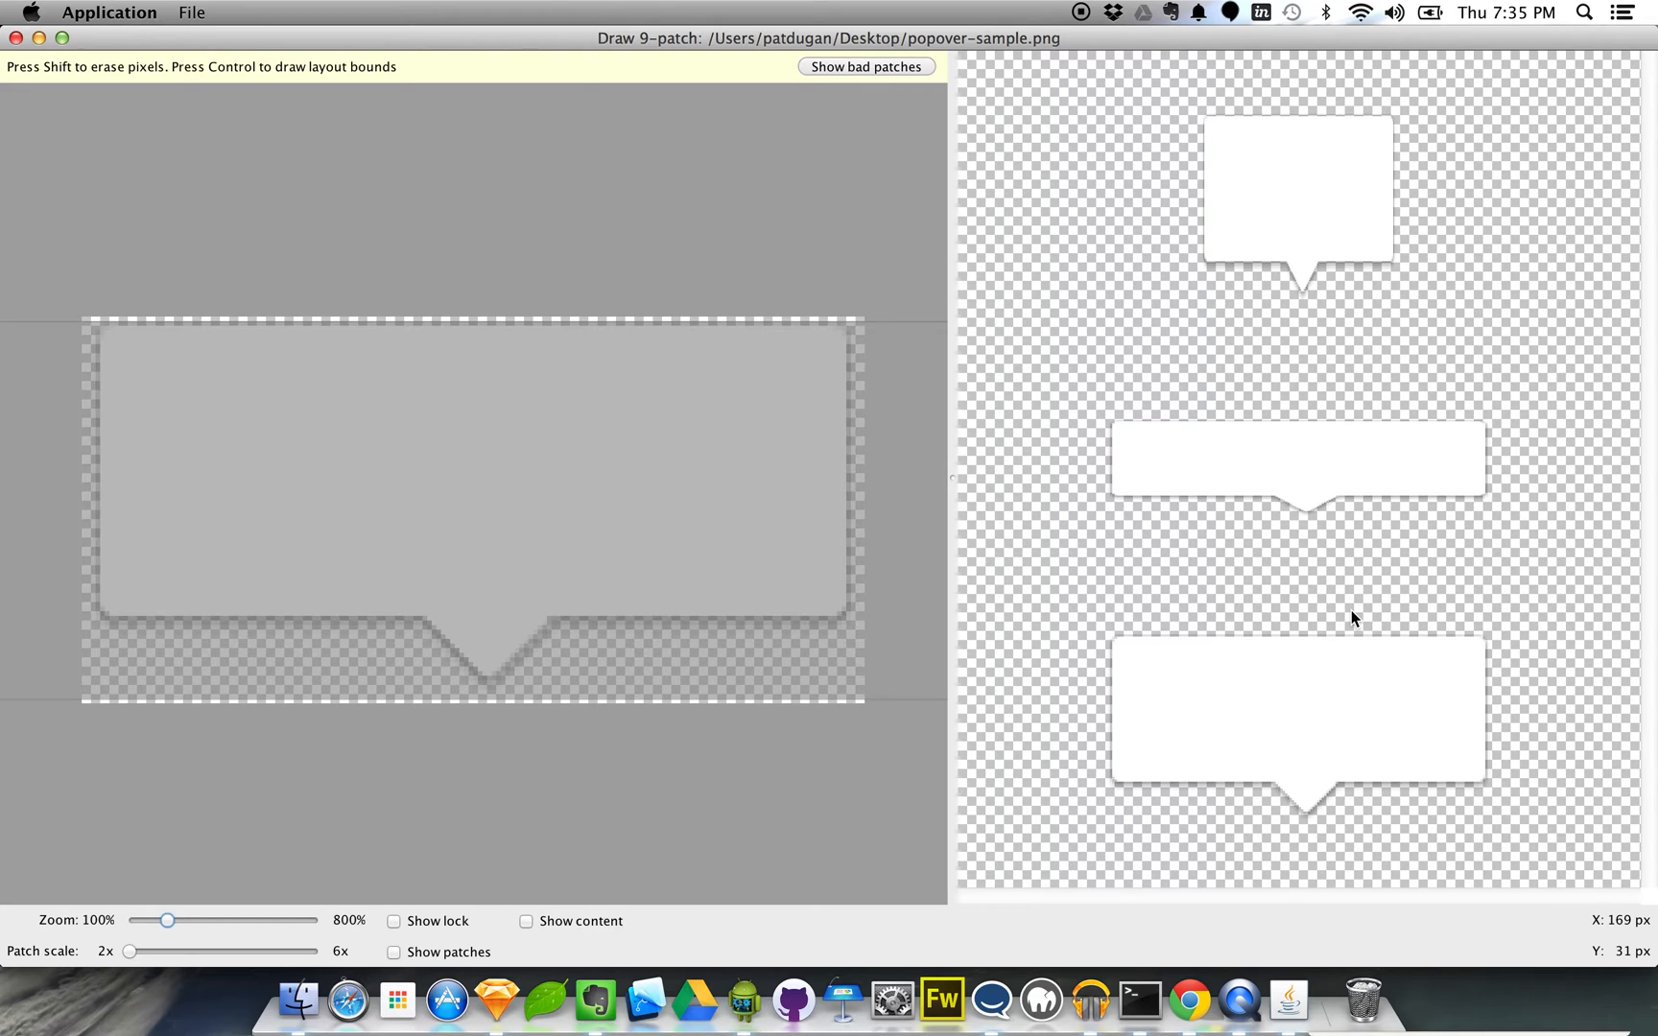
mouse_move(84, 610)
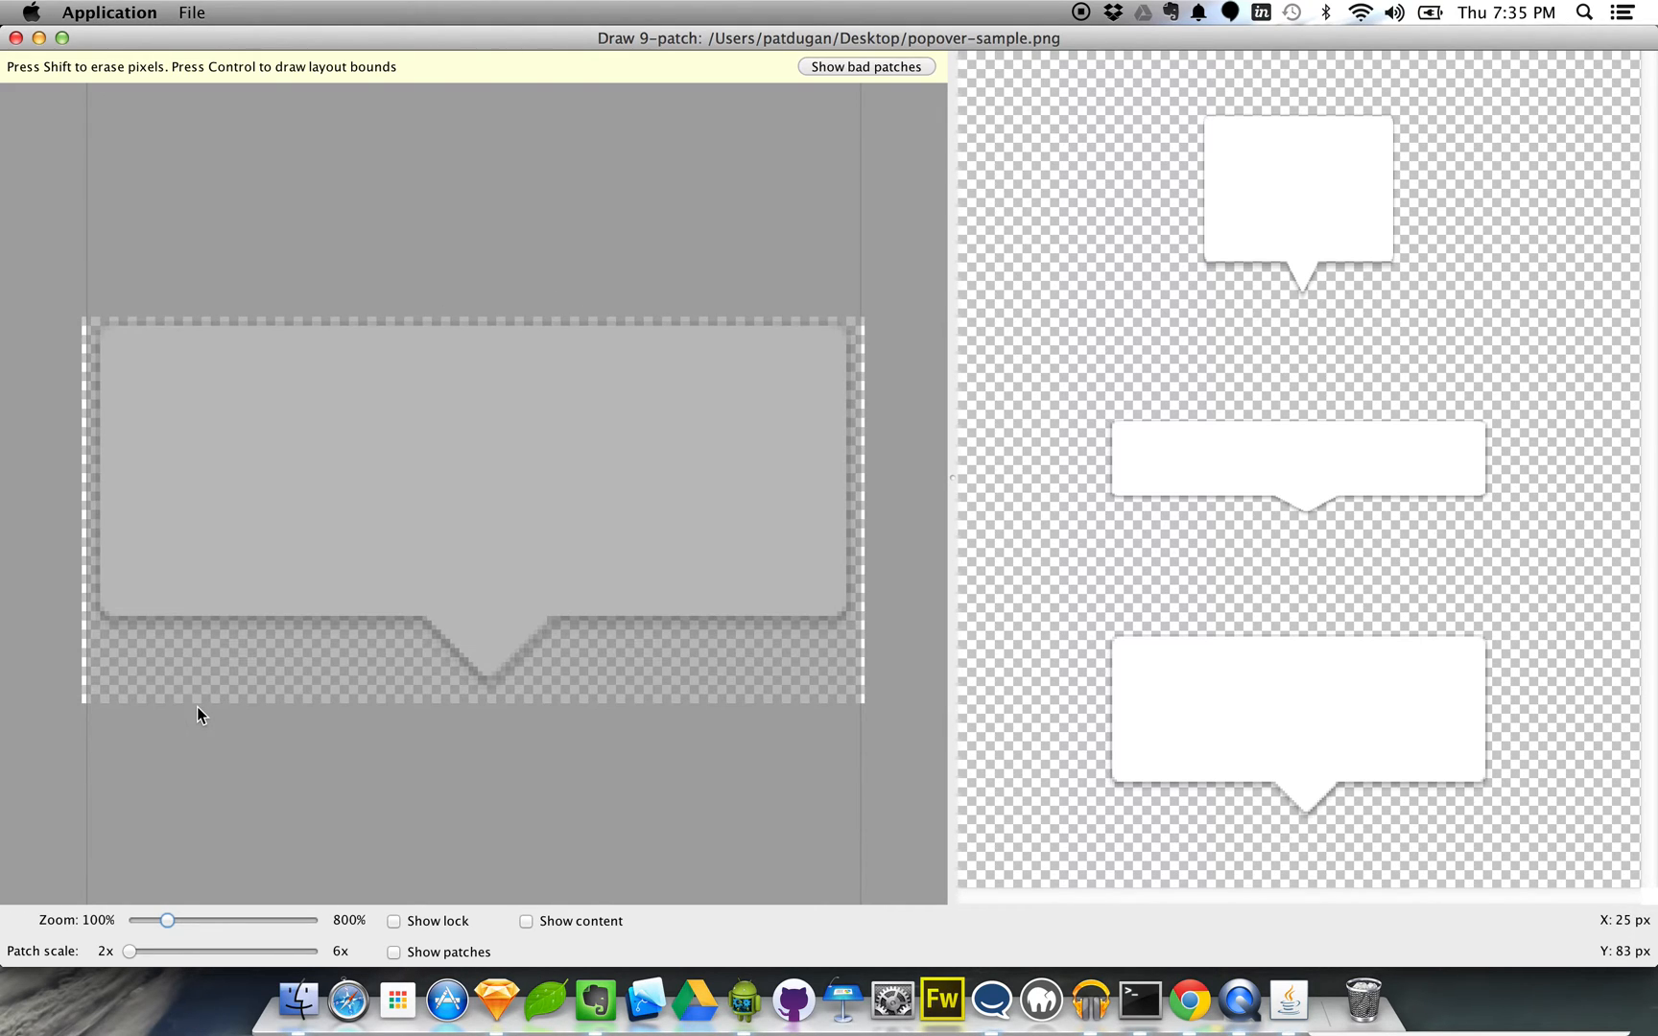
mouse_move(142, 649)
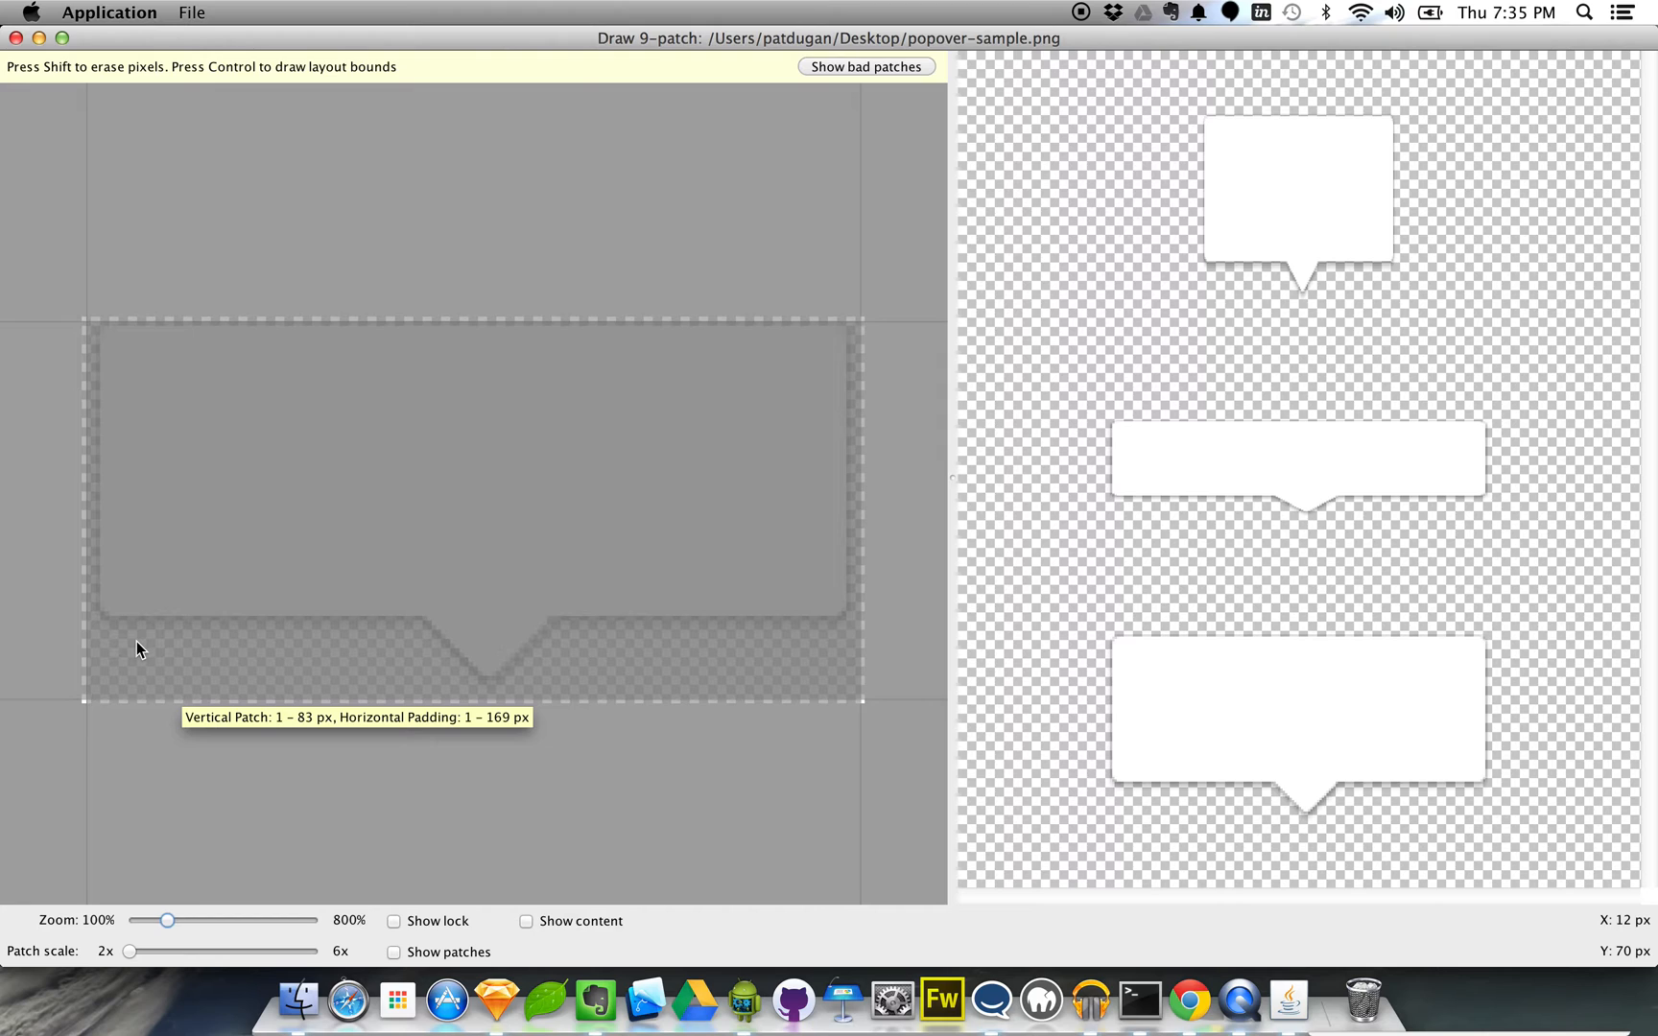
mouse_move(224, 447)
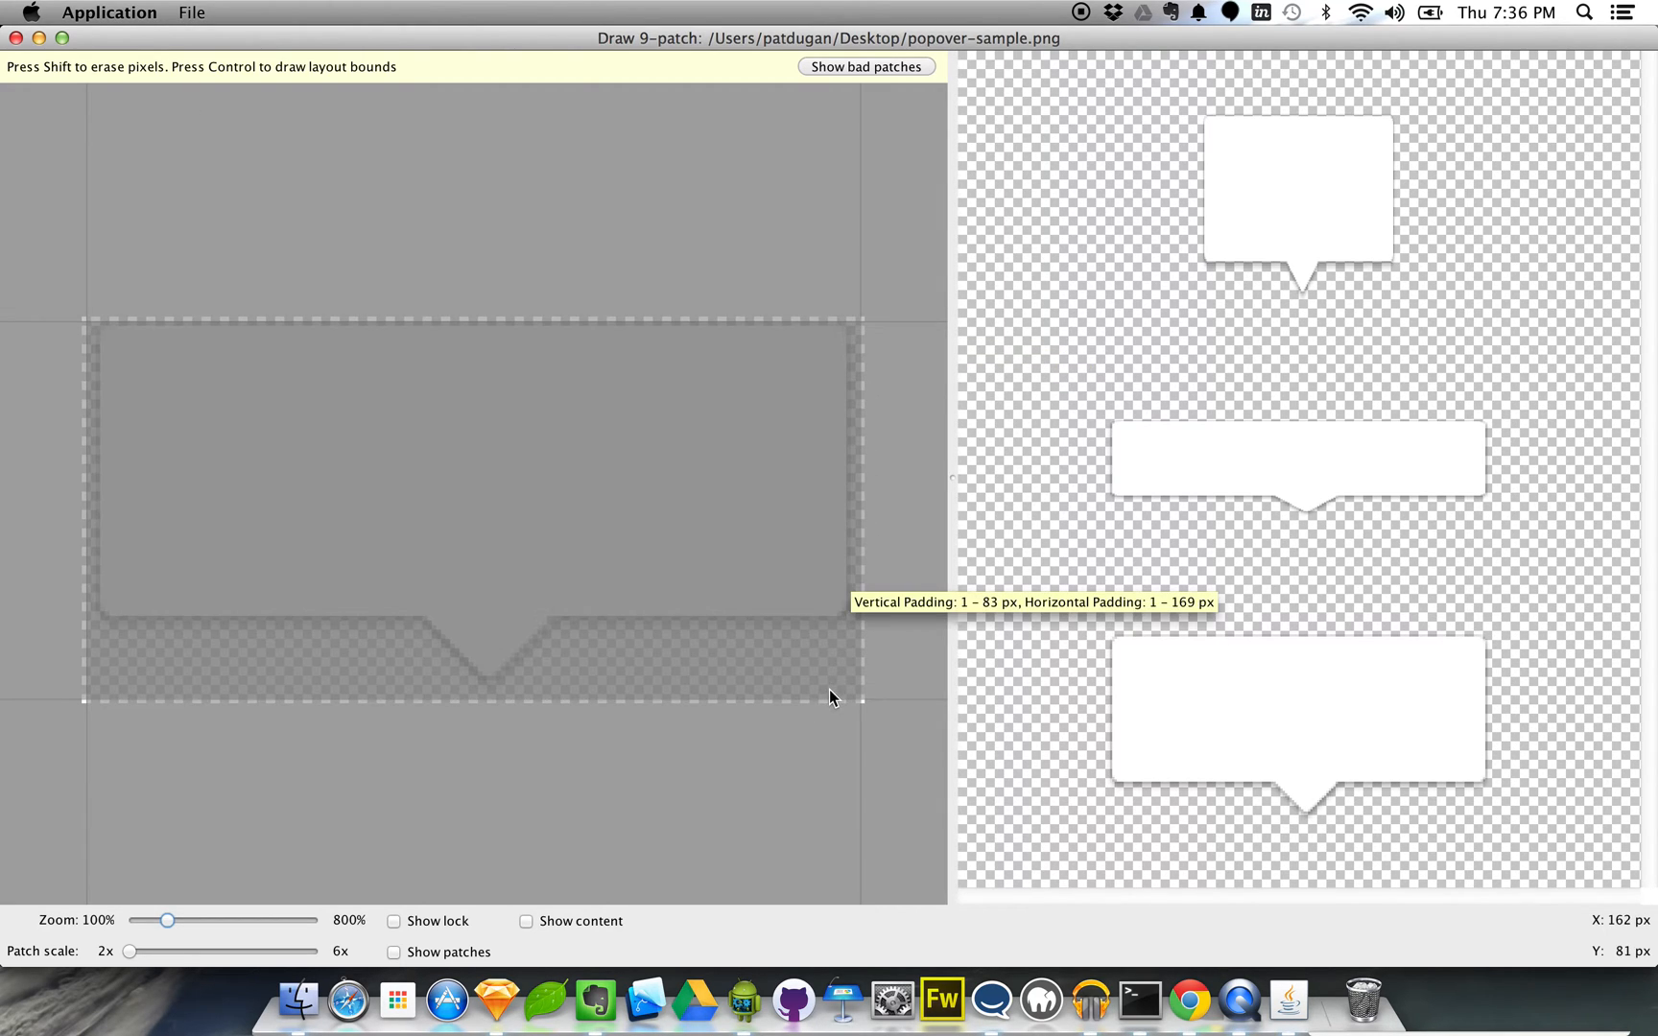
mouse_move(451, 711)
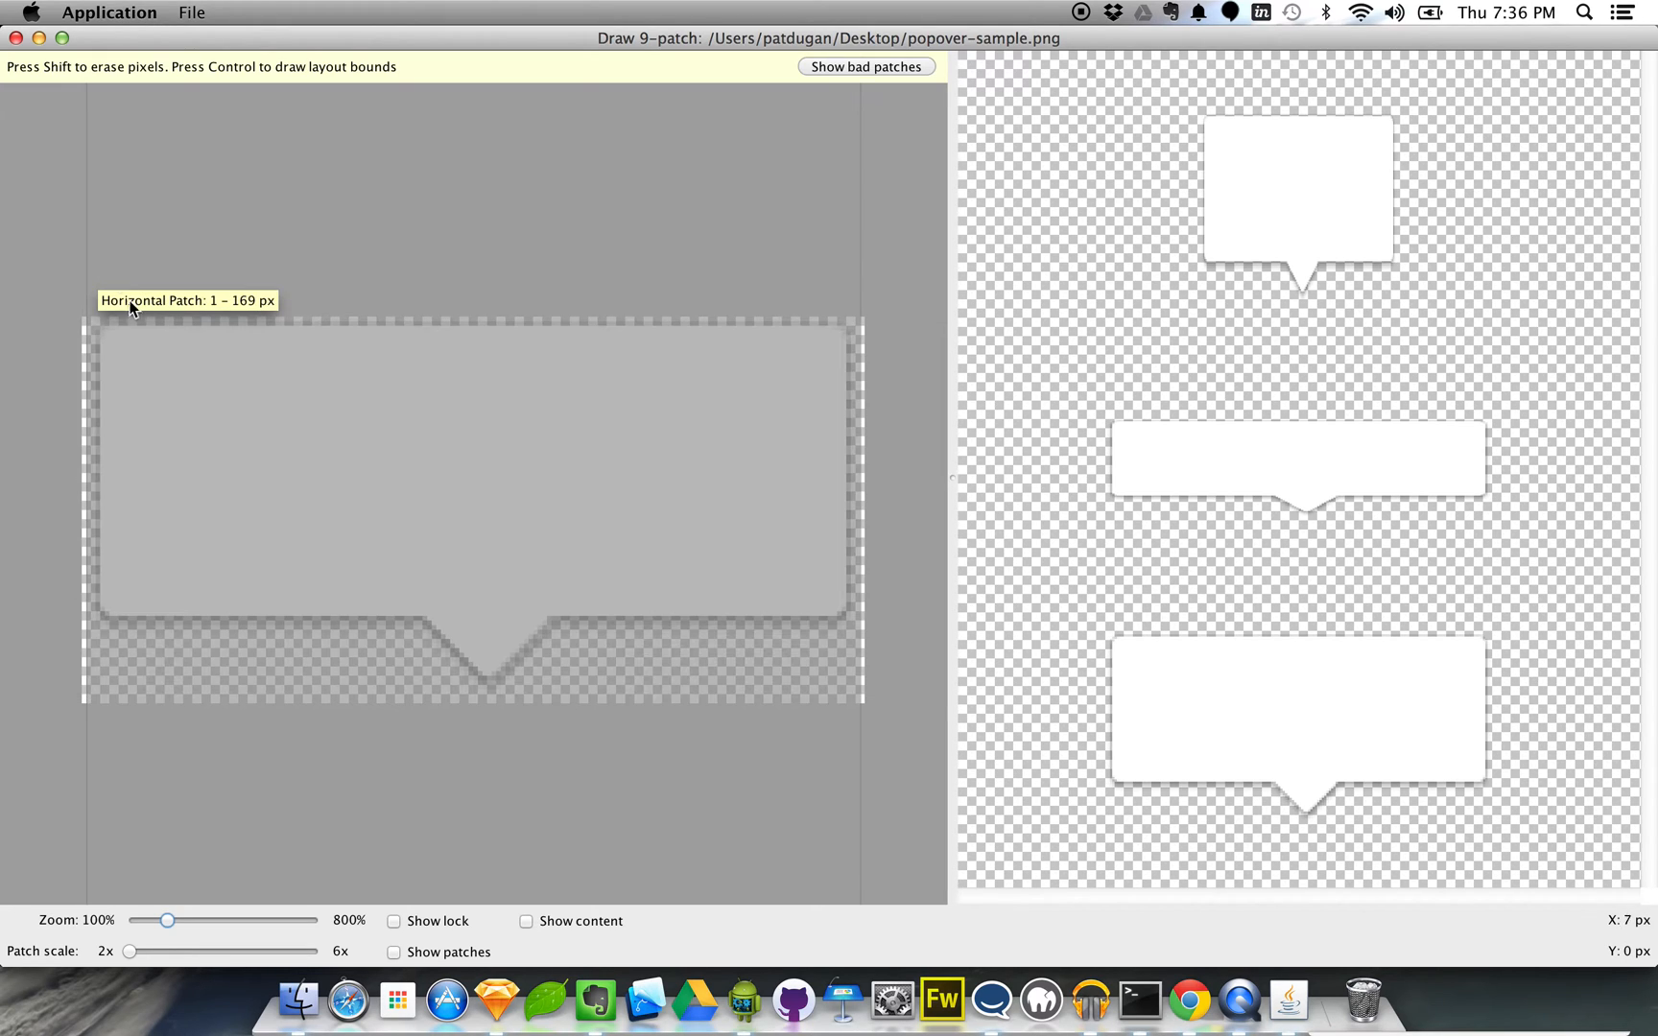
mouse_move(610, 344)
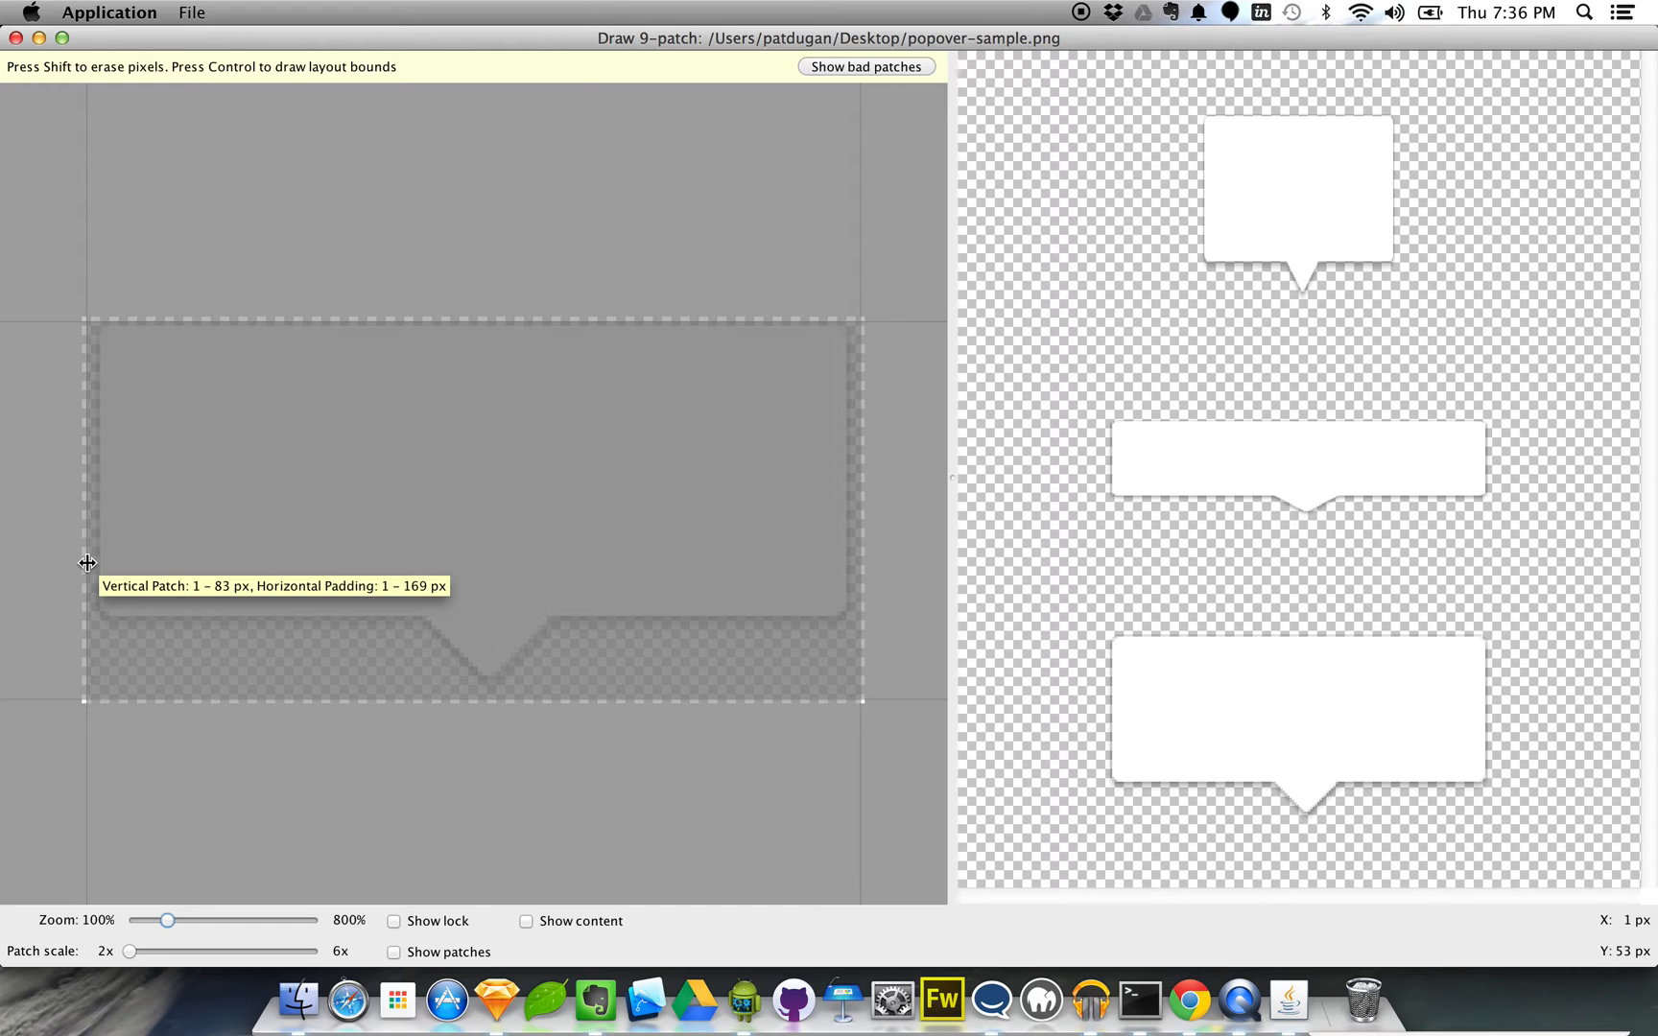
mouse_move(230, 79)
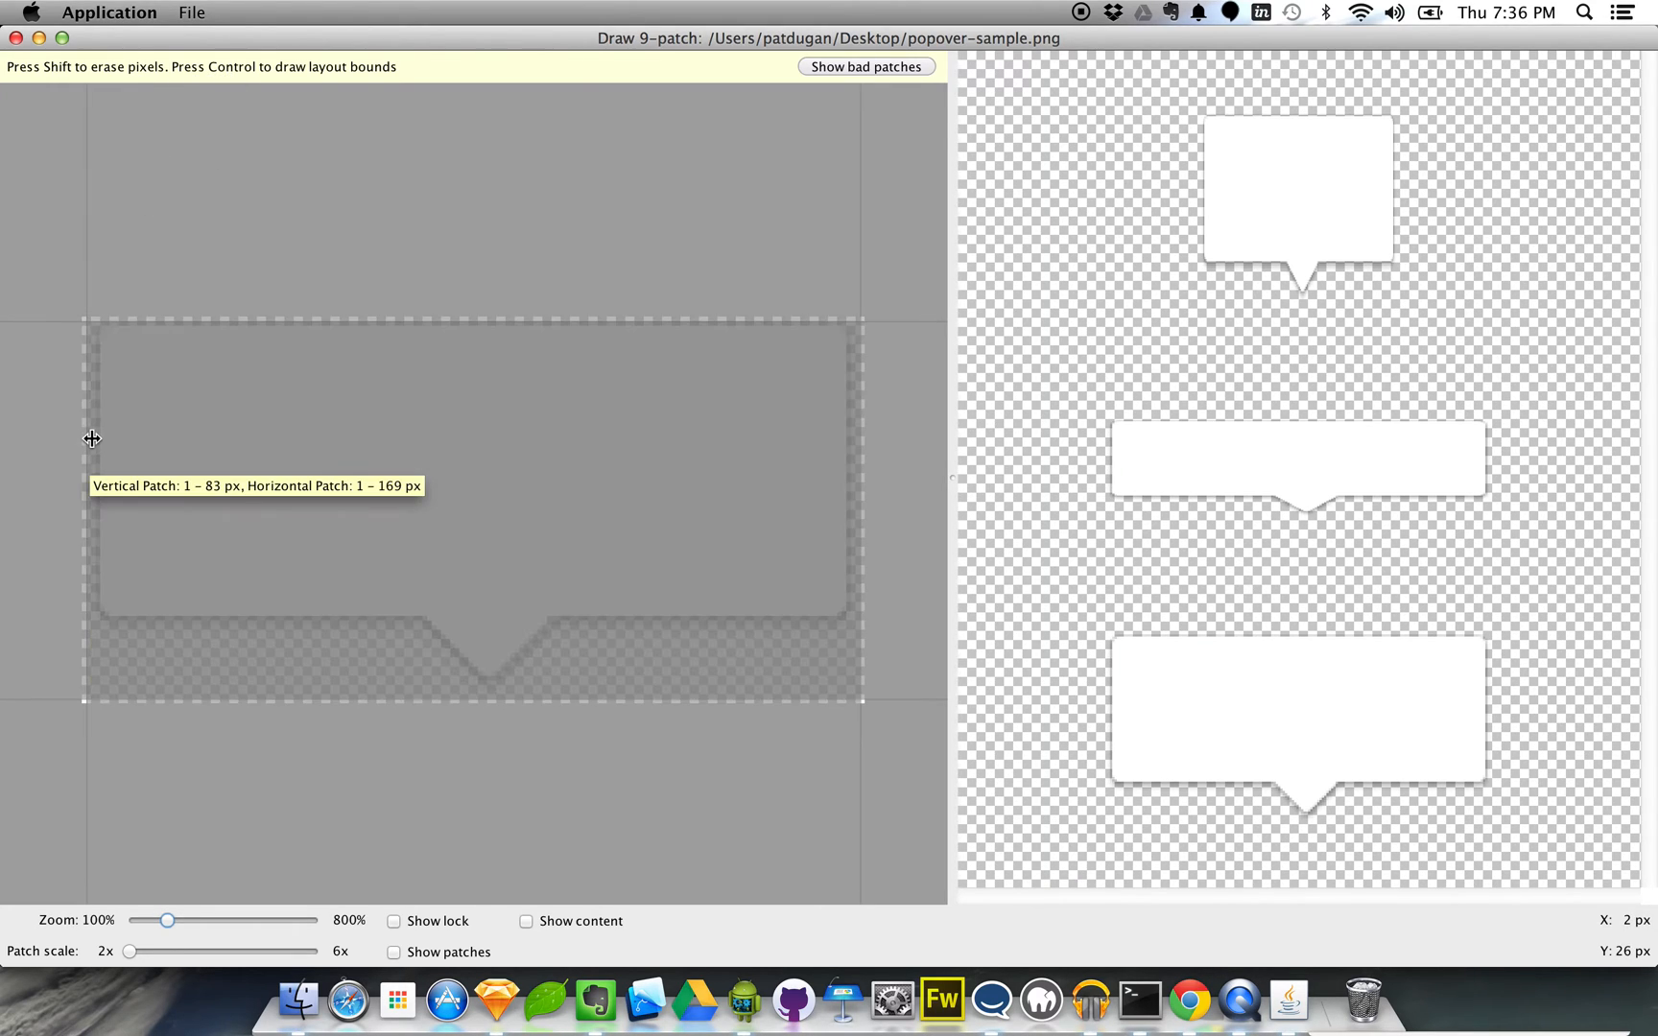
mouse_move(88, 568)
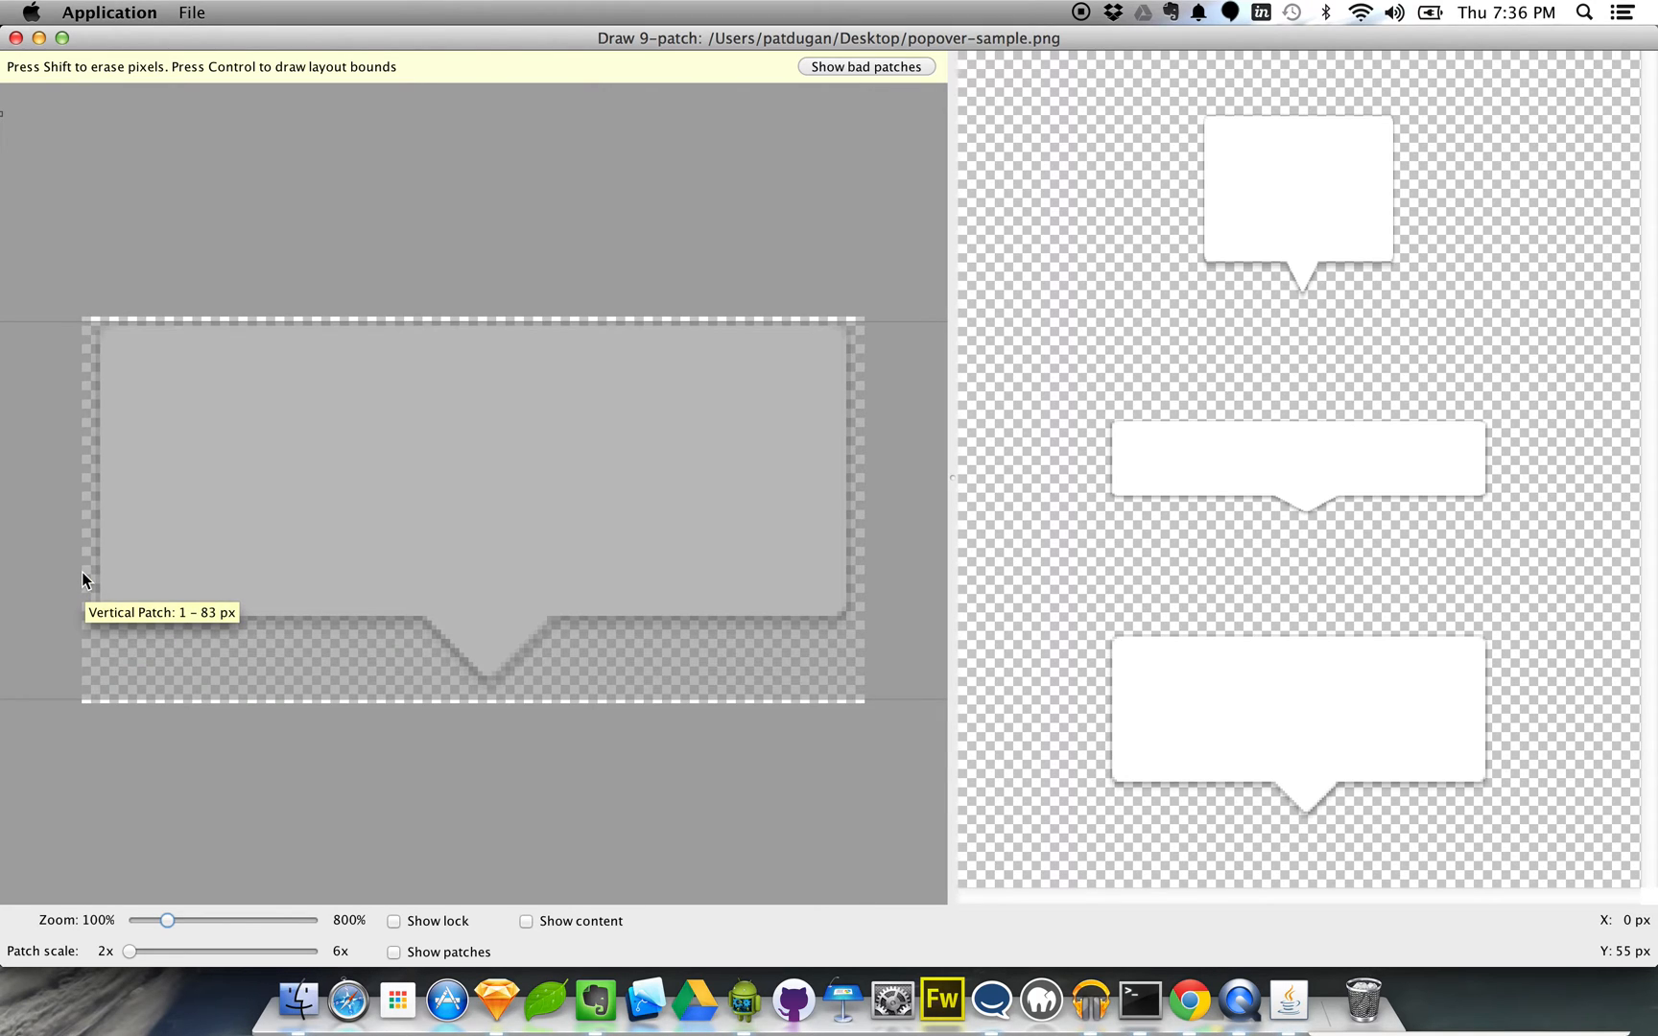
mouse_move(106, 485)
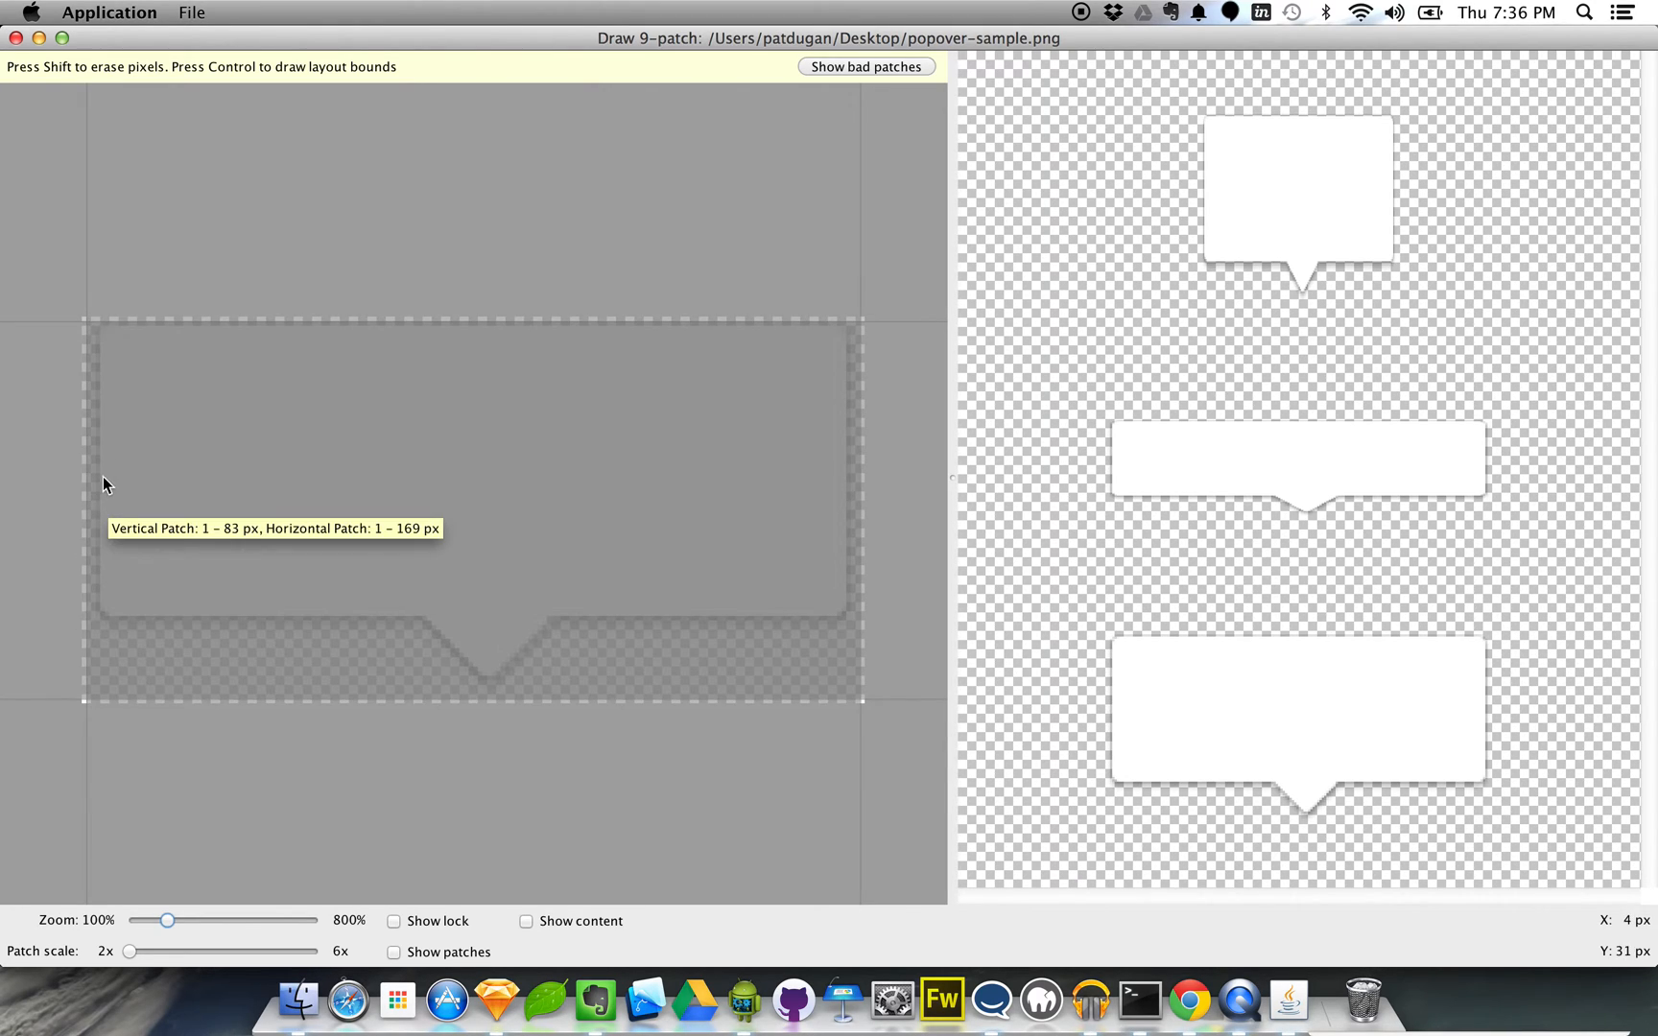
mouse_move(102, 477)
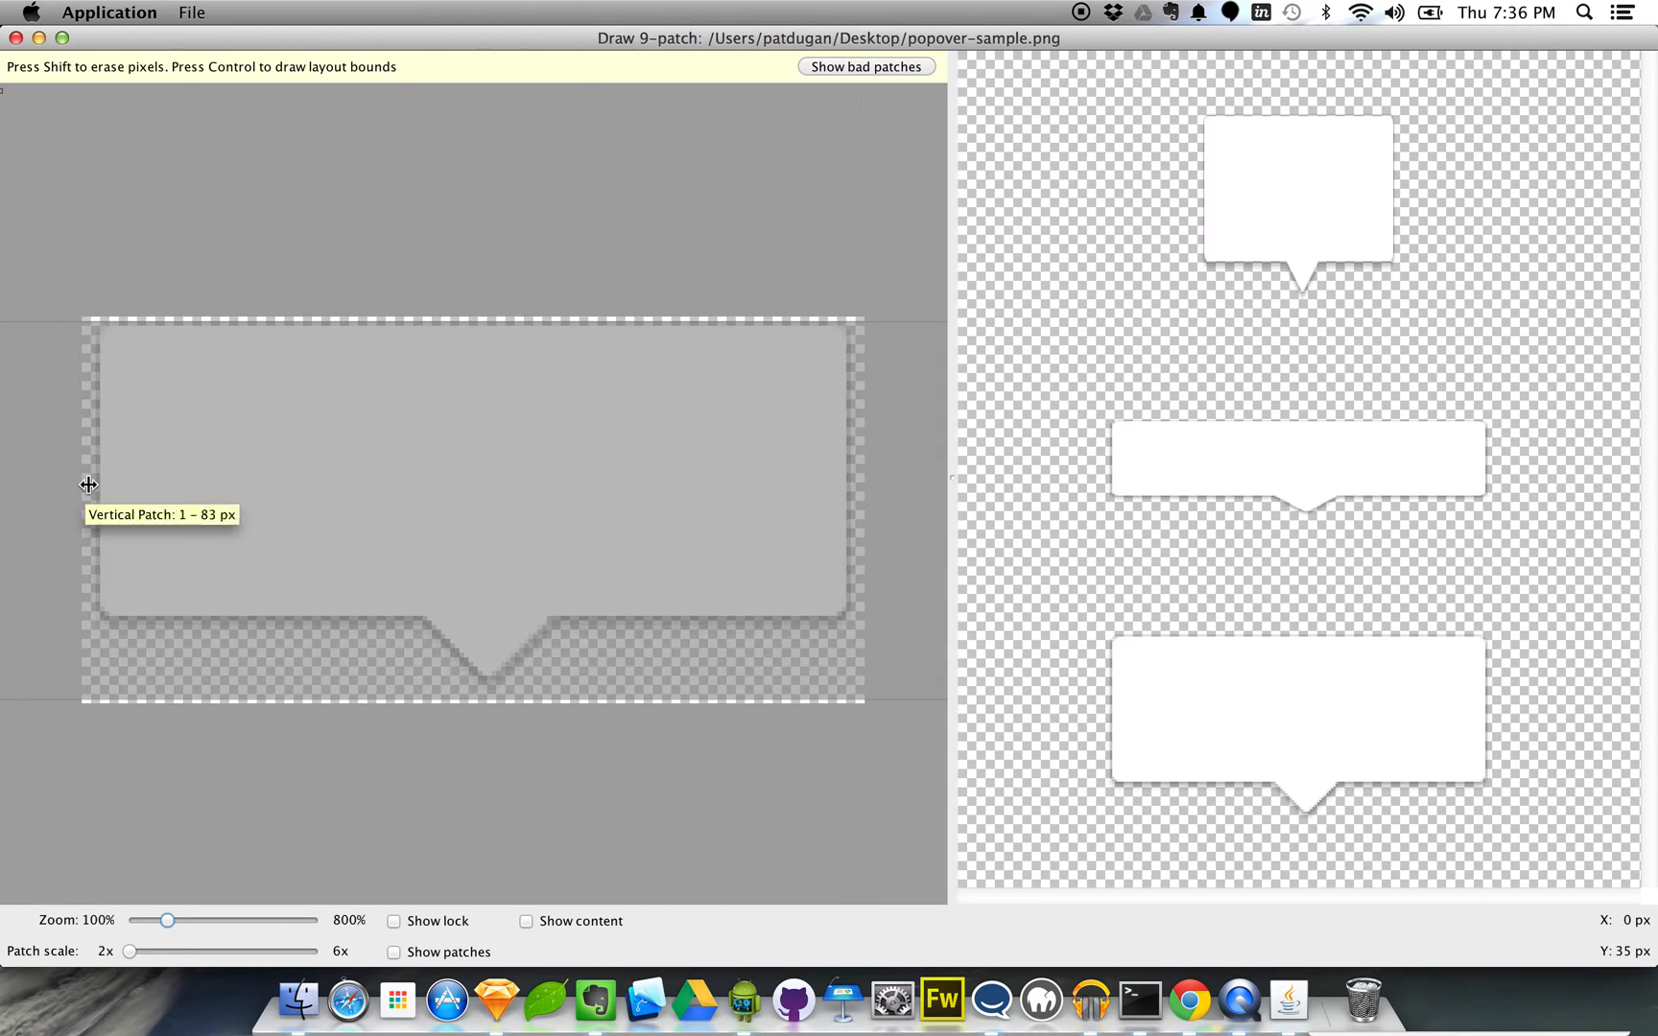
mouse_move(88, 524)
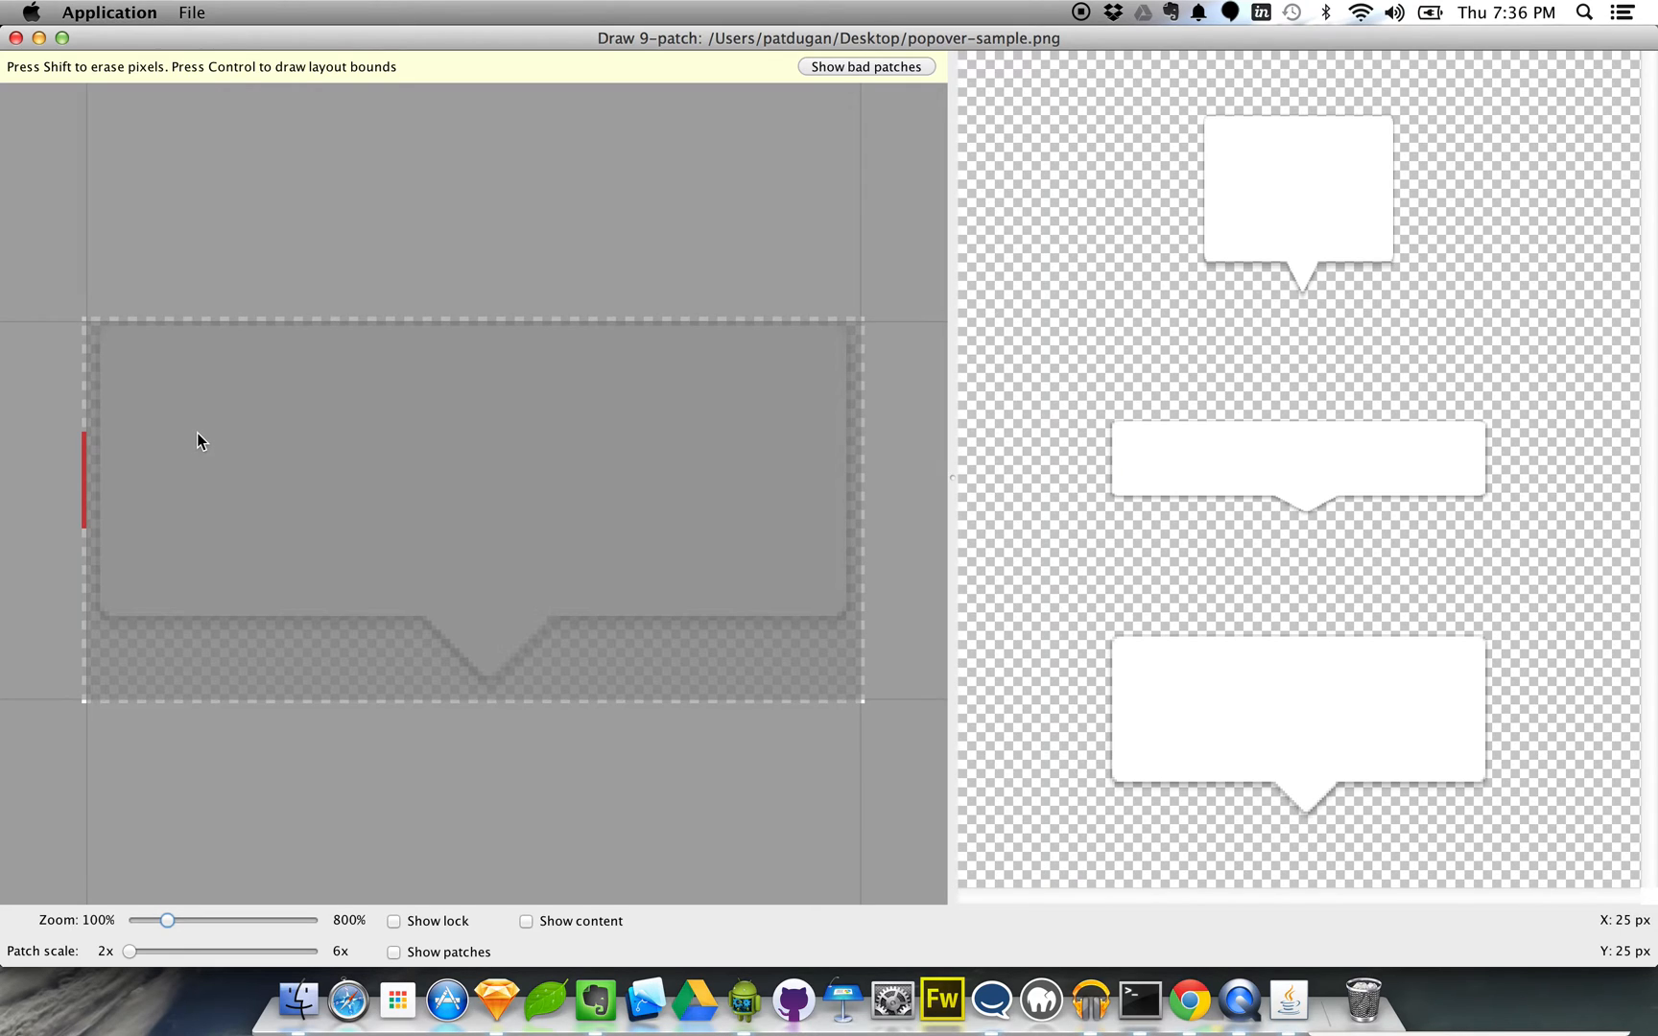
Step: Toggle the Show patches overlay after marking the left-edge layout-bounds segment
click(393, 951)
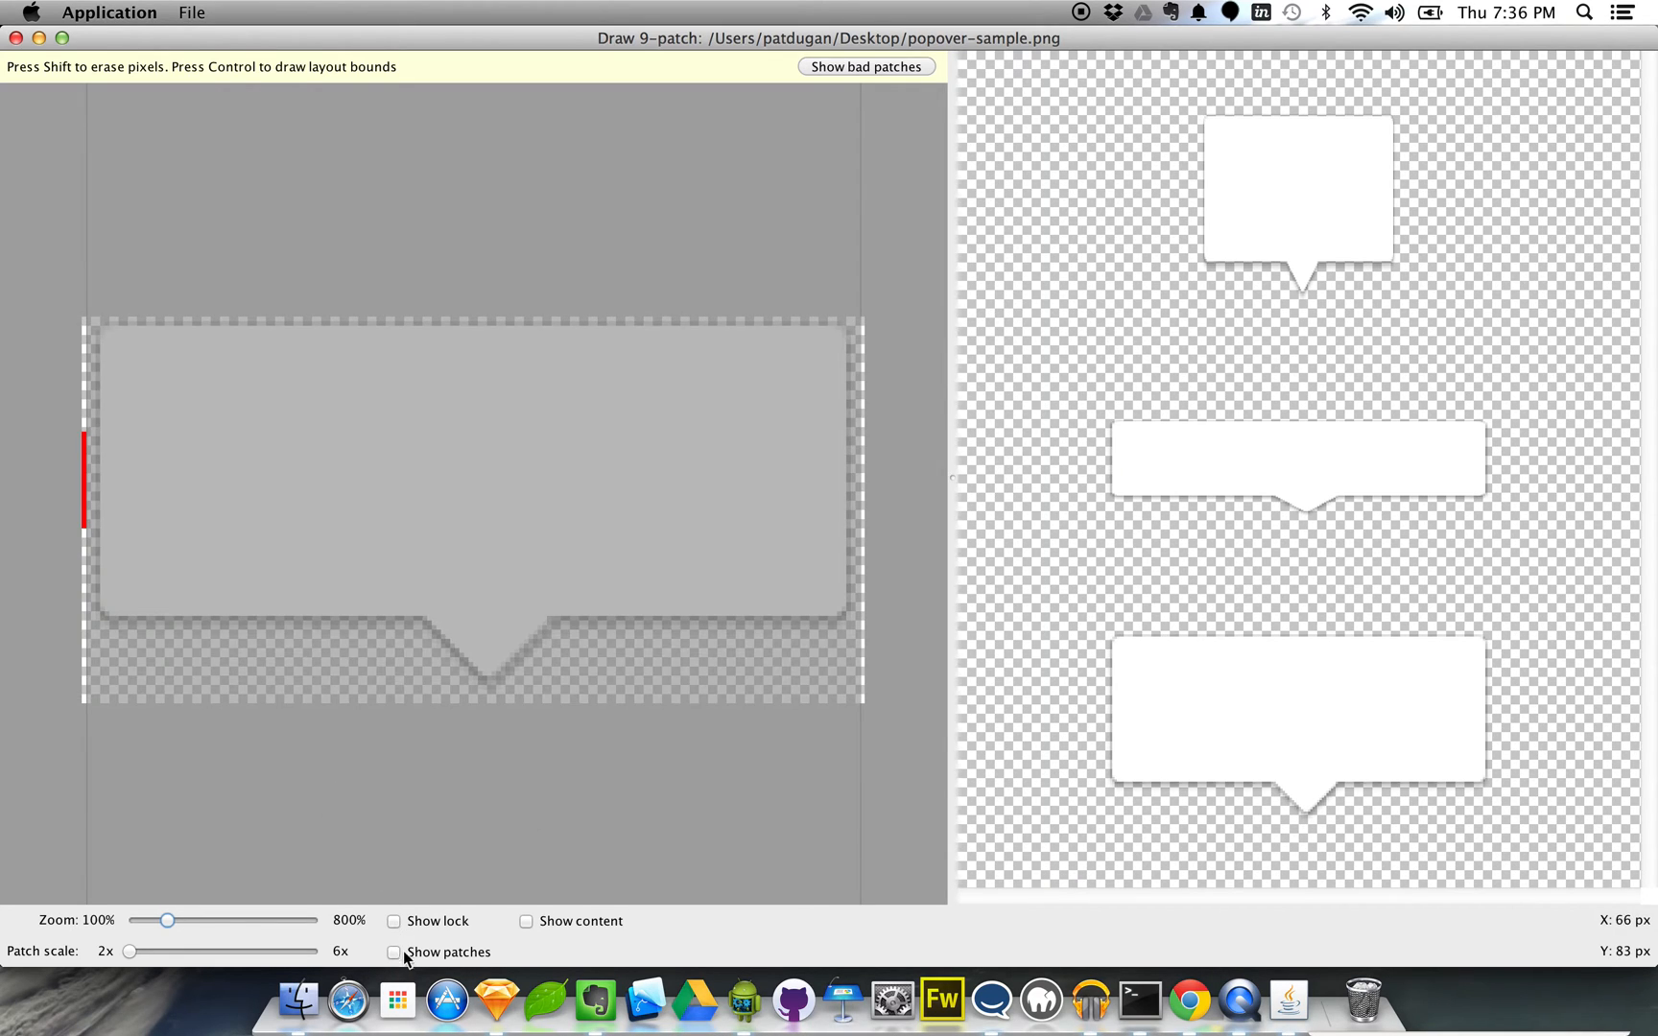
Step: Toggle the patch overlay, then draw the top-edge stretch line left of the tail
click(394, 951)
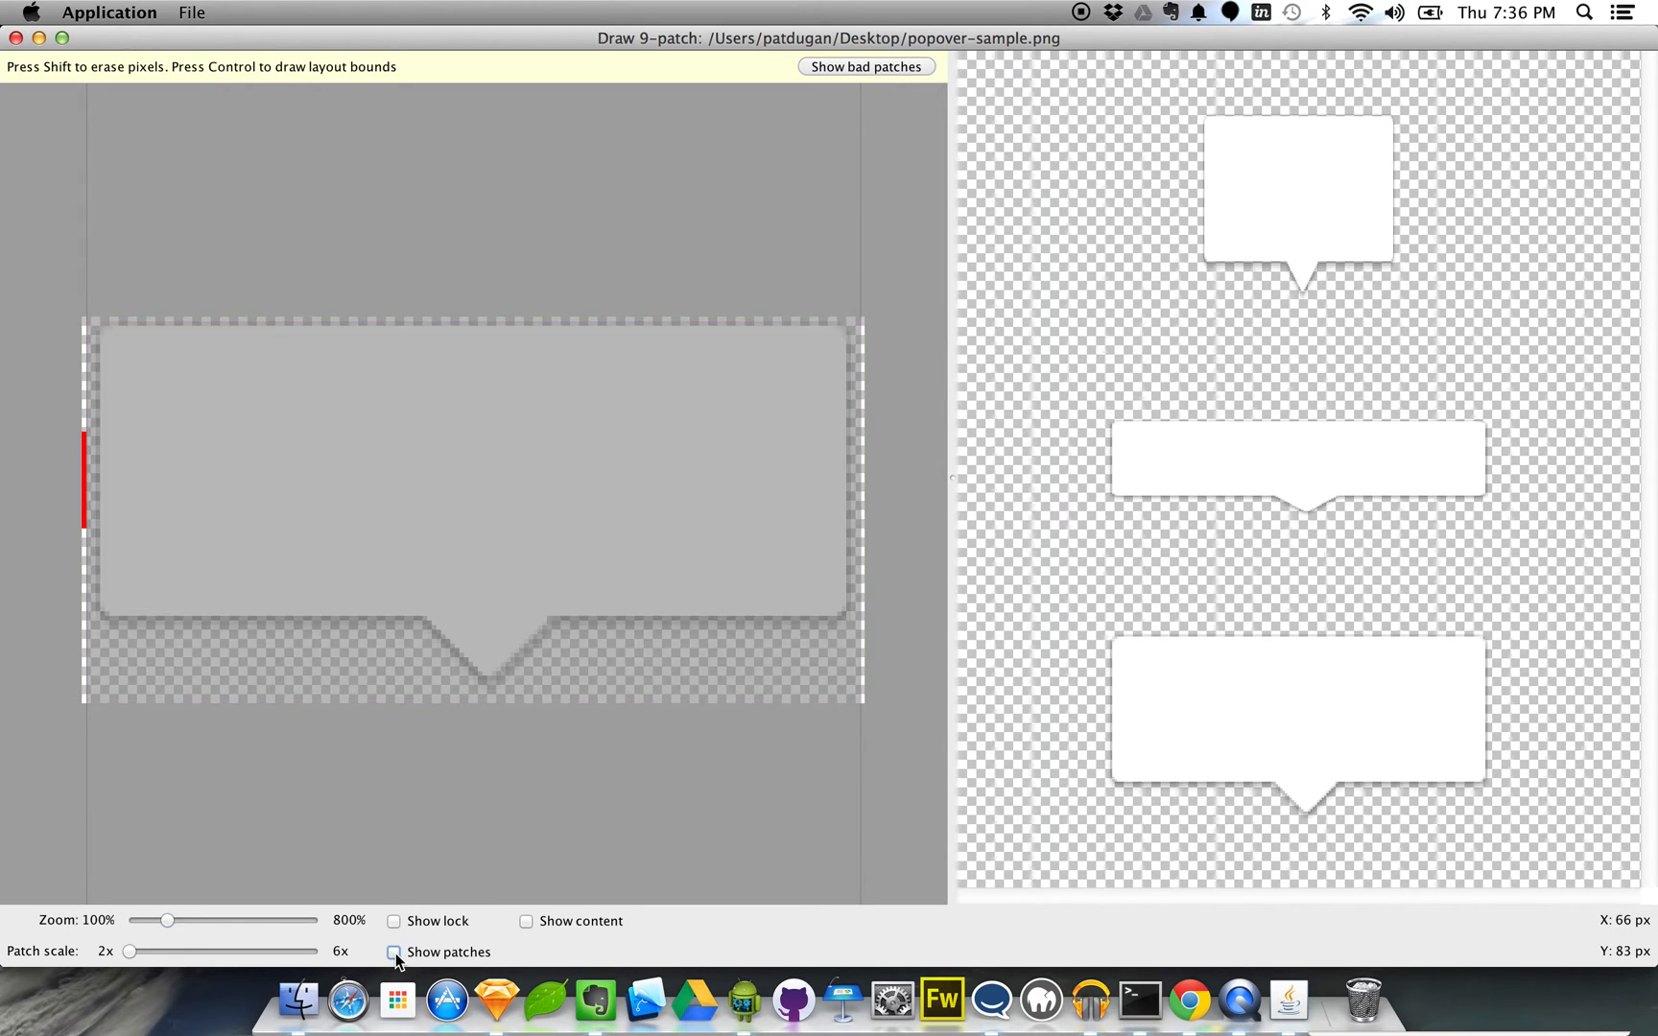
click(394, 952)
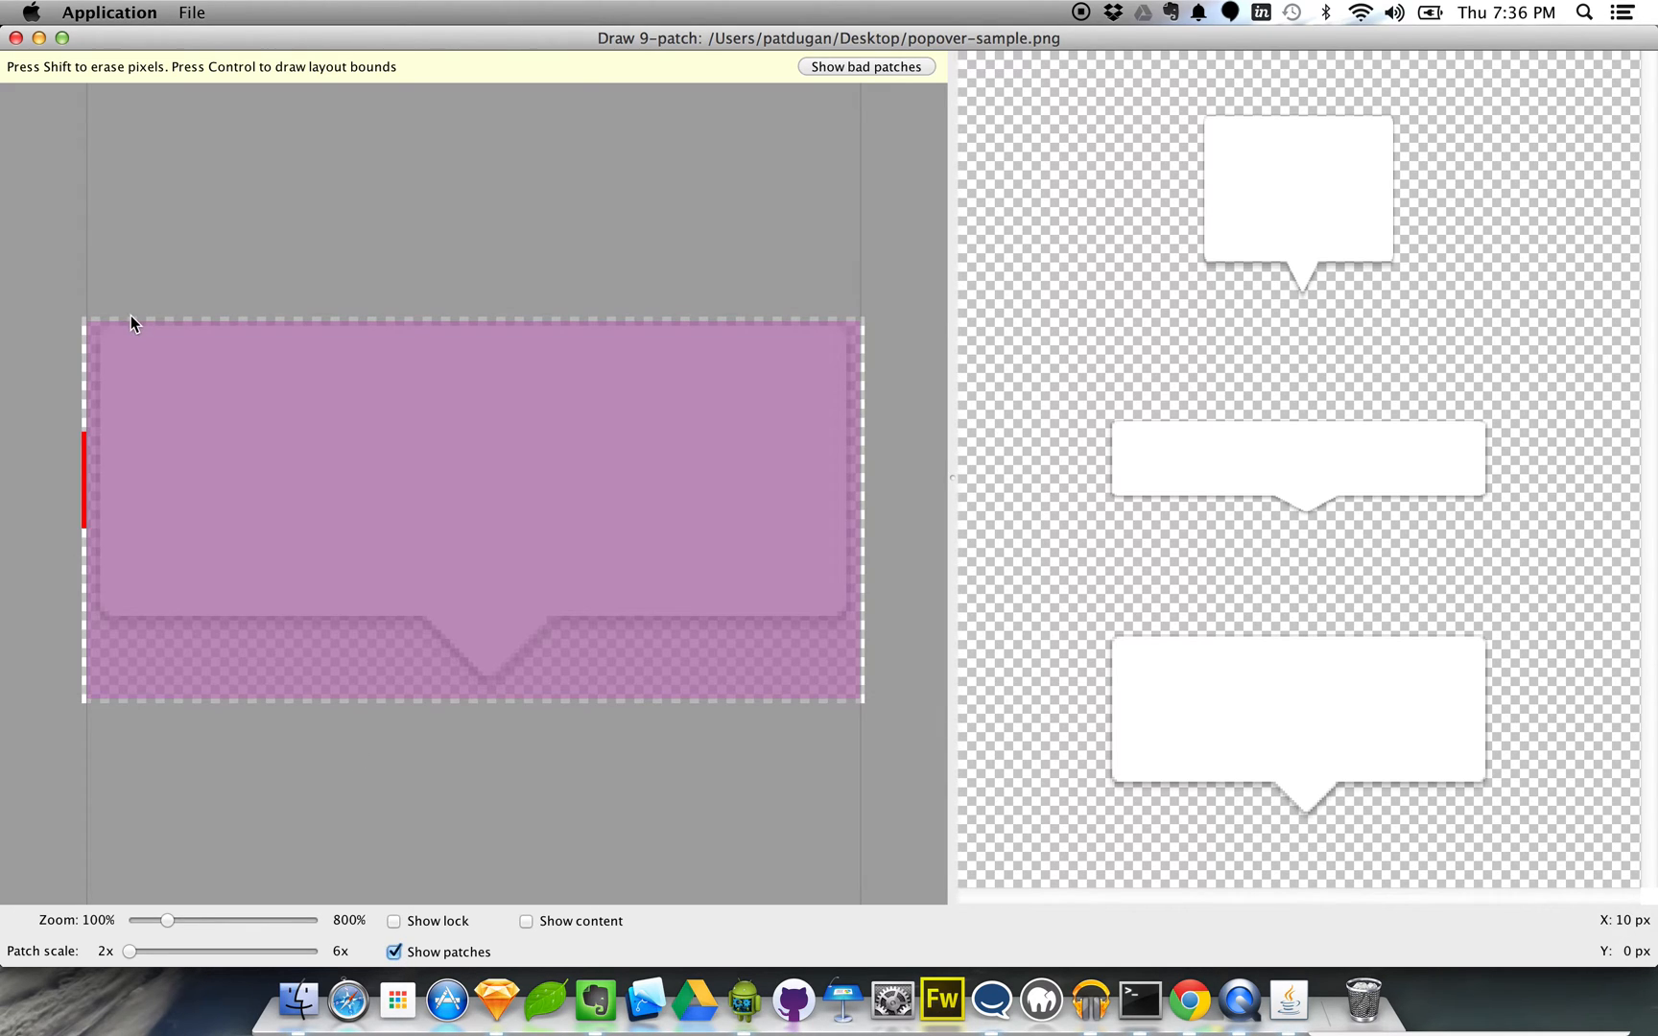
mouse_move(396, 935)
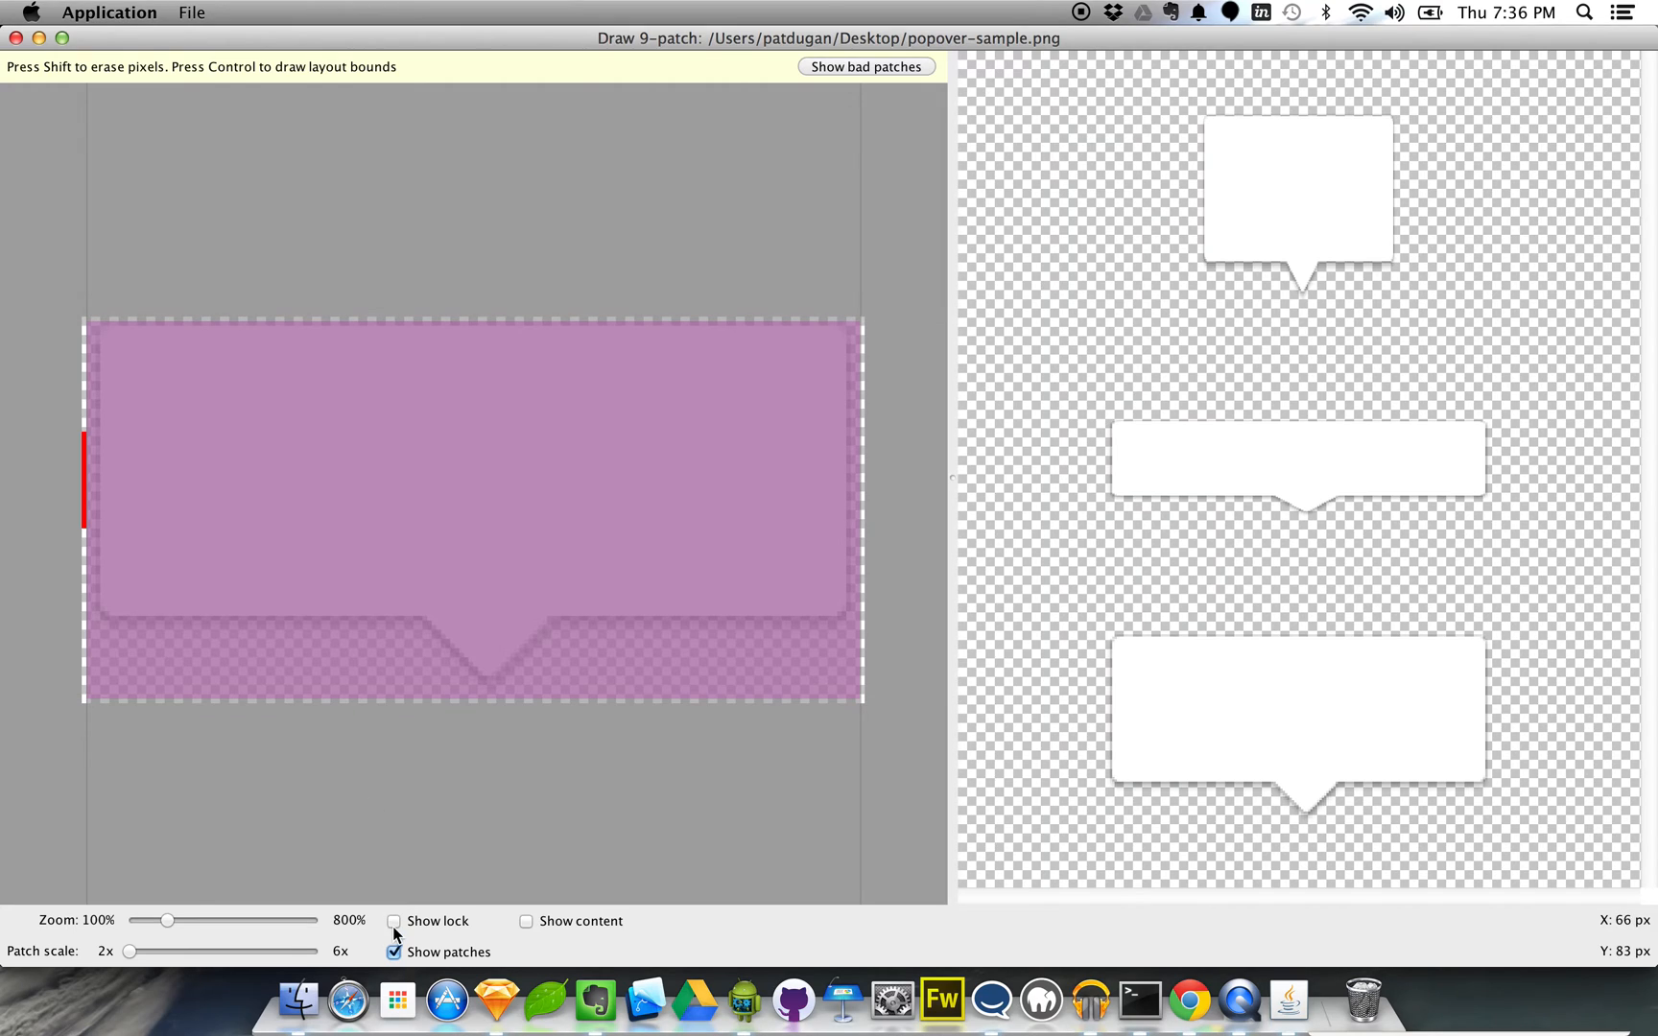
click(394, 951)
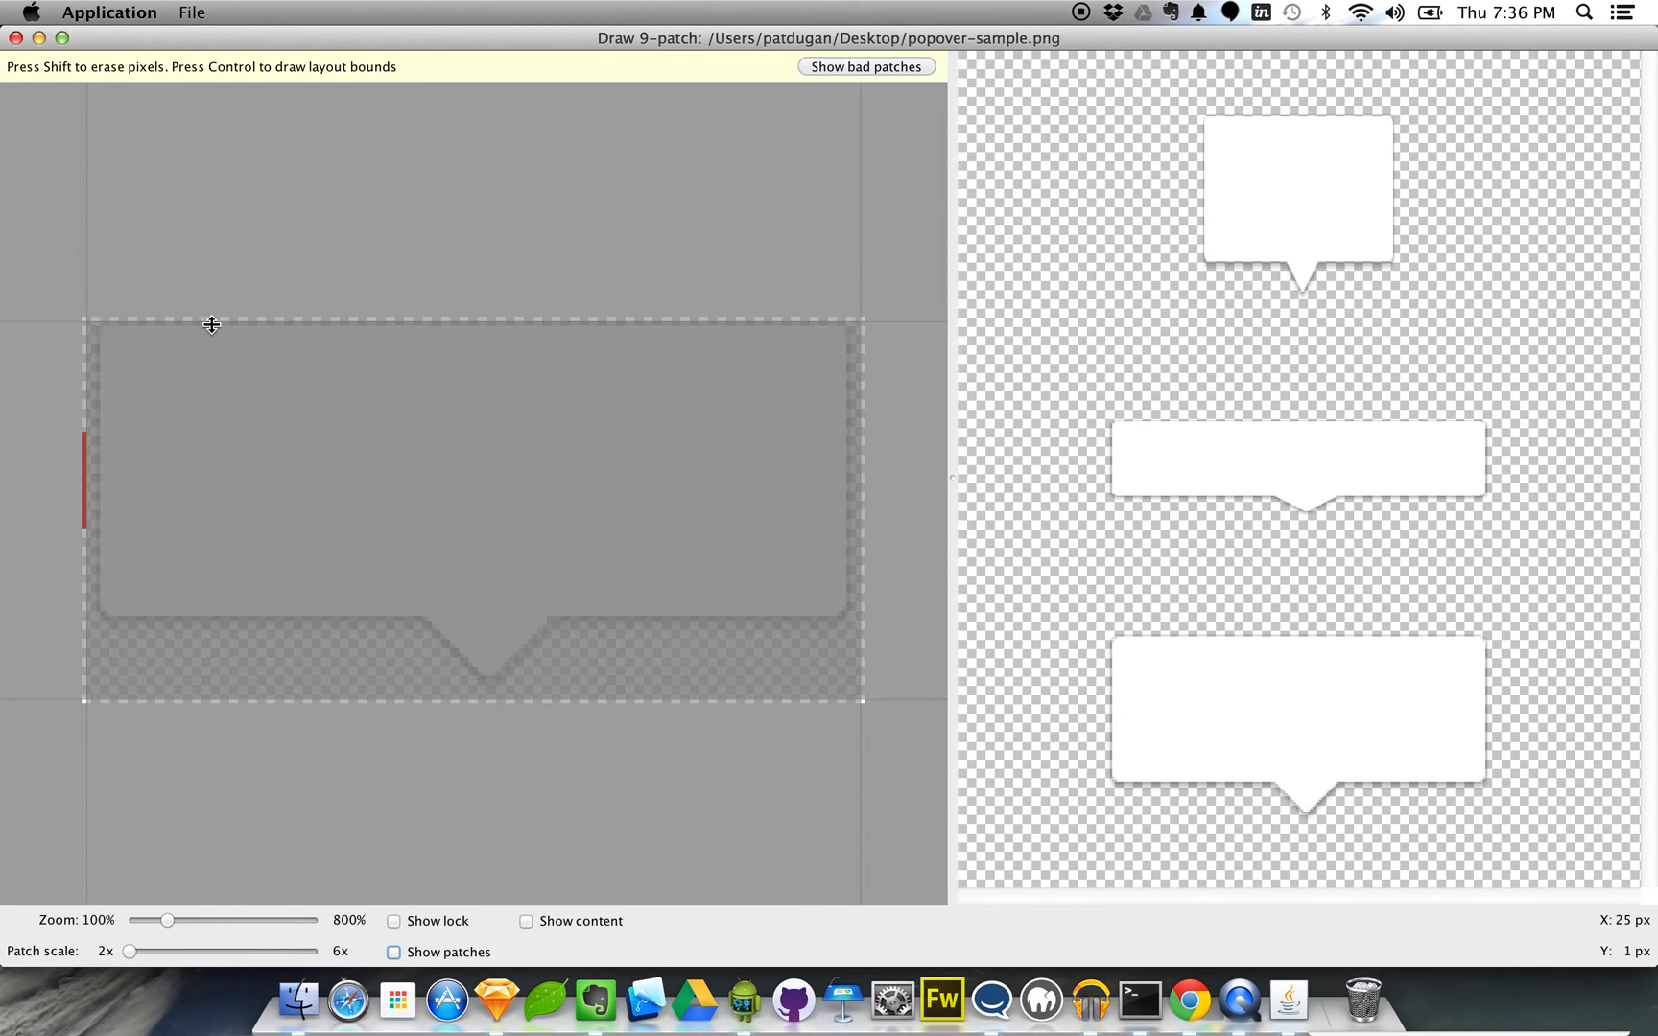
mouse_move(363, 371)
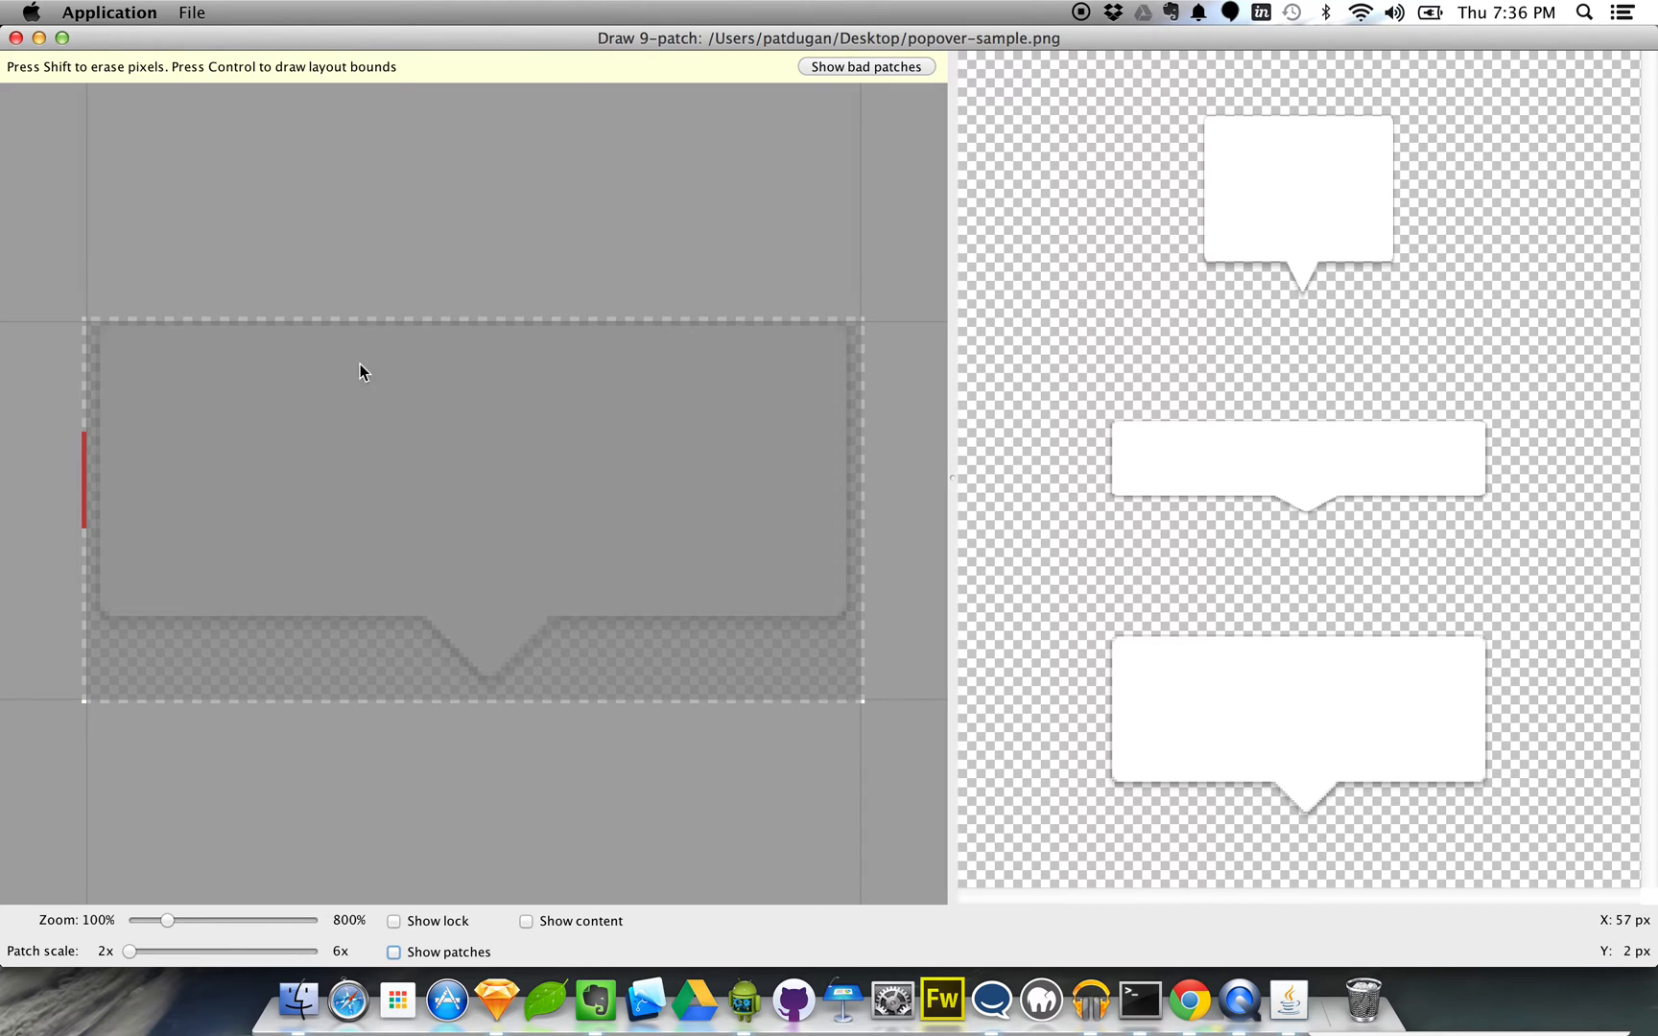
mouse_move(592, 681)
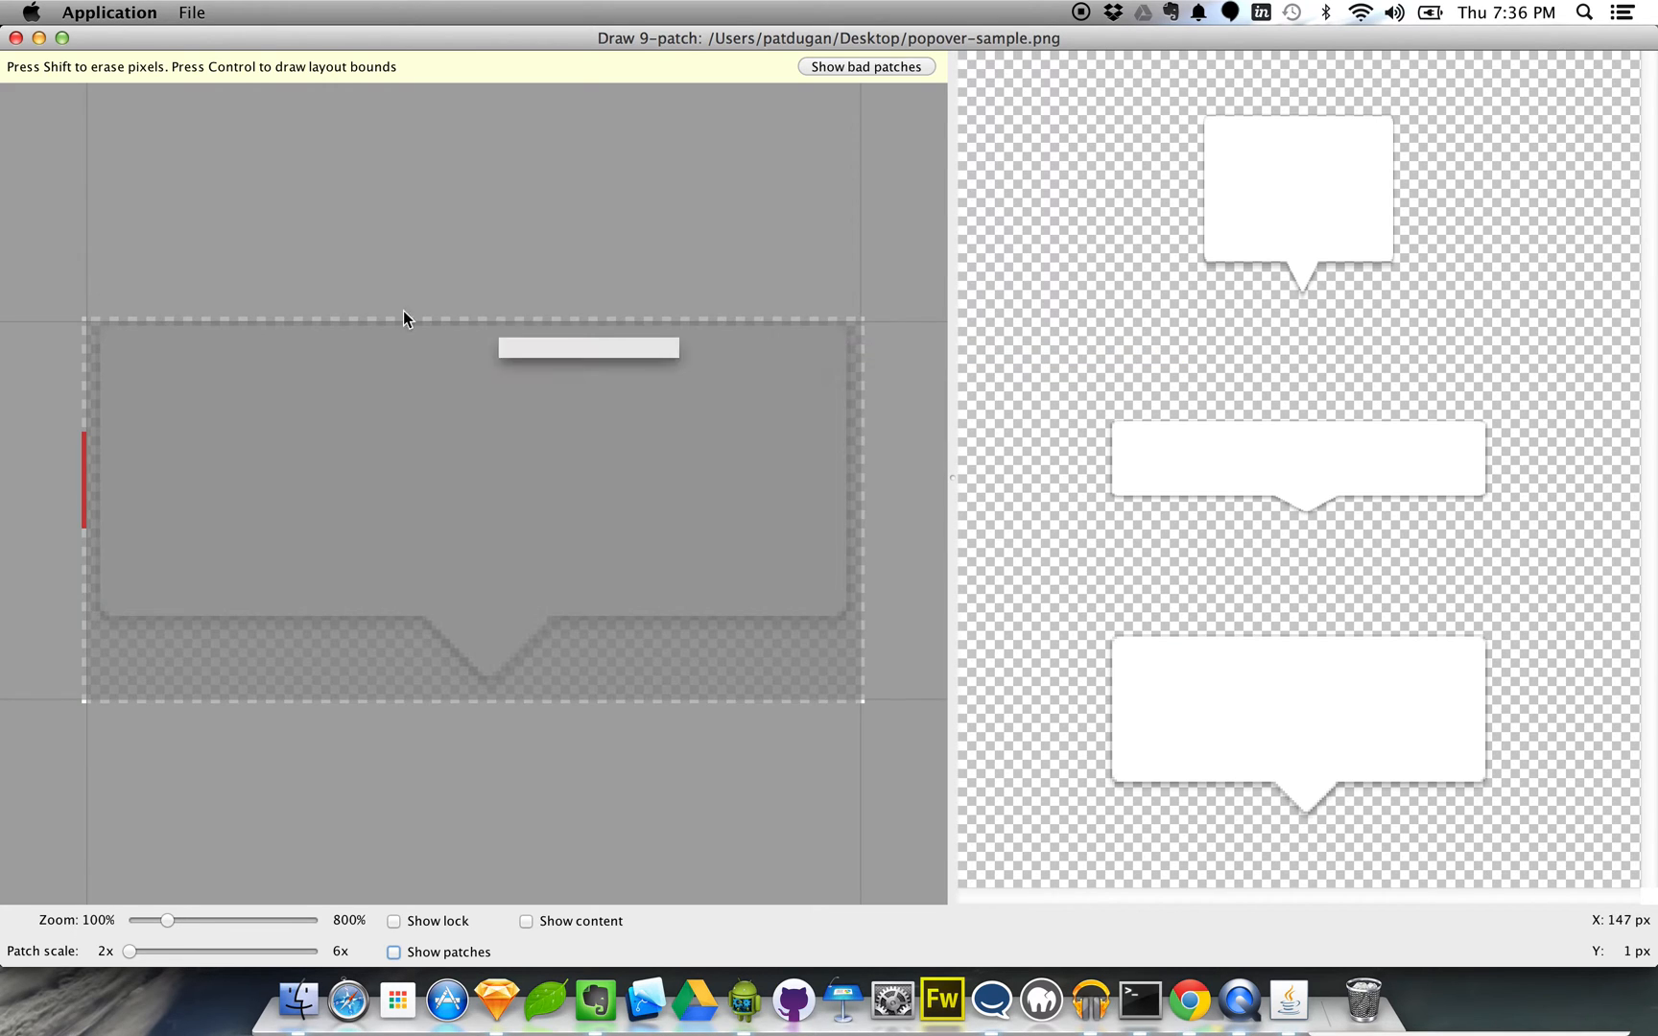
mouse_move(126, 326)
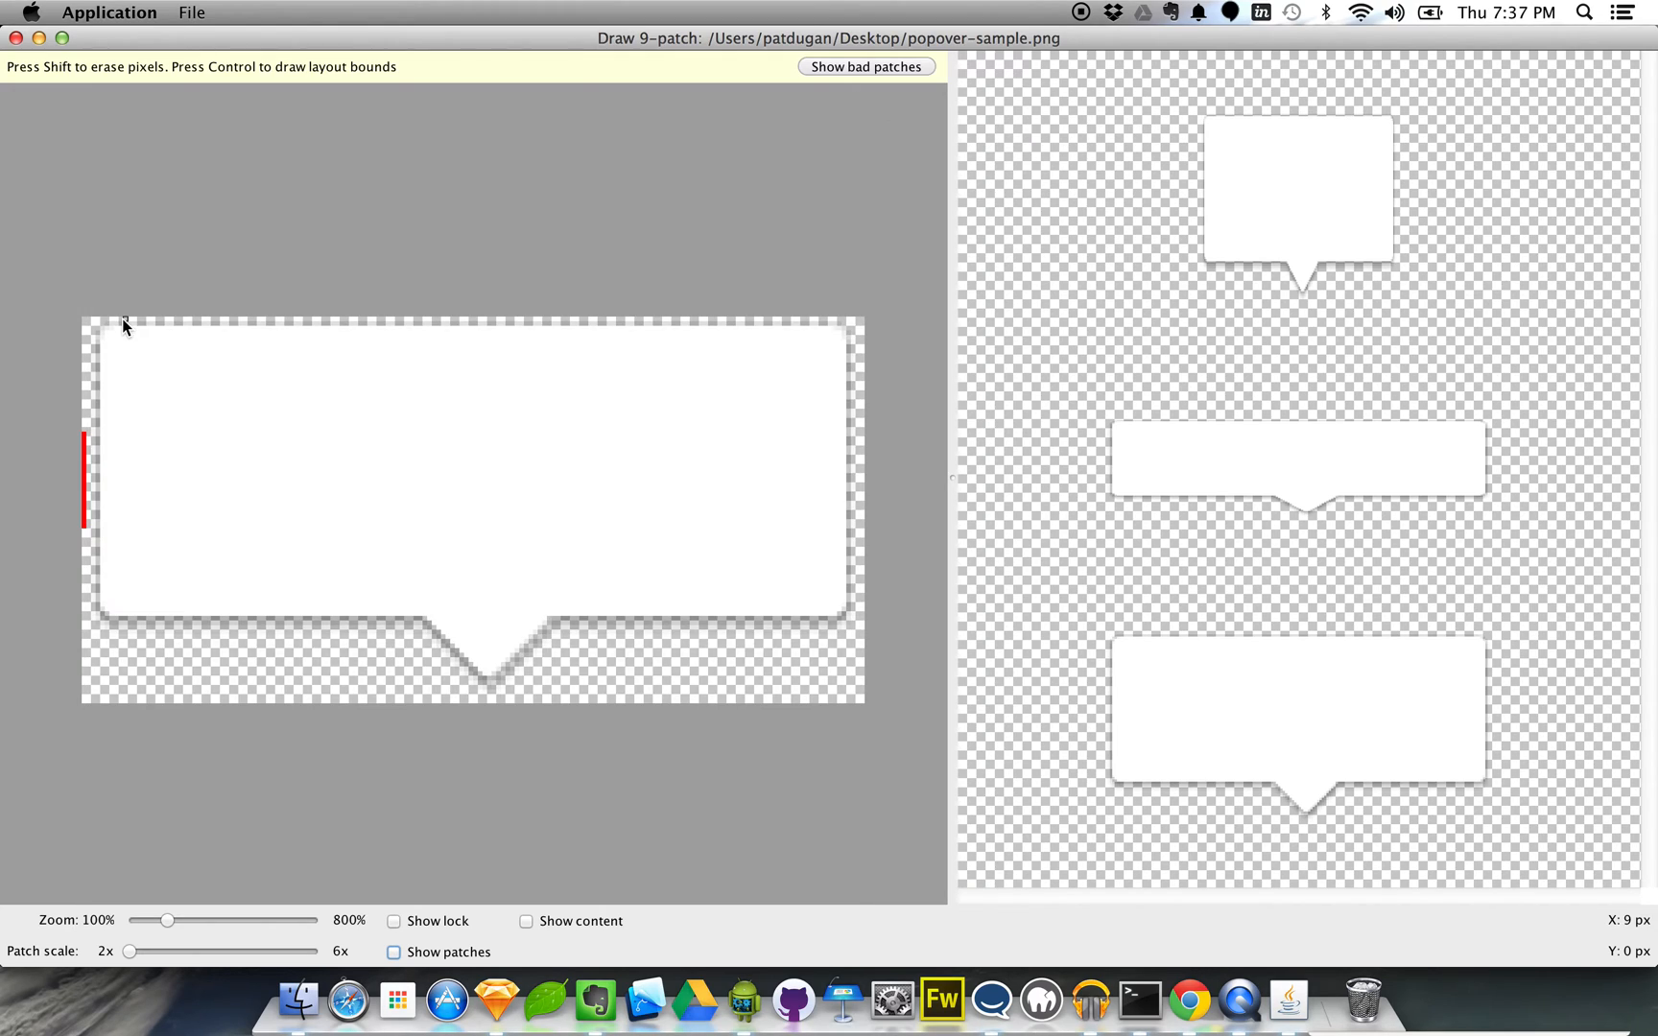
drag(124, 318, 280, 318)
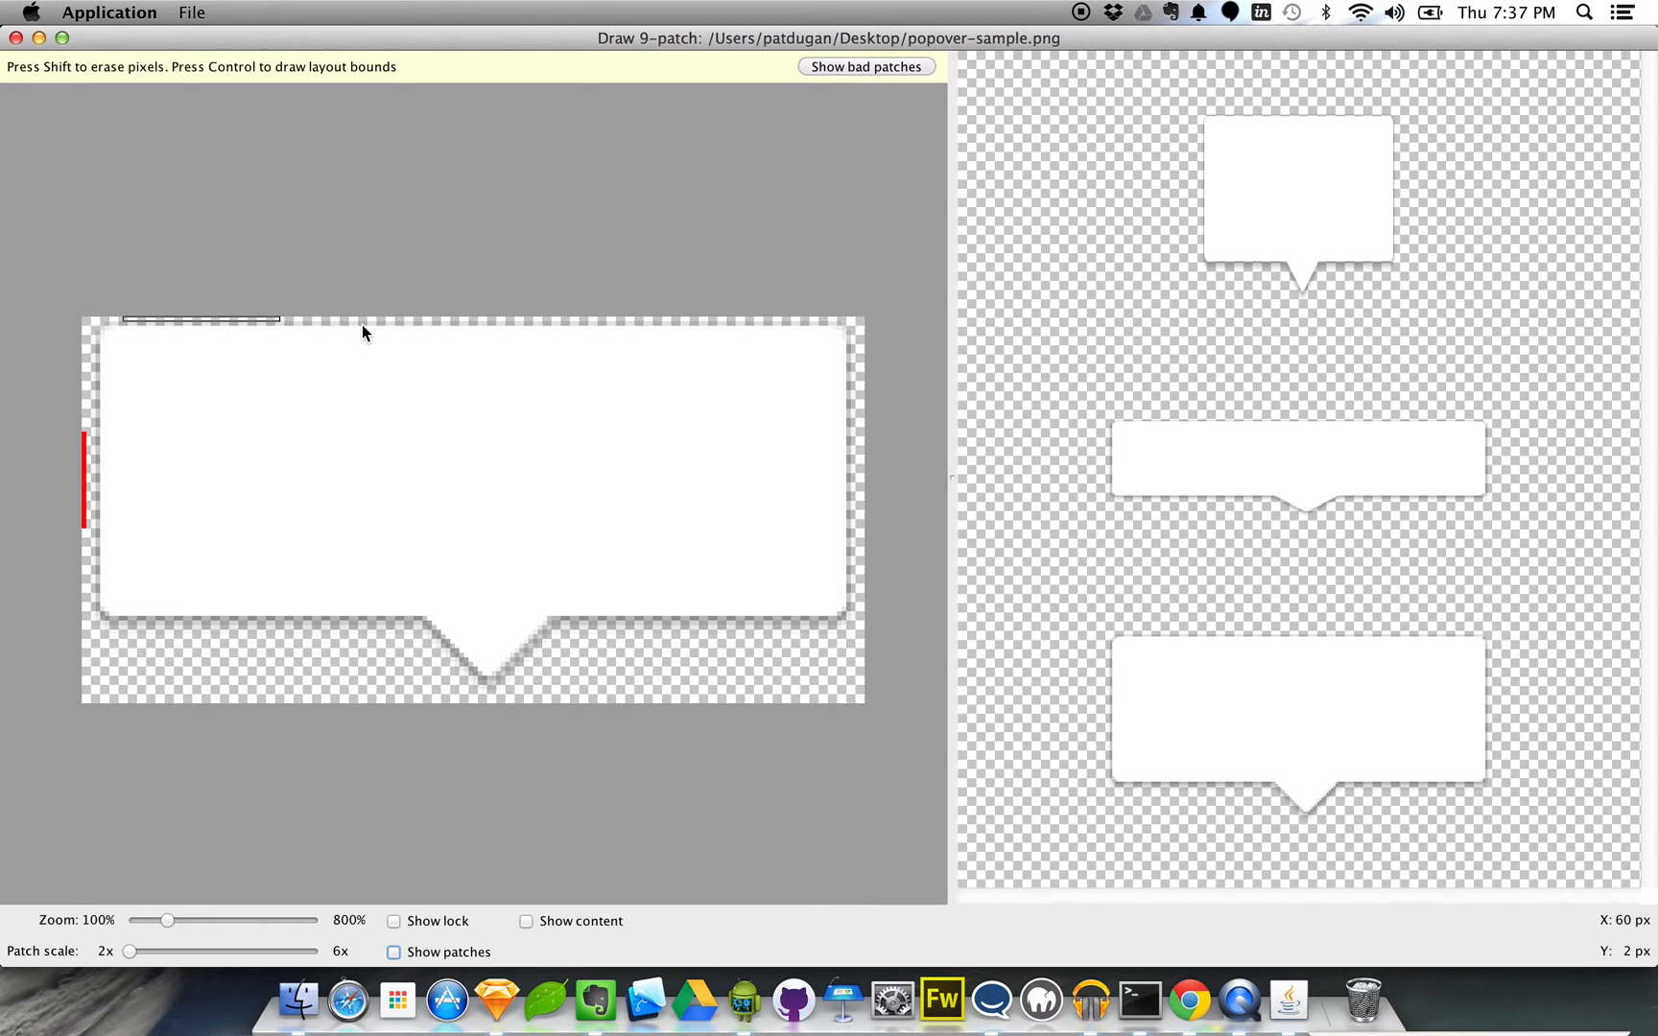
drag(280, 318, 391, 319)
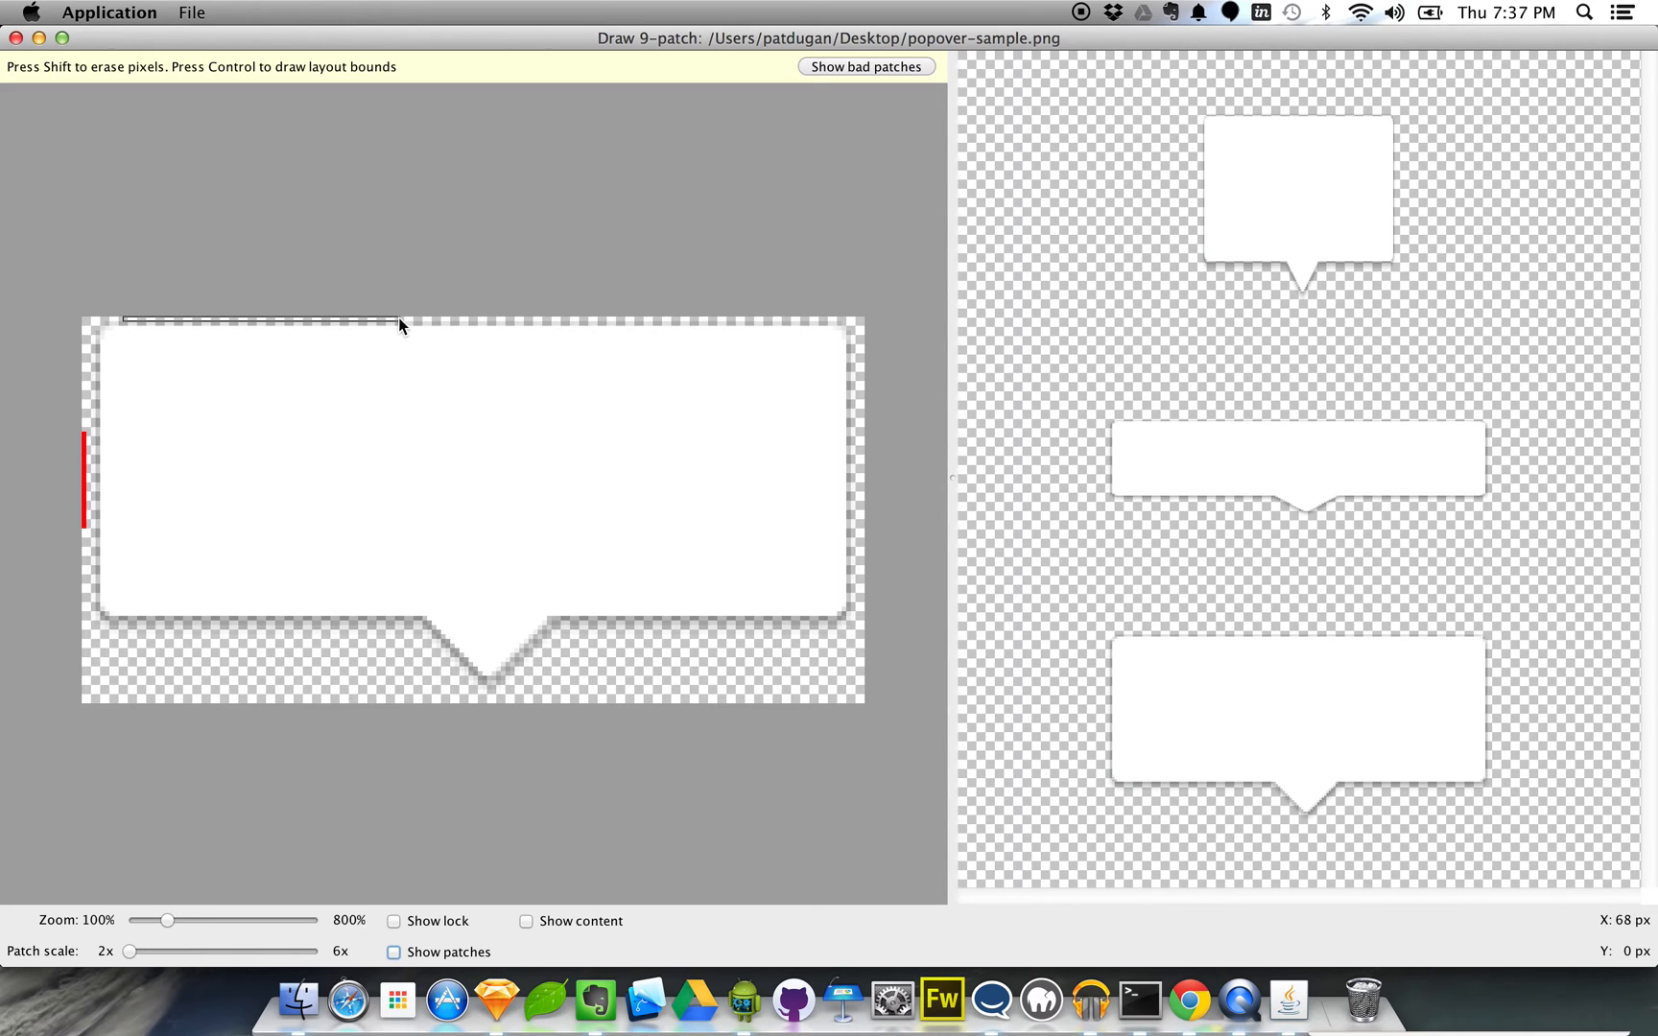
drag(121, 318, 401, 318)
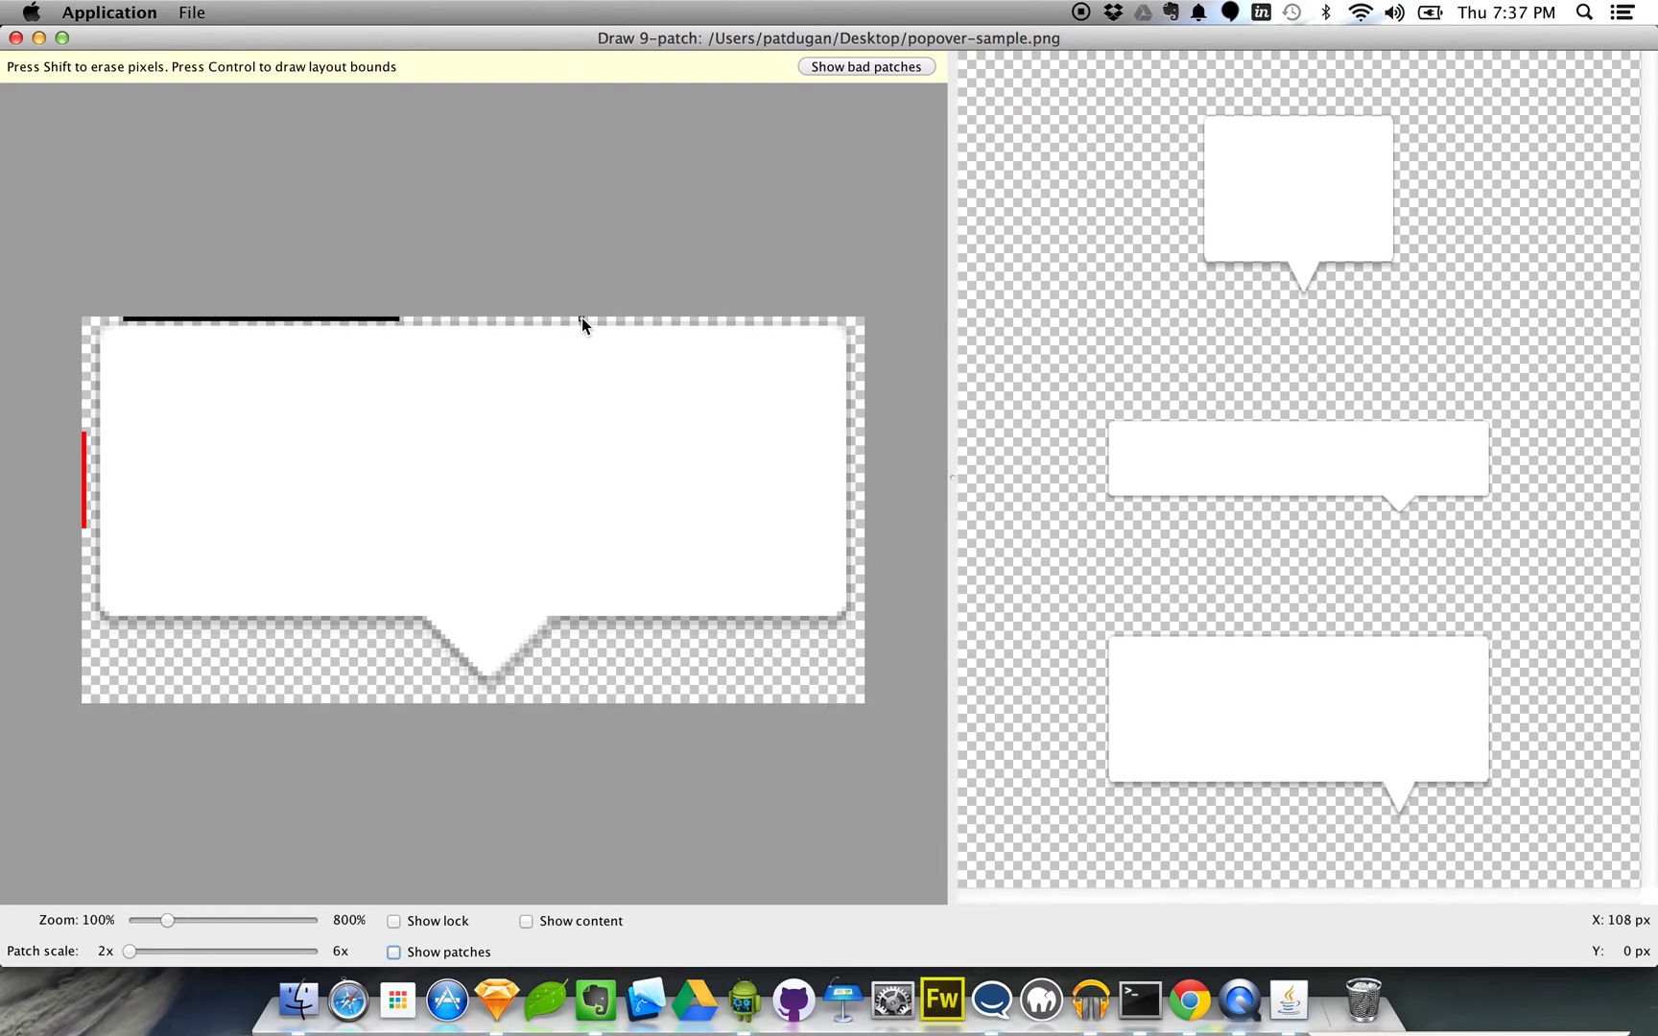
Step: Add a top stretch segment right of the tail and a vertical one down the left edge, then show patches
drag(580, 321, 819, 323)
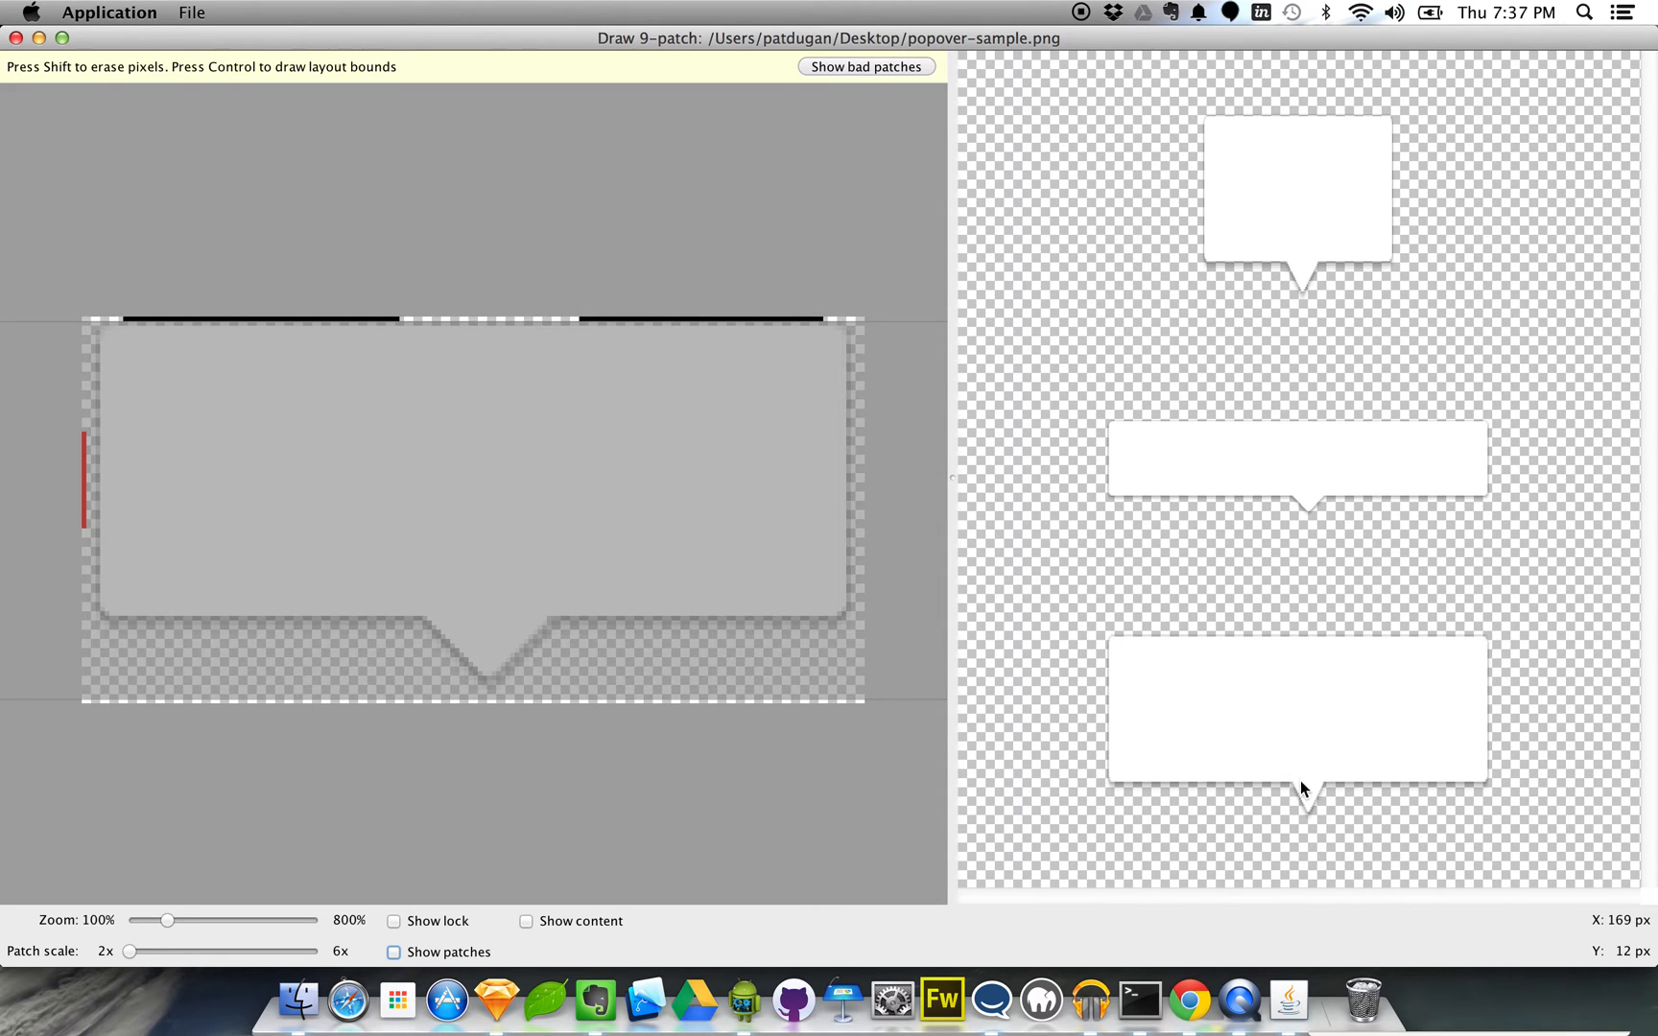
mouse_move(1300, 813)
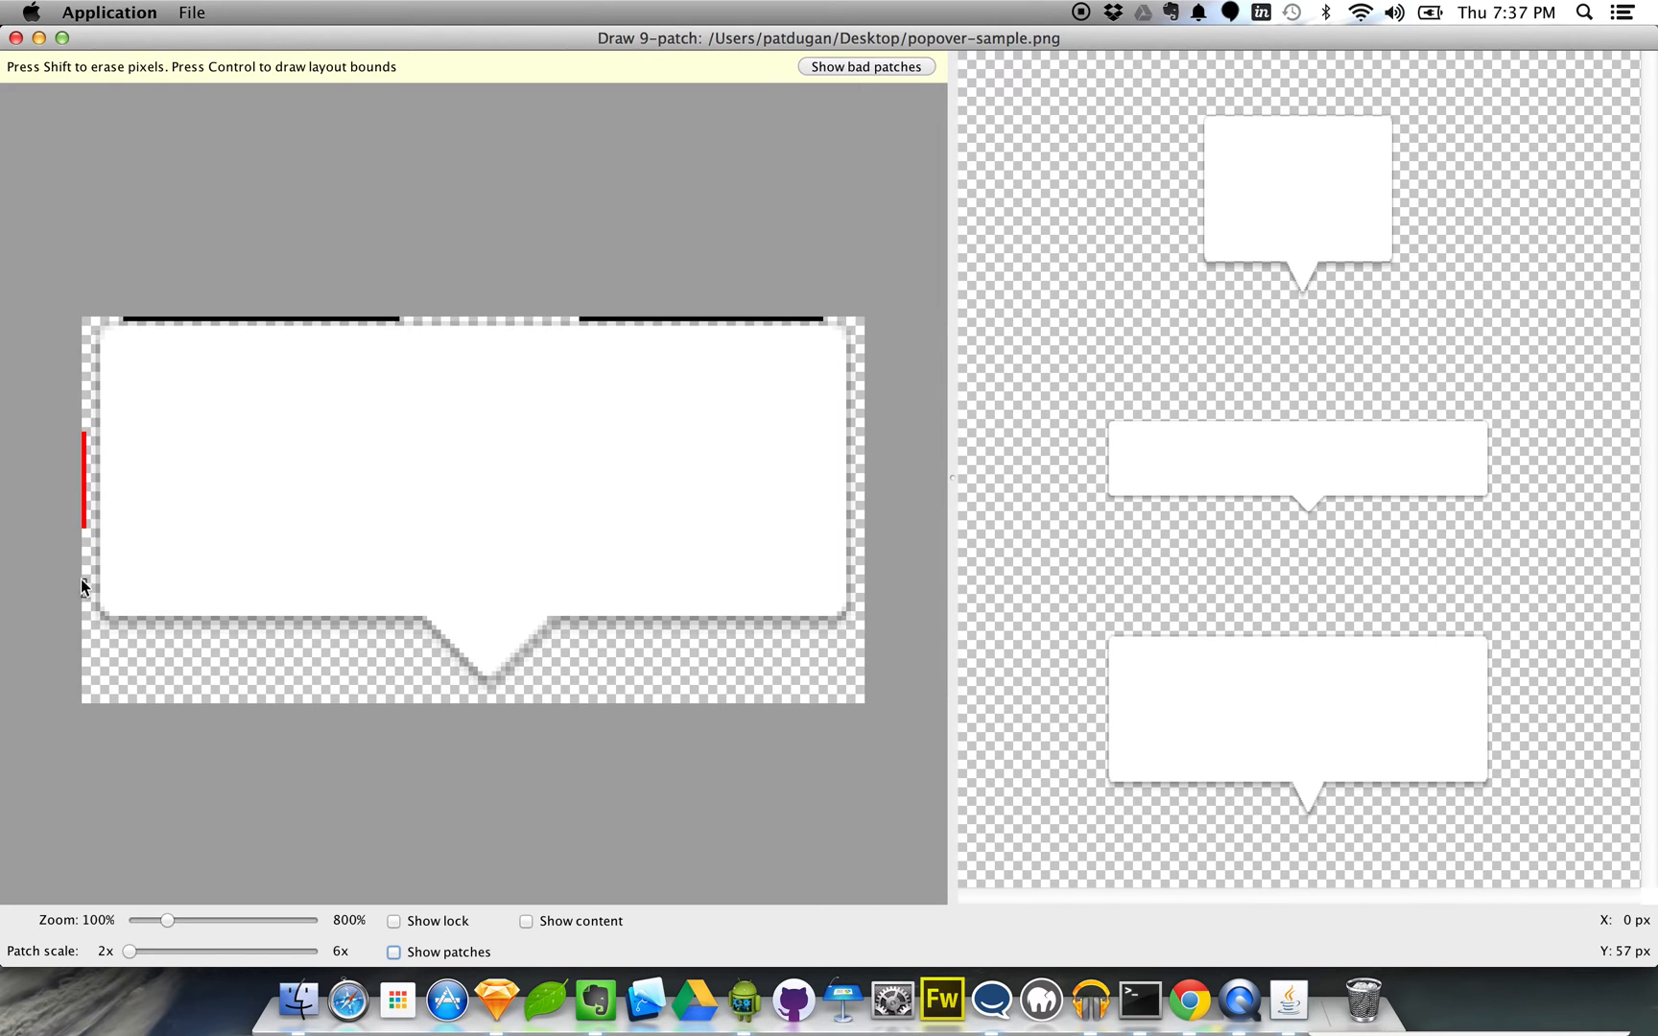
drag(85, 518, 85, 587)
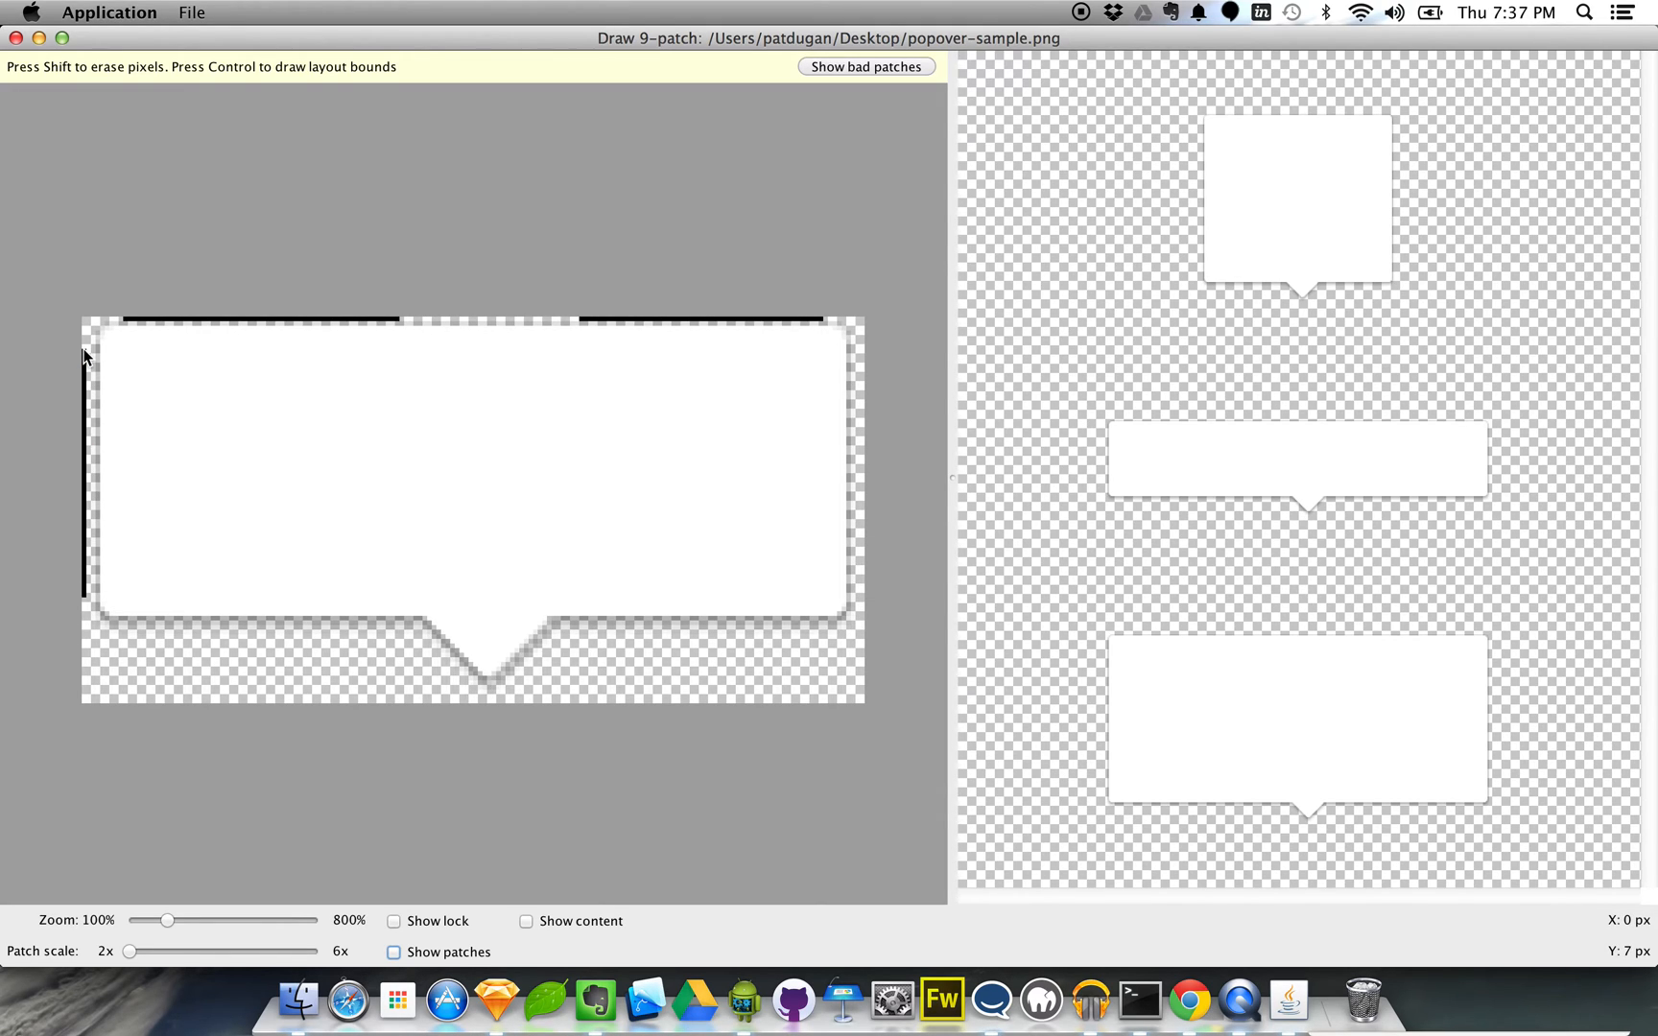
click(395, 952)
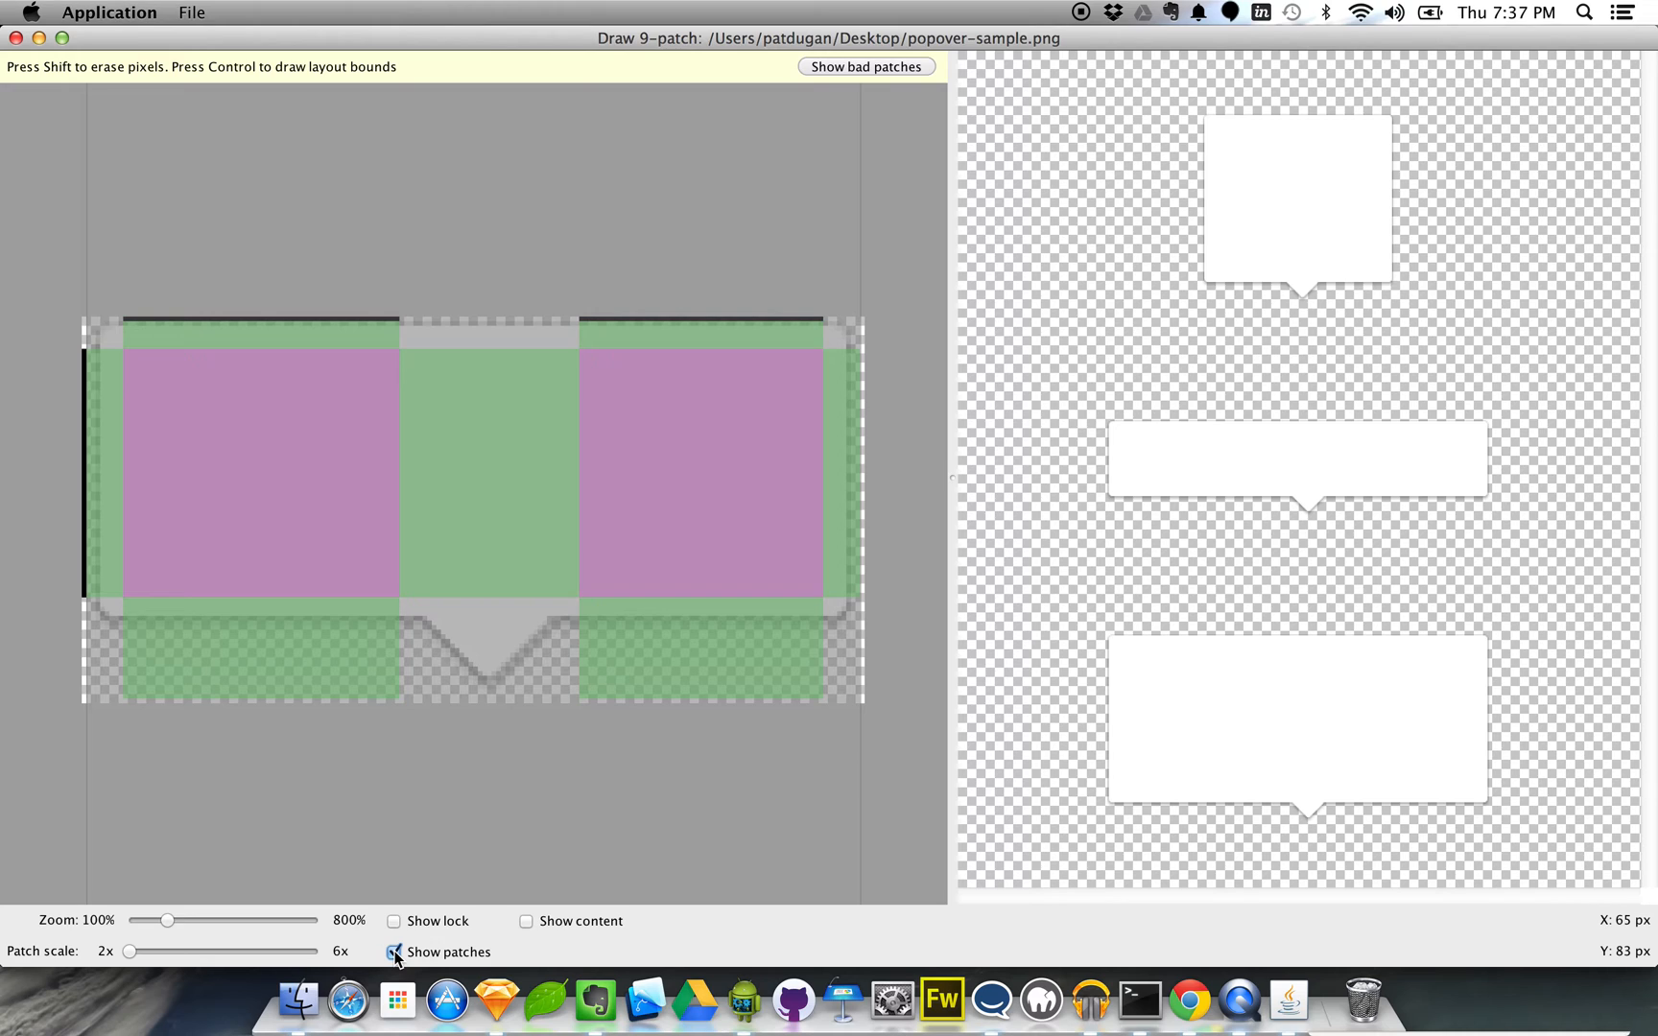
Step: Hide the stretch-region overlay before drawing the right-edge padding line
click(394, 951)
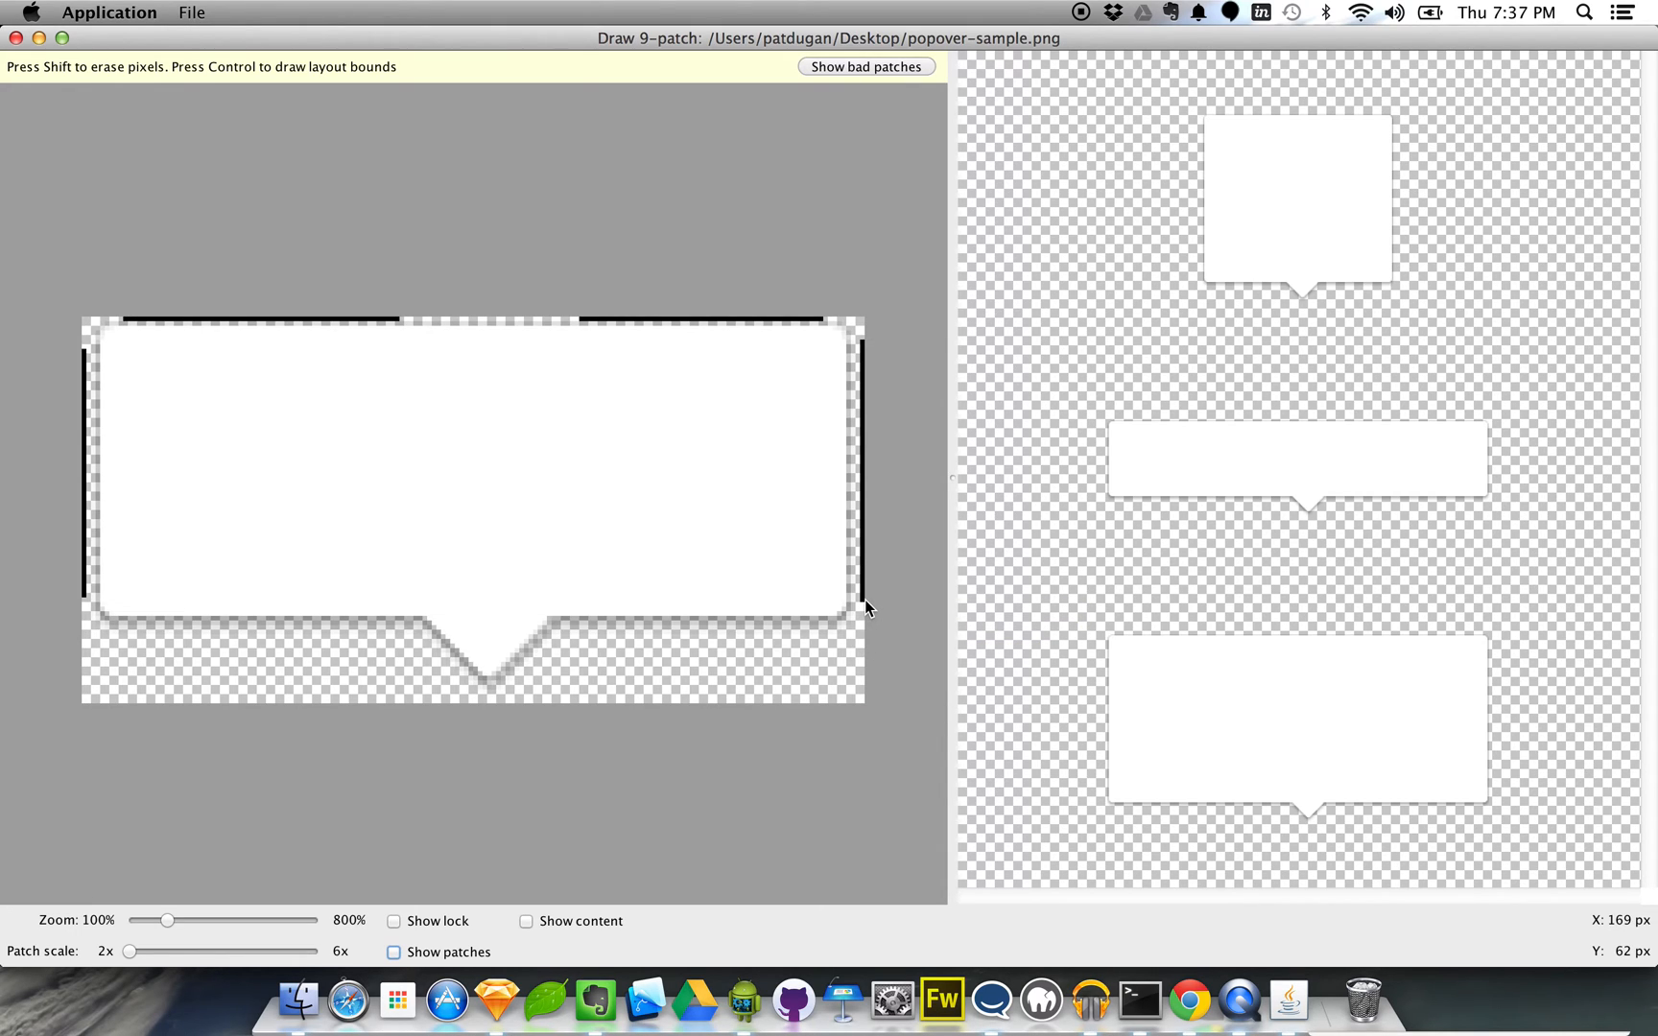
Step: Use Shift to erase and redraw pixels on the top-edge stretch segments
key(shift)
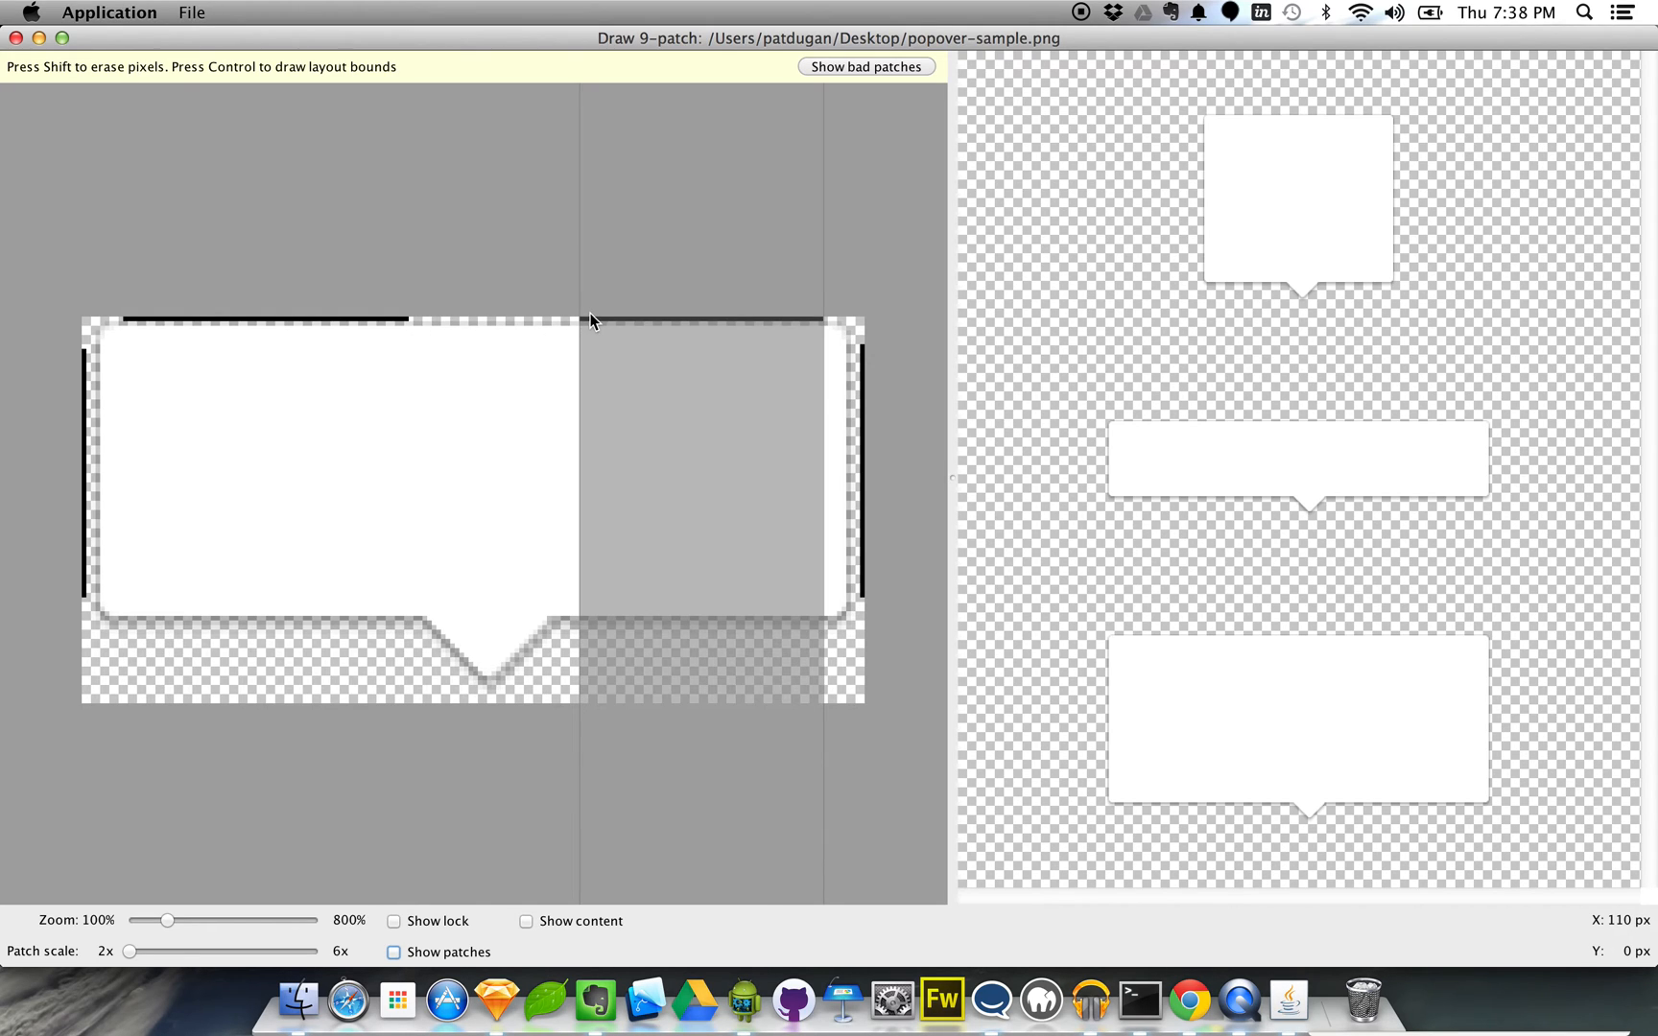
mouse_move(585, 318)
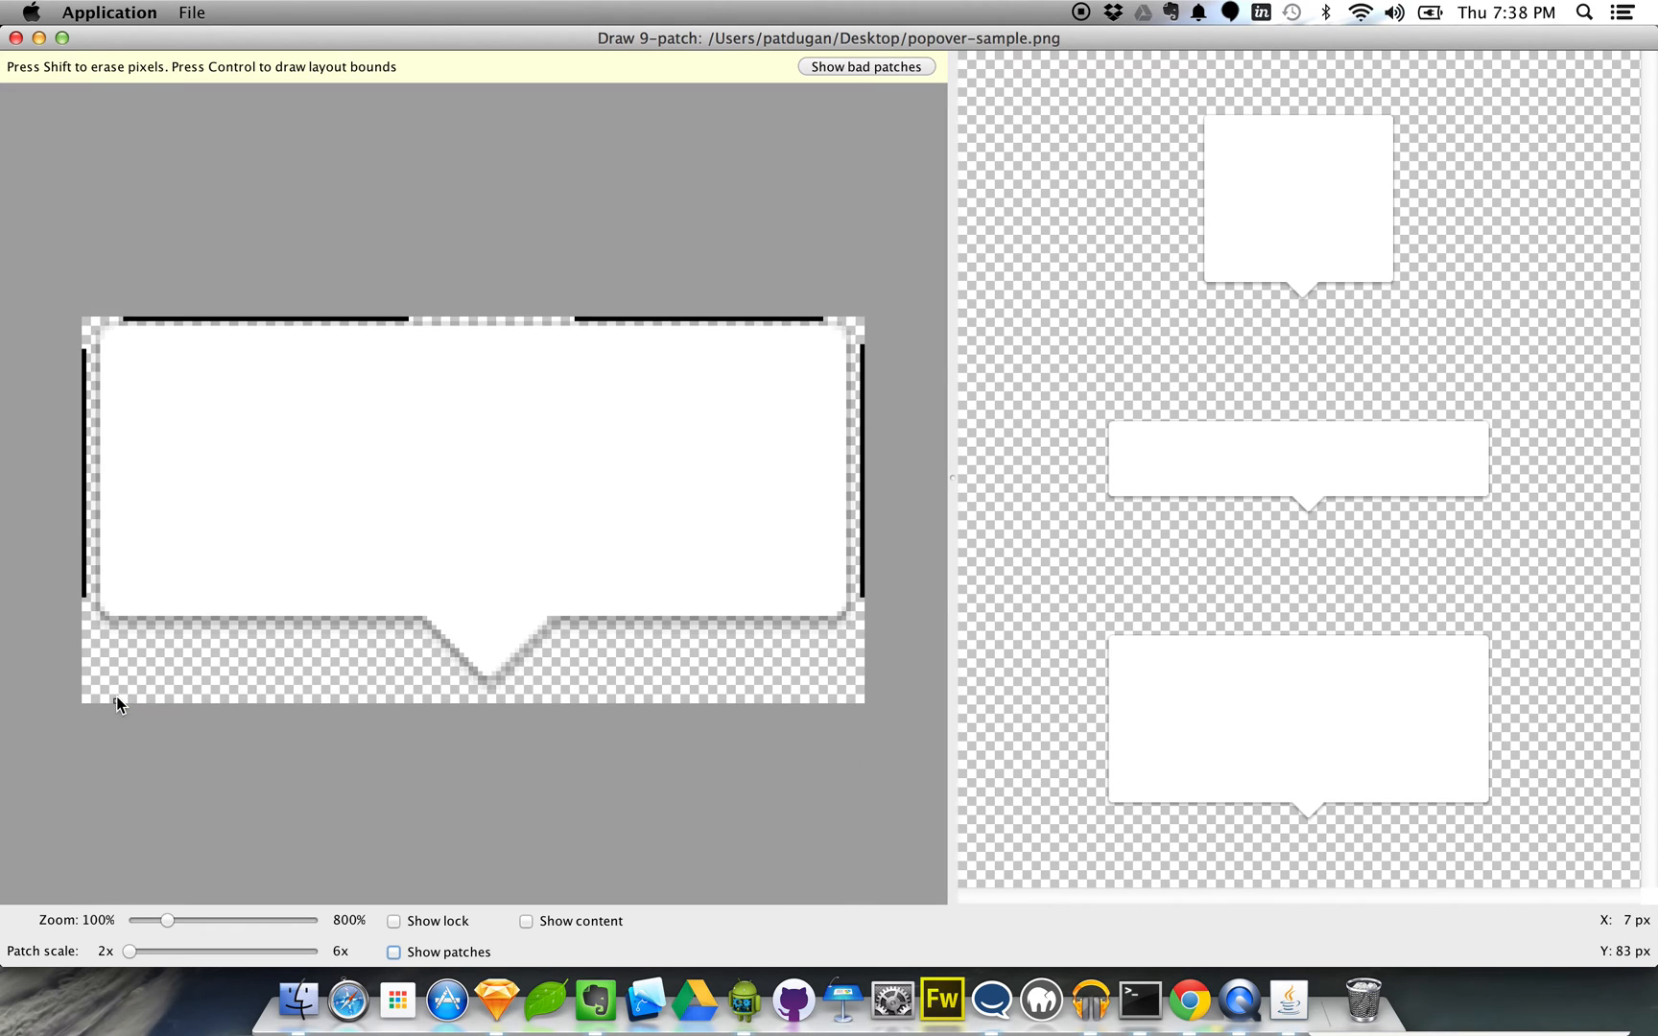
Step: Draw the horizontal content-padding line along the popover's bottom border
drag(117, 698, 740, 698)
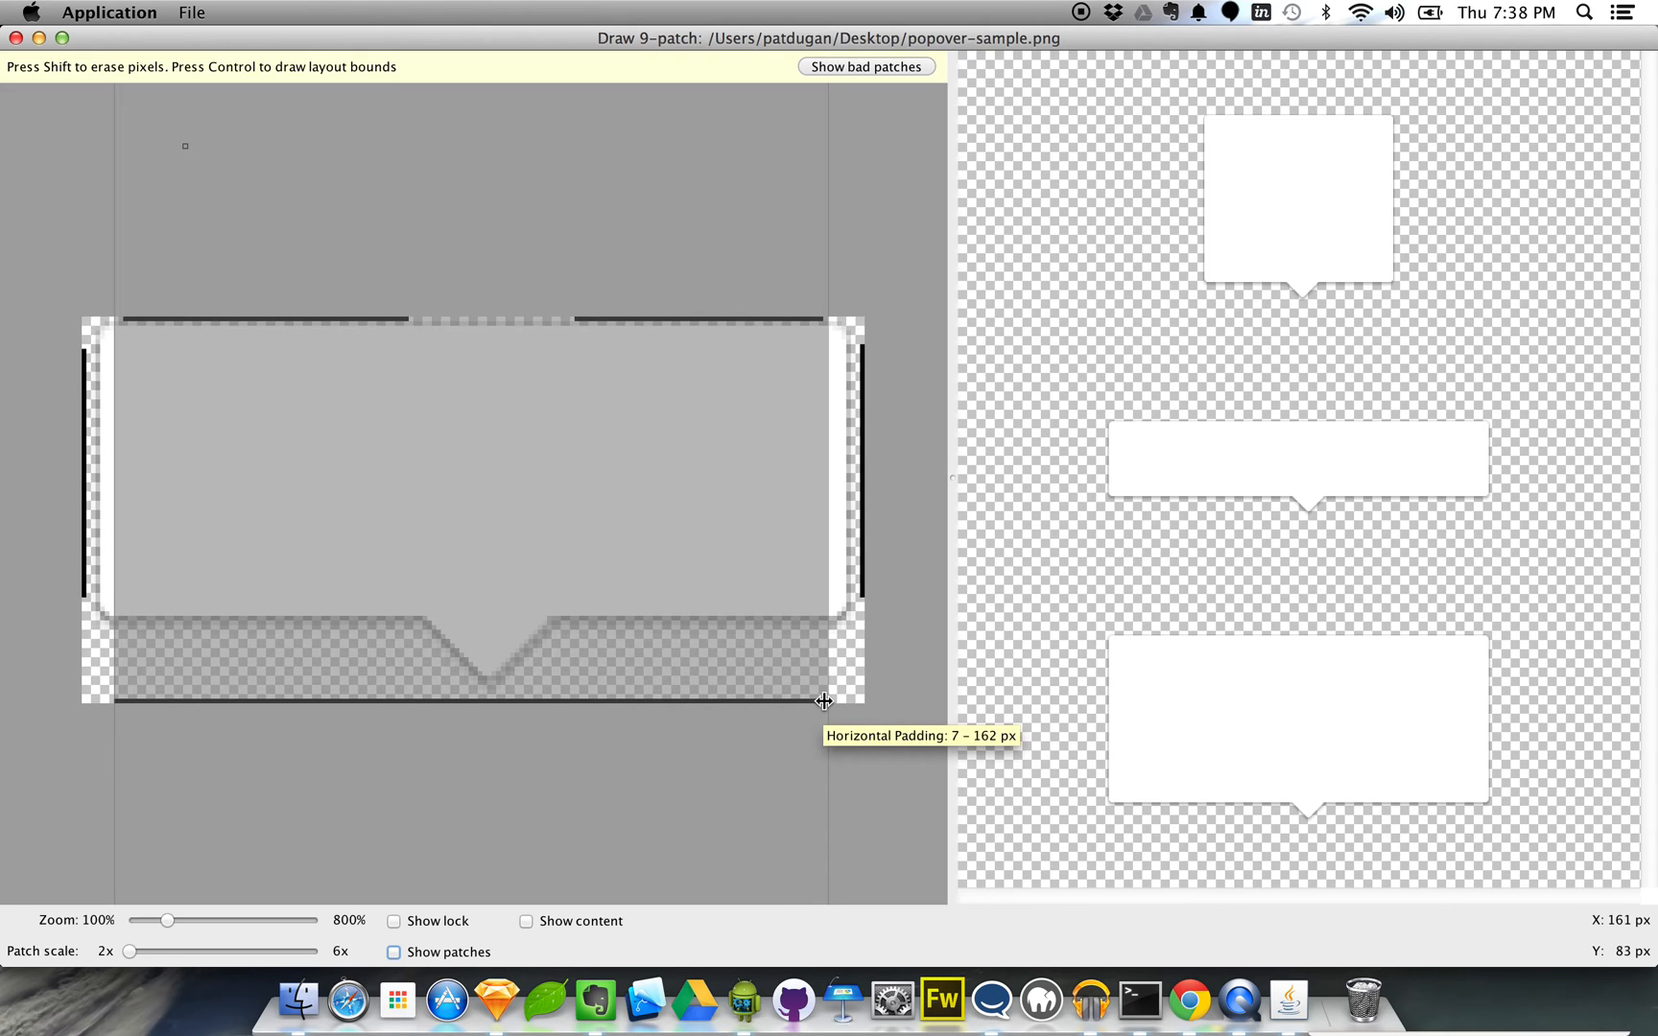
mouse_move(813, 708)
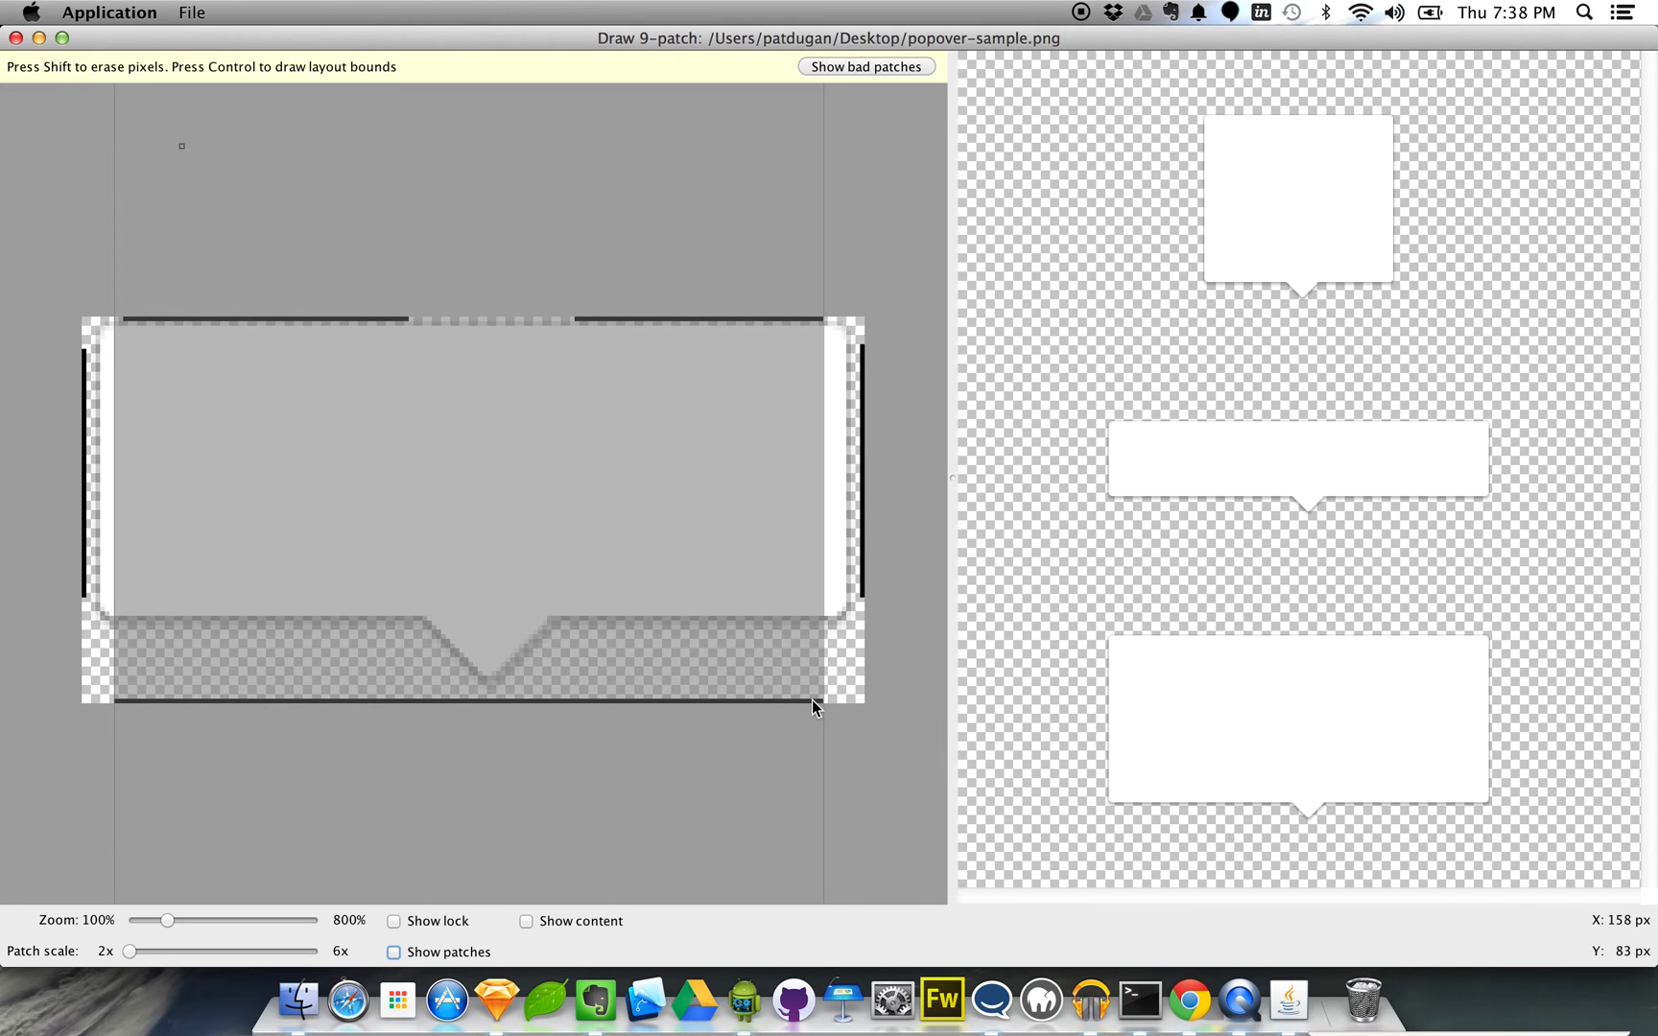
mouse_move(472, 712)
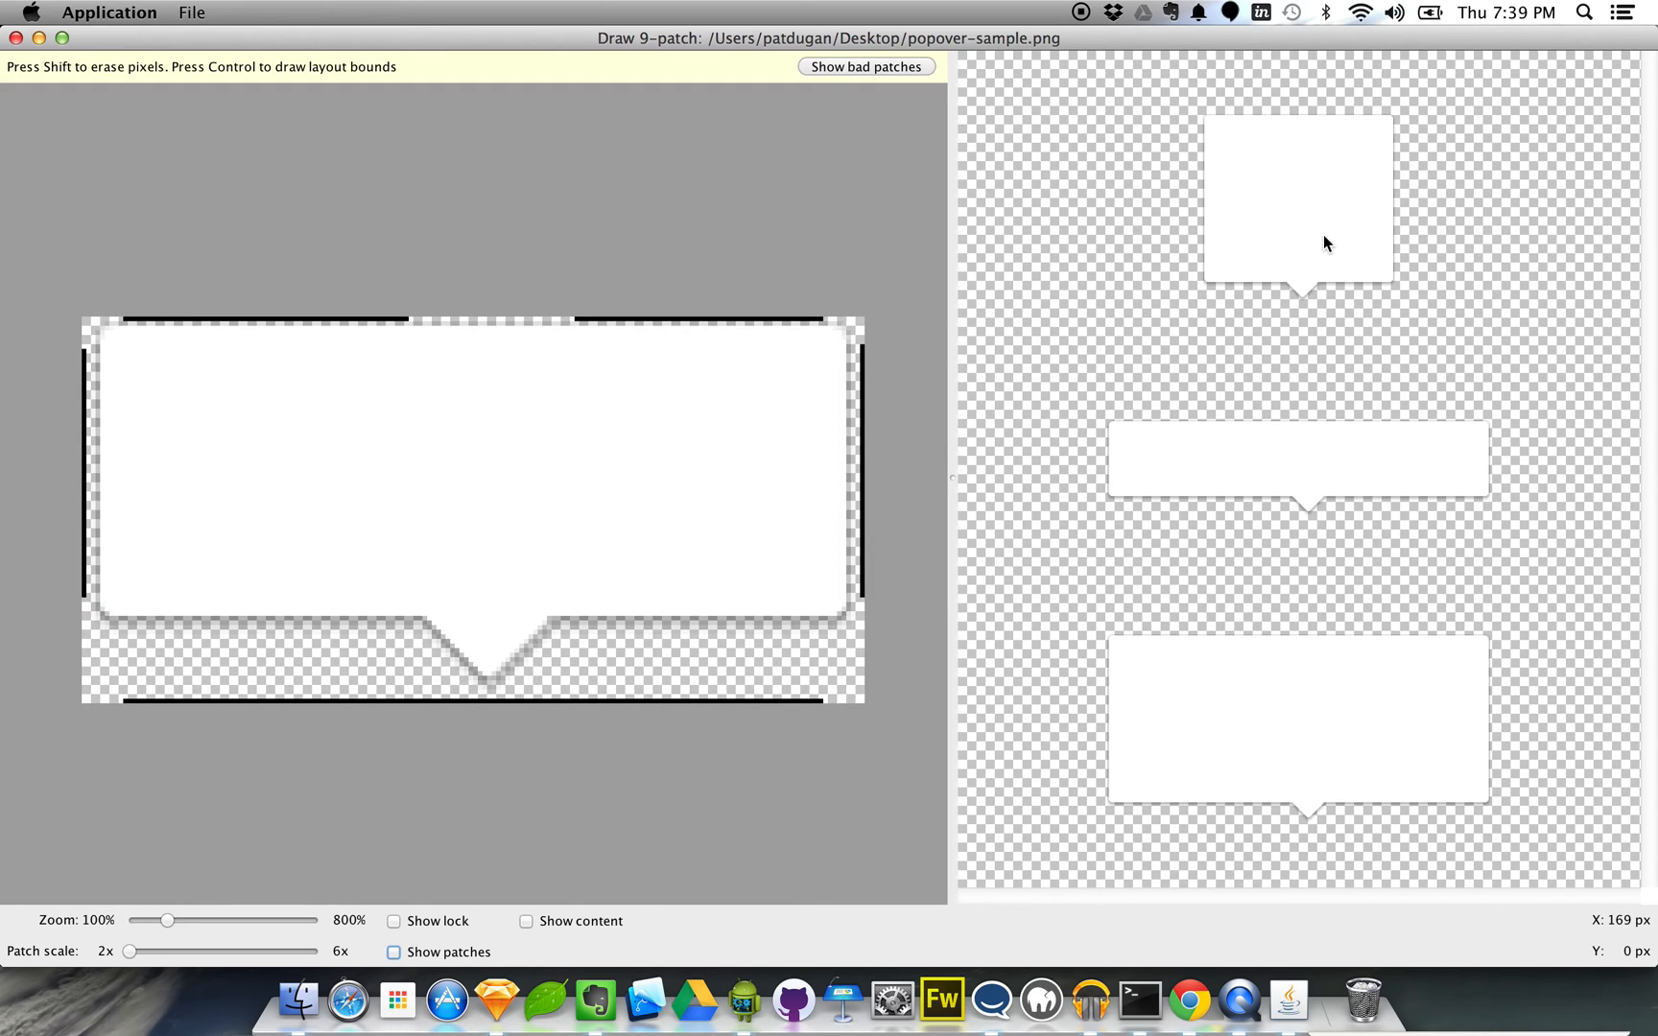
mouse_move(1280, 520)
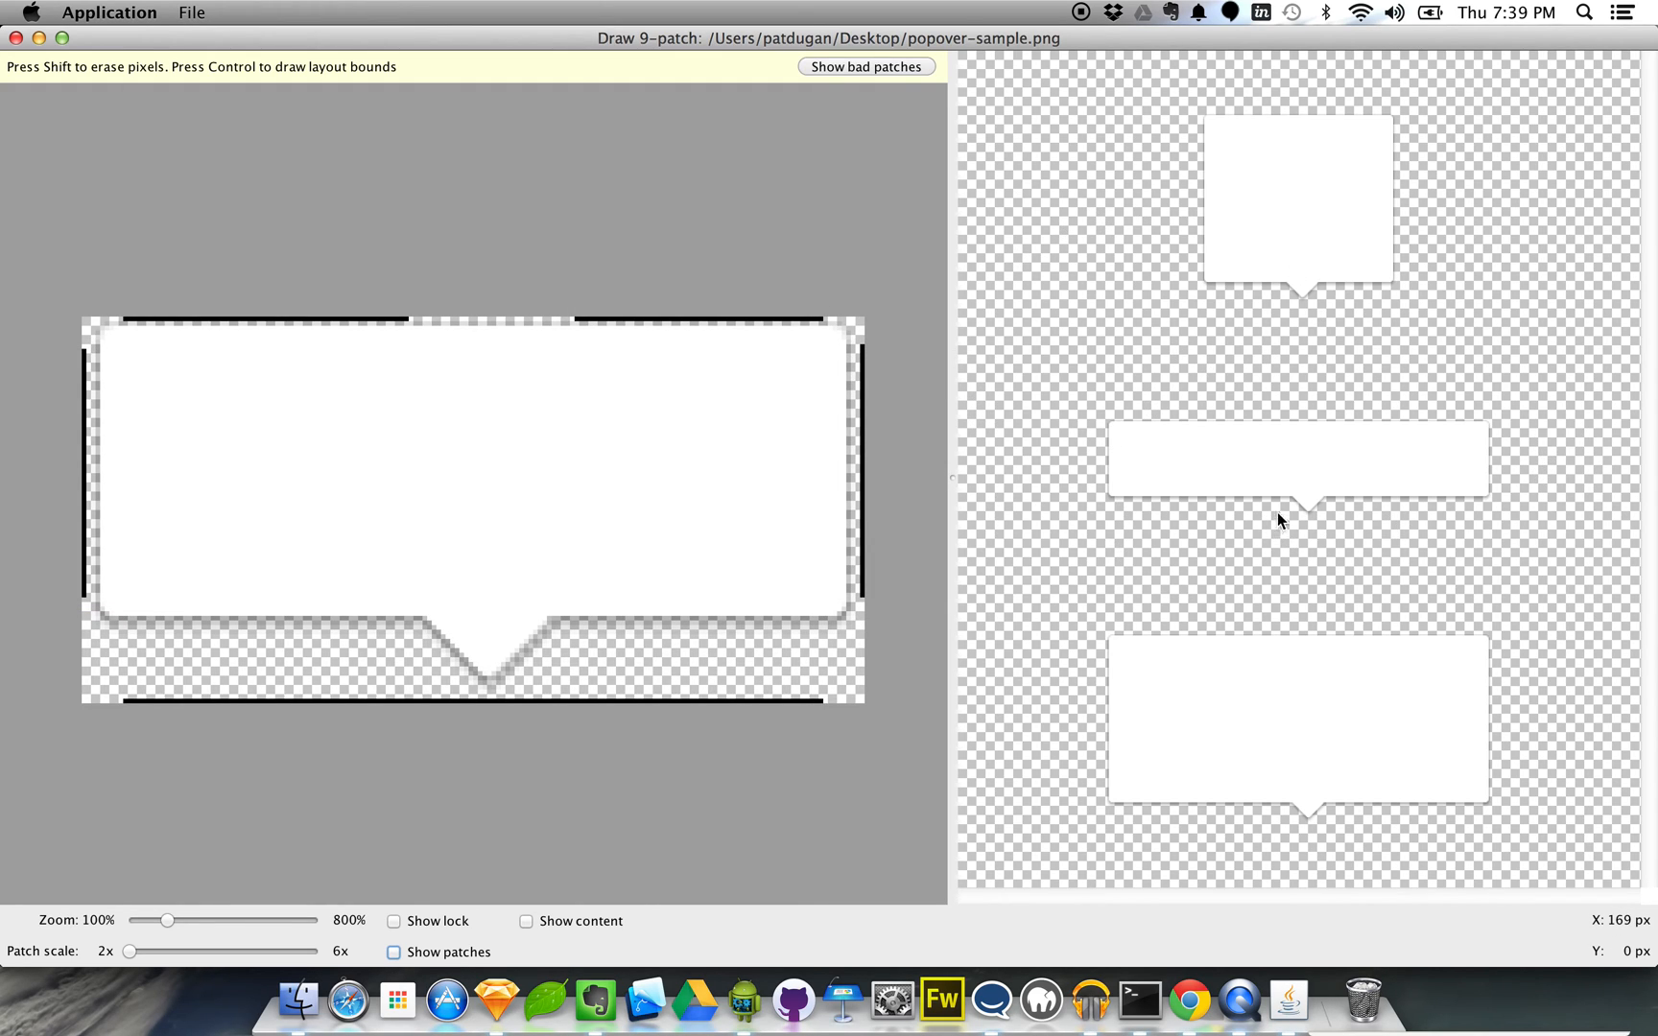
mouse_move(1298, 502)
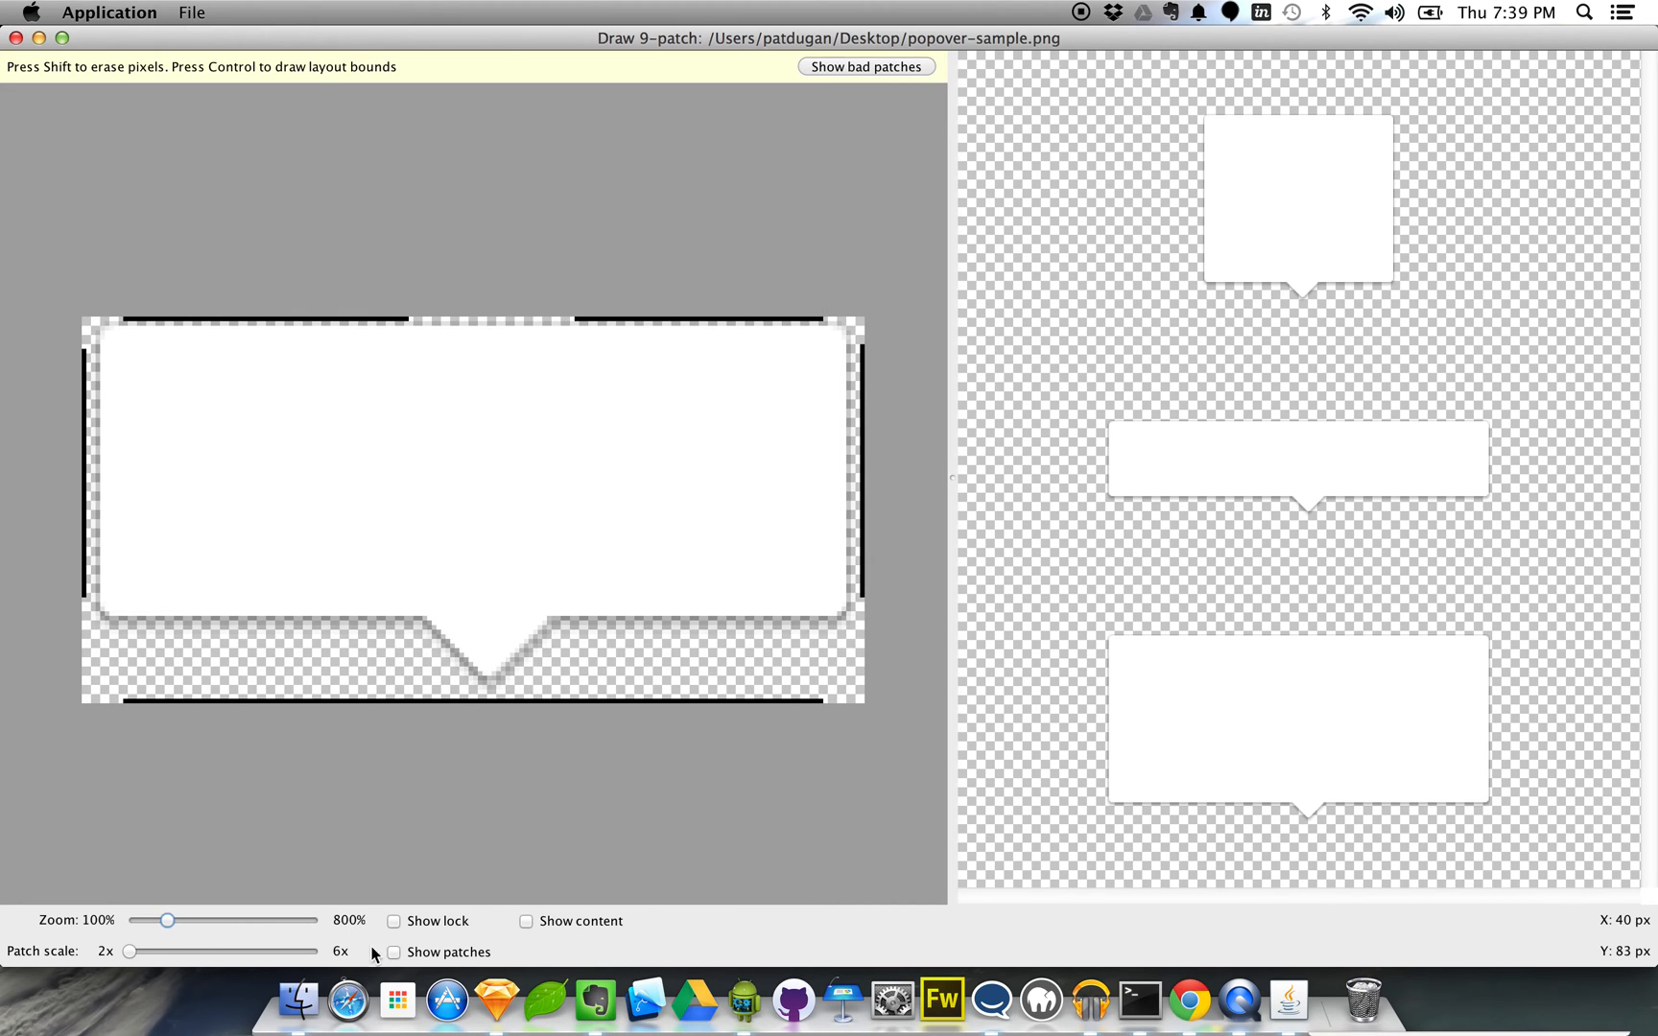
click(395, 952)
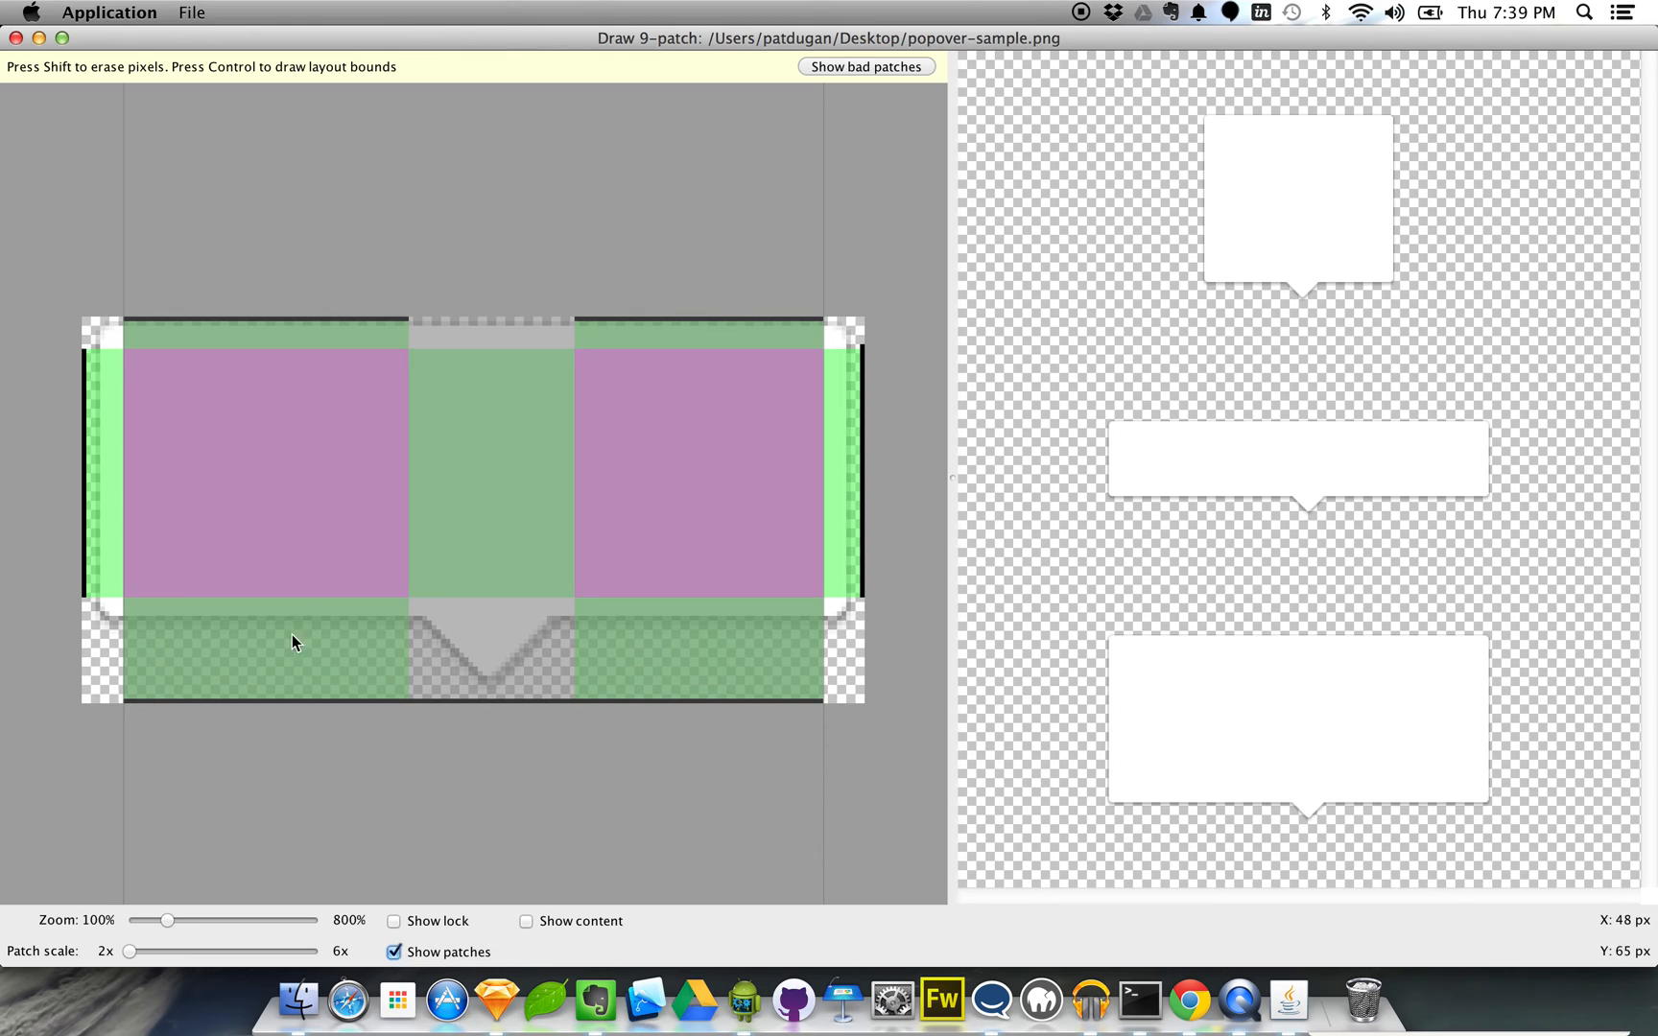
click(393, 952)
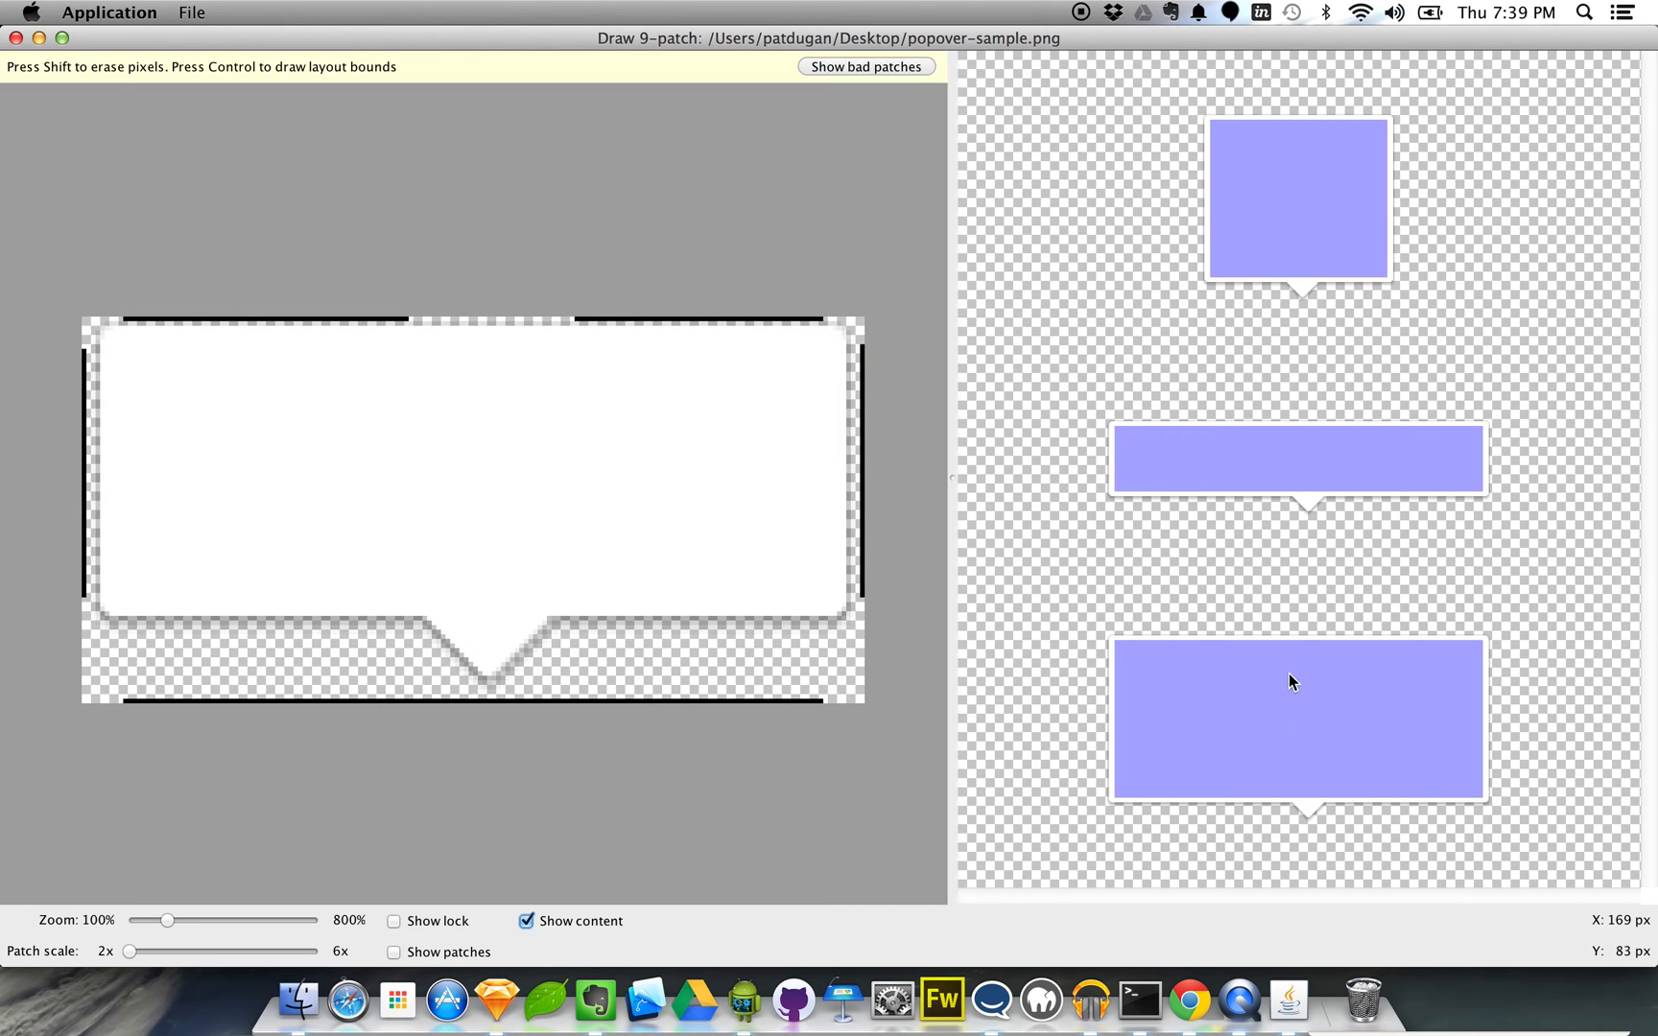
mouse_move(1215, 520)
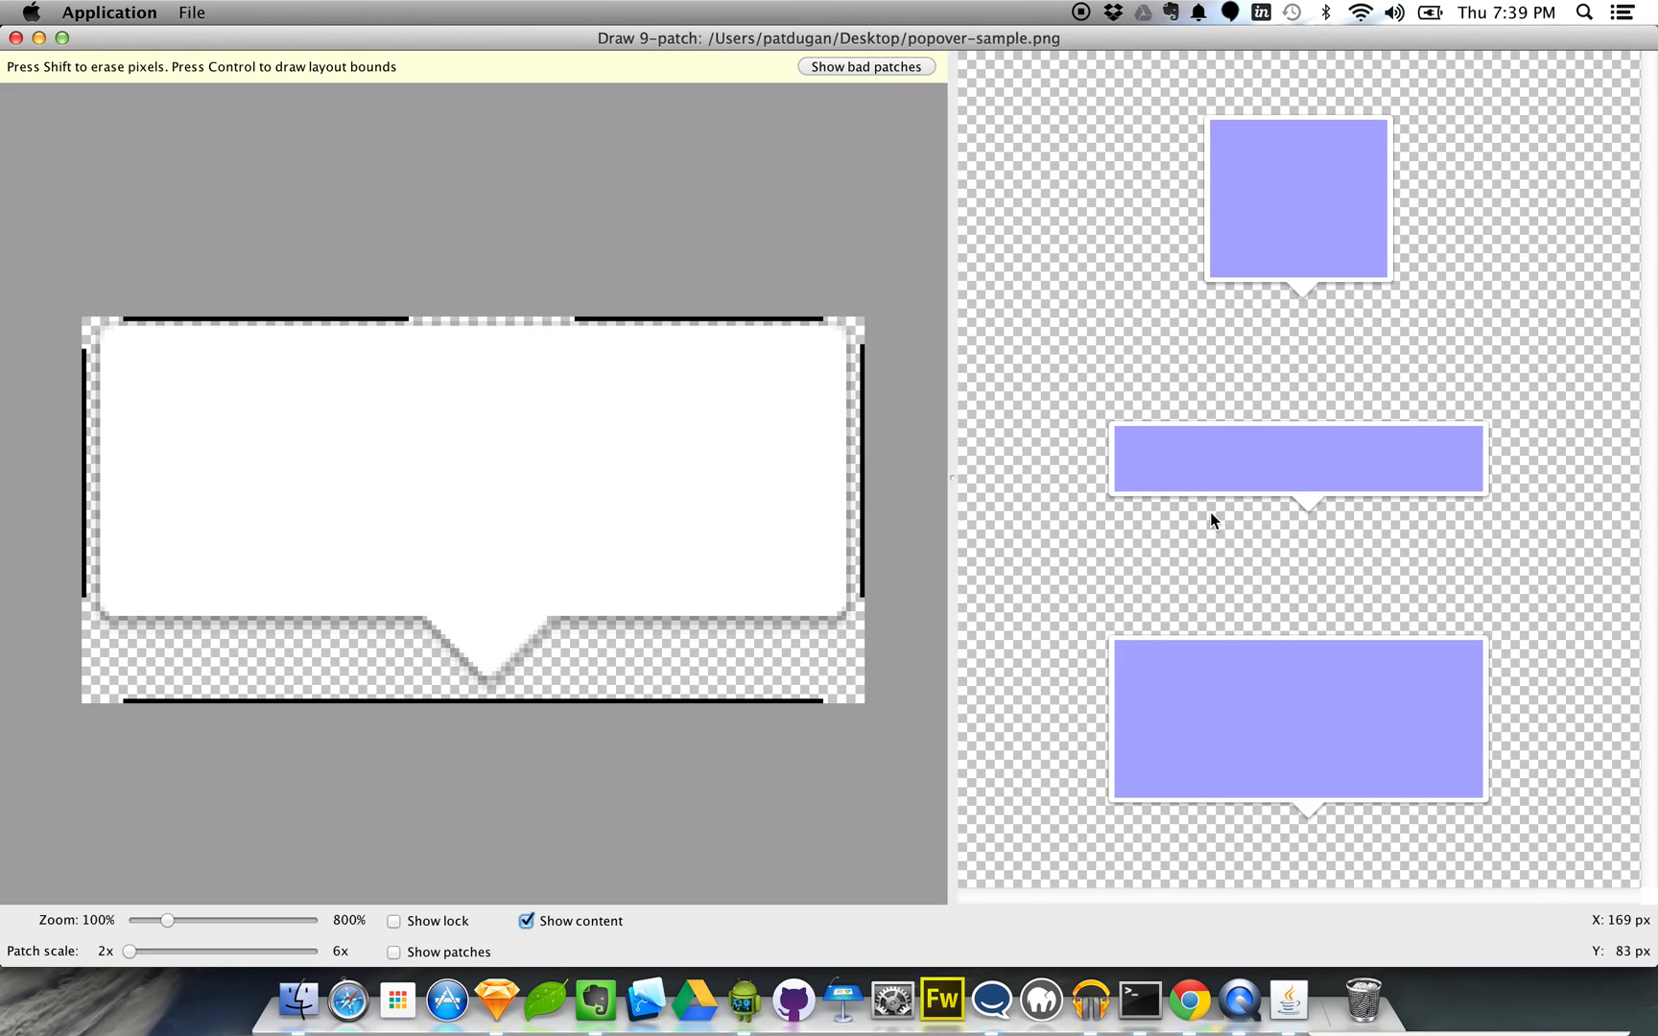
mouse_move(1456, 430)
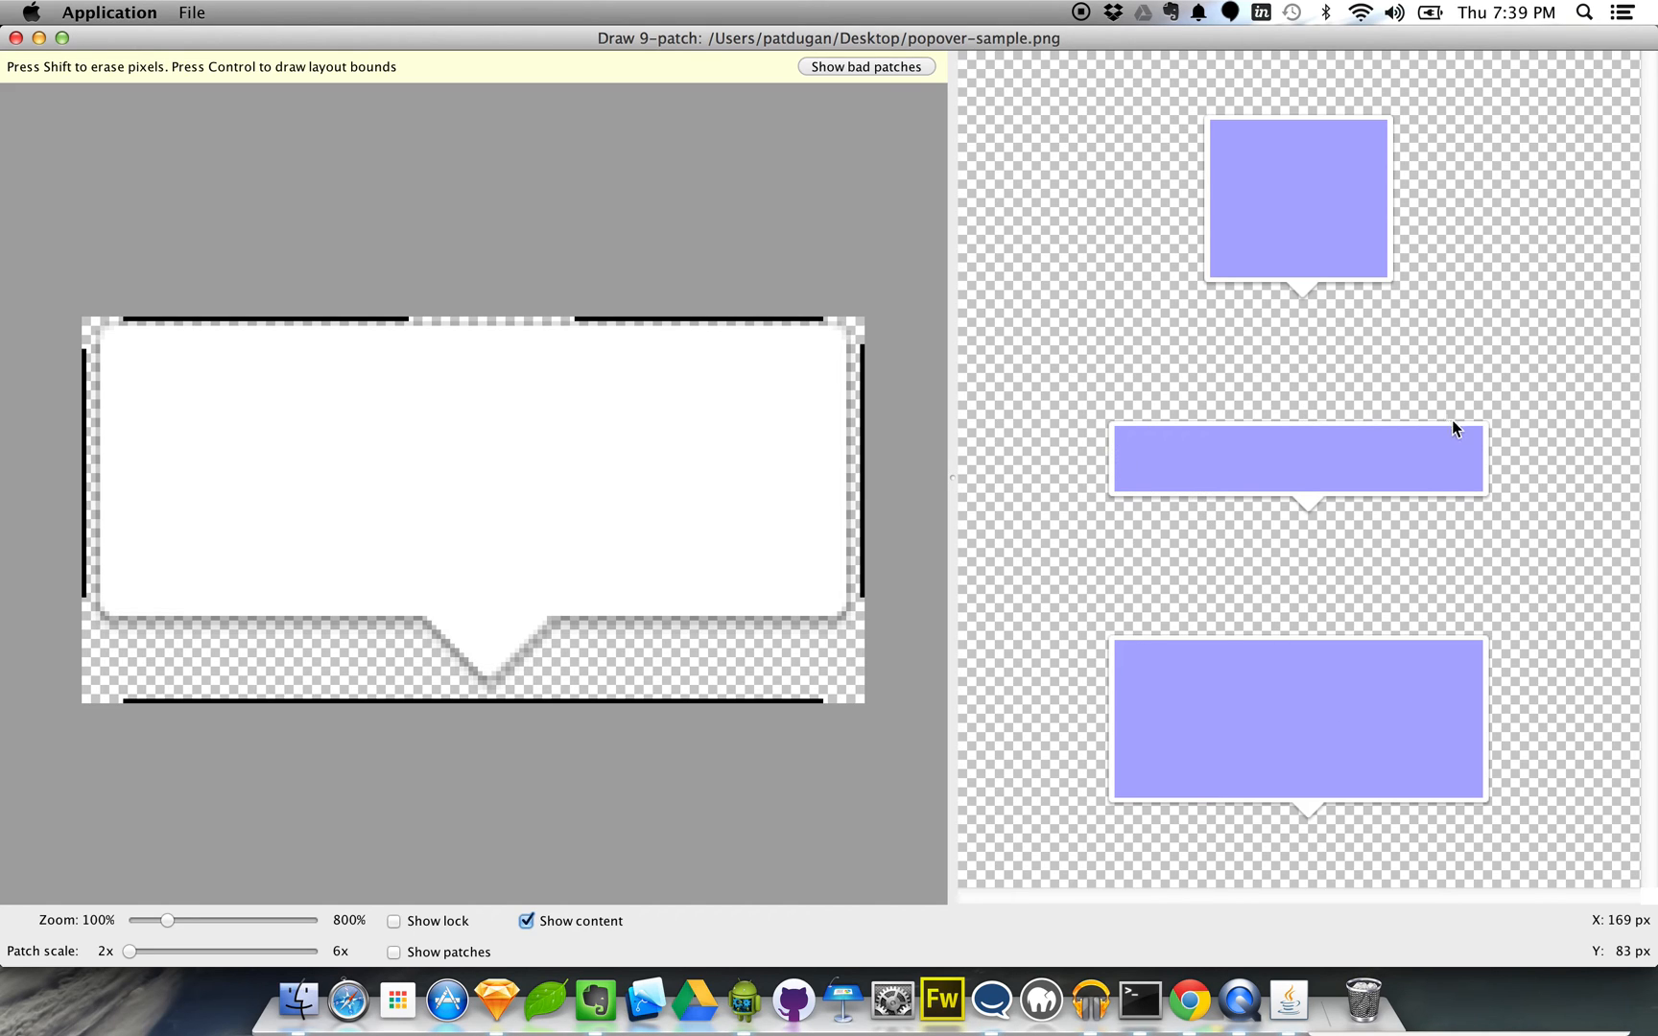
click(526, 920)
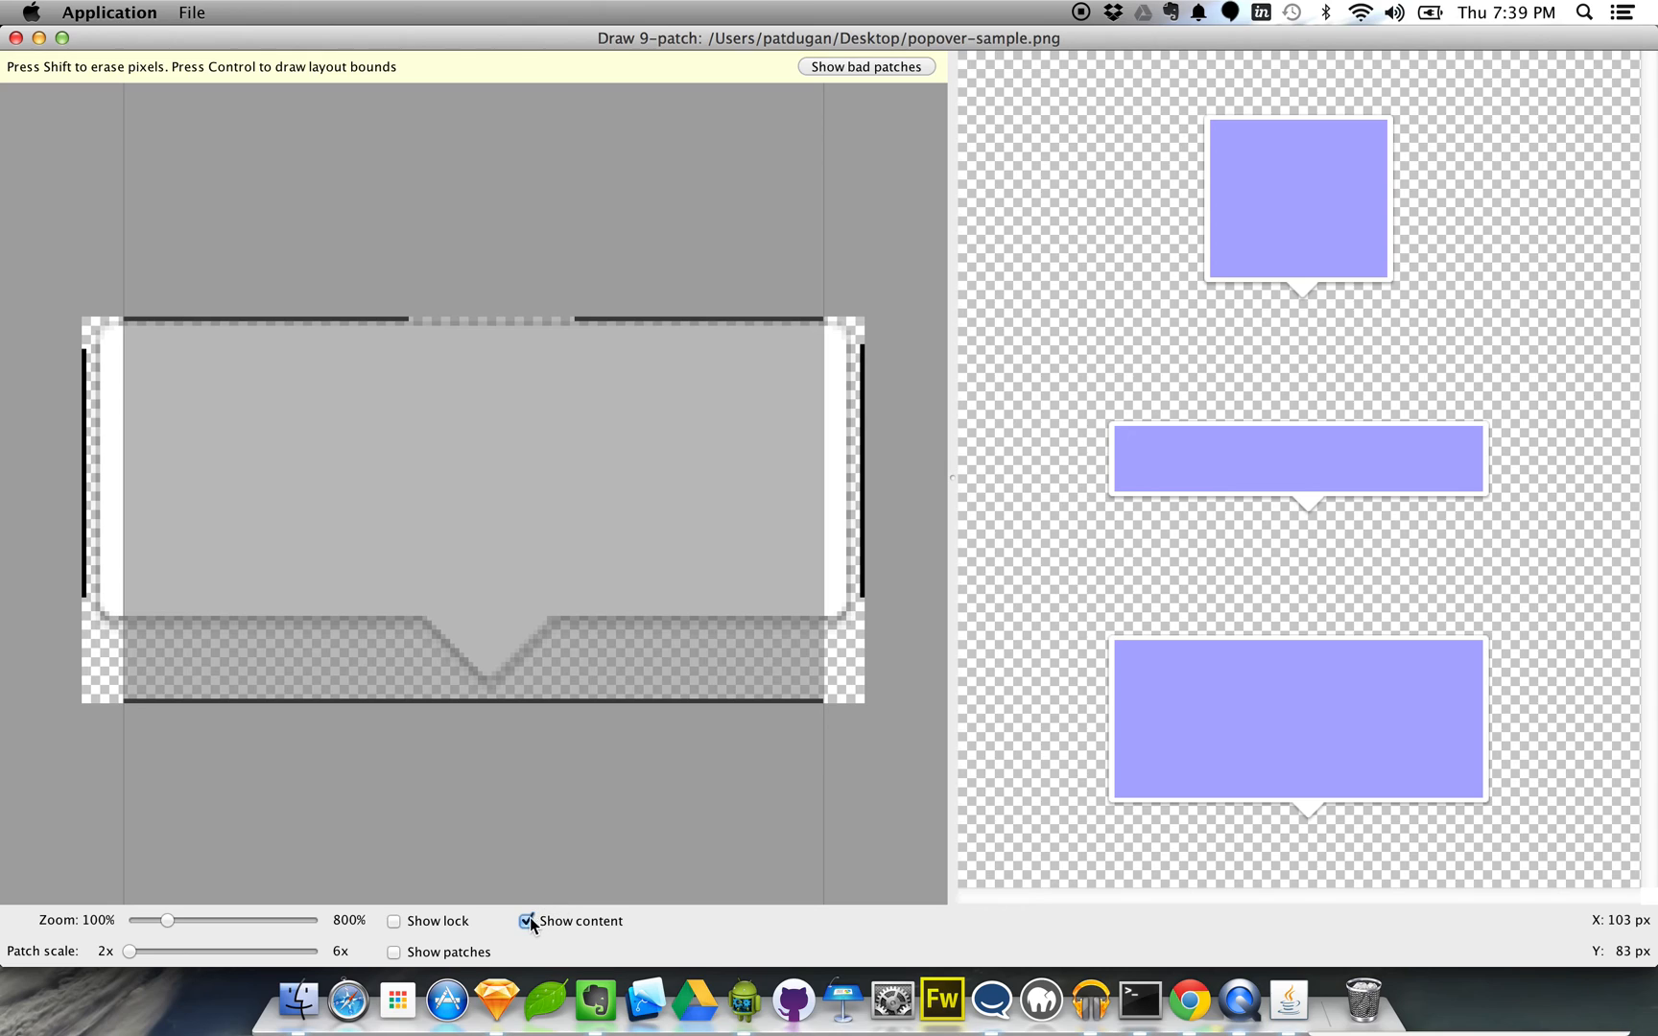
click(526, 920)
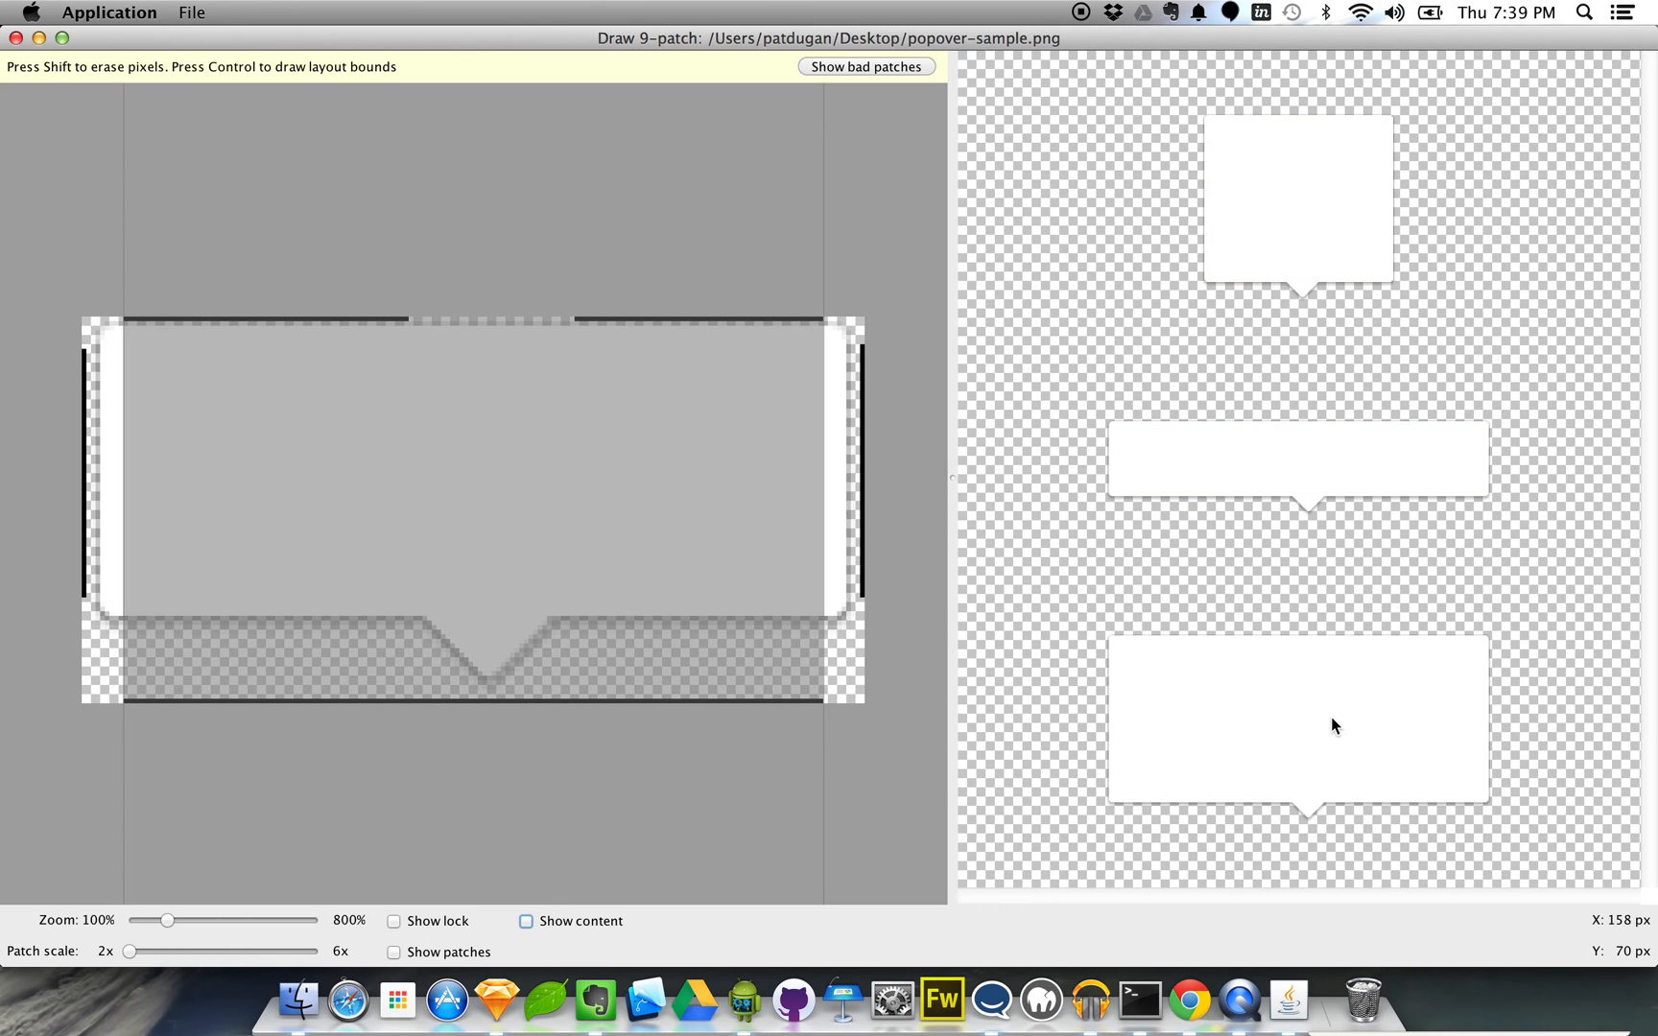
mouse_move(123, 959)
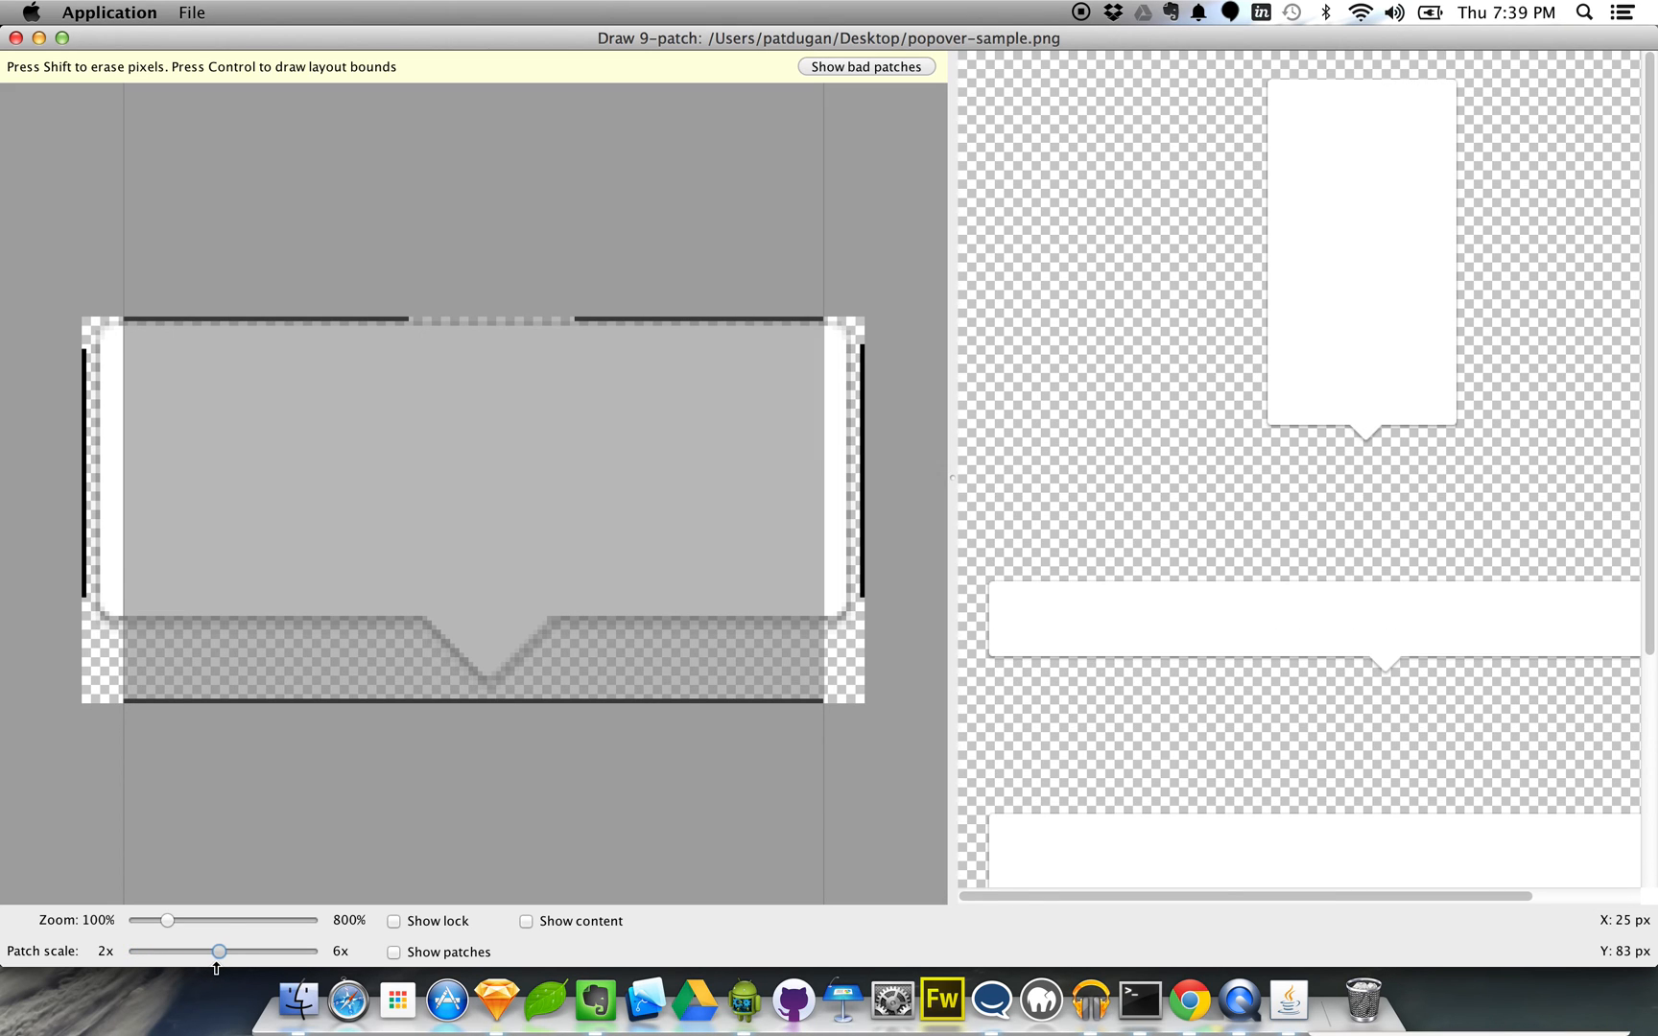
Step: Raise the Patch scale slider to enlarge the stretched previews
drag(219, 951, 184, 951)
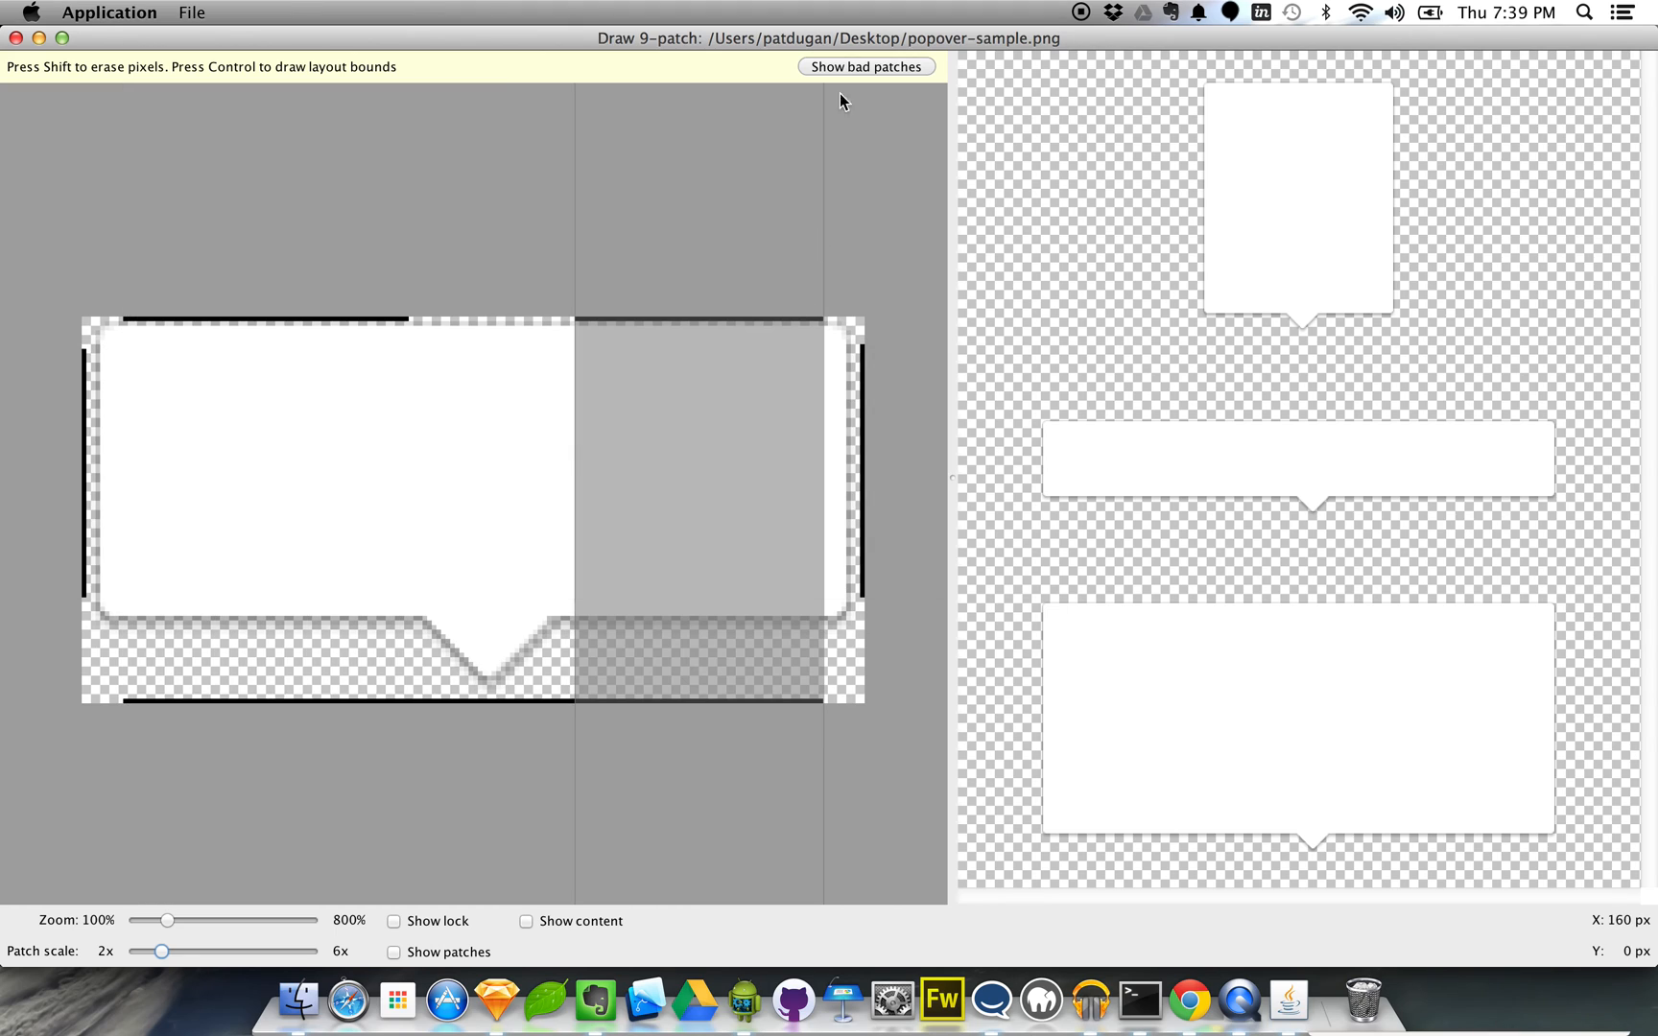
click(192, 11)
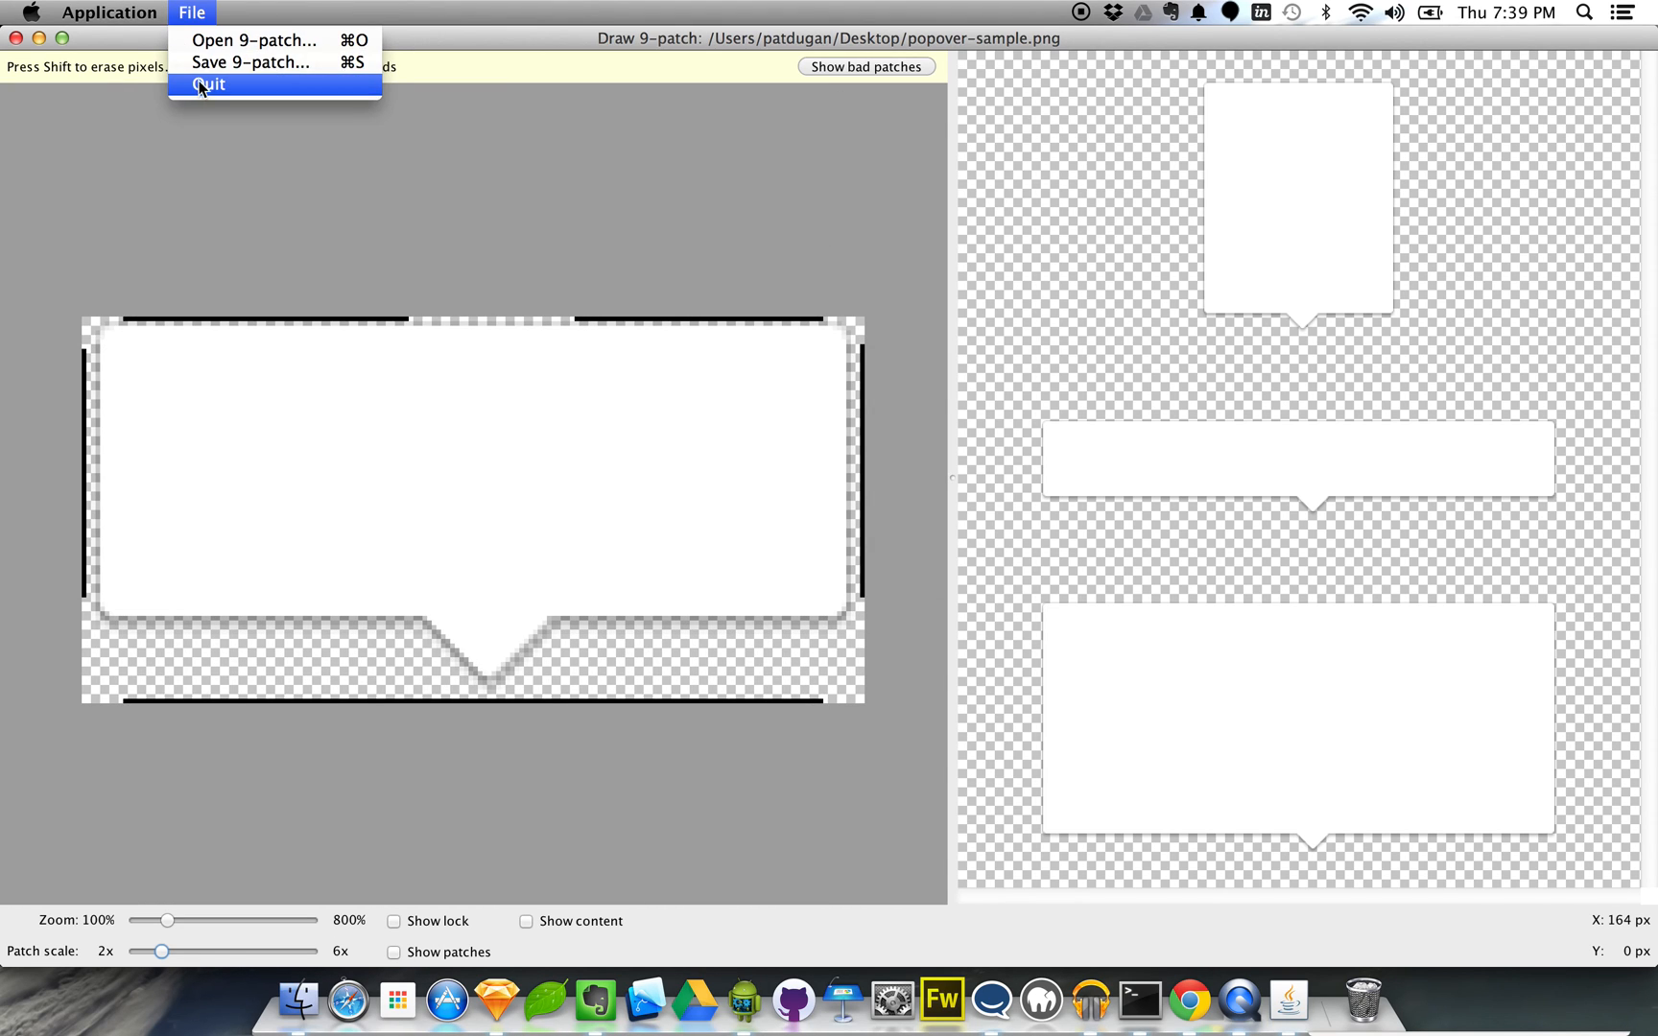
Step: Save the nine-patch as popover-sample.9.png on the Desktop
click(247, 62)
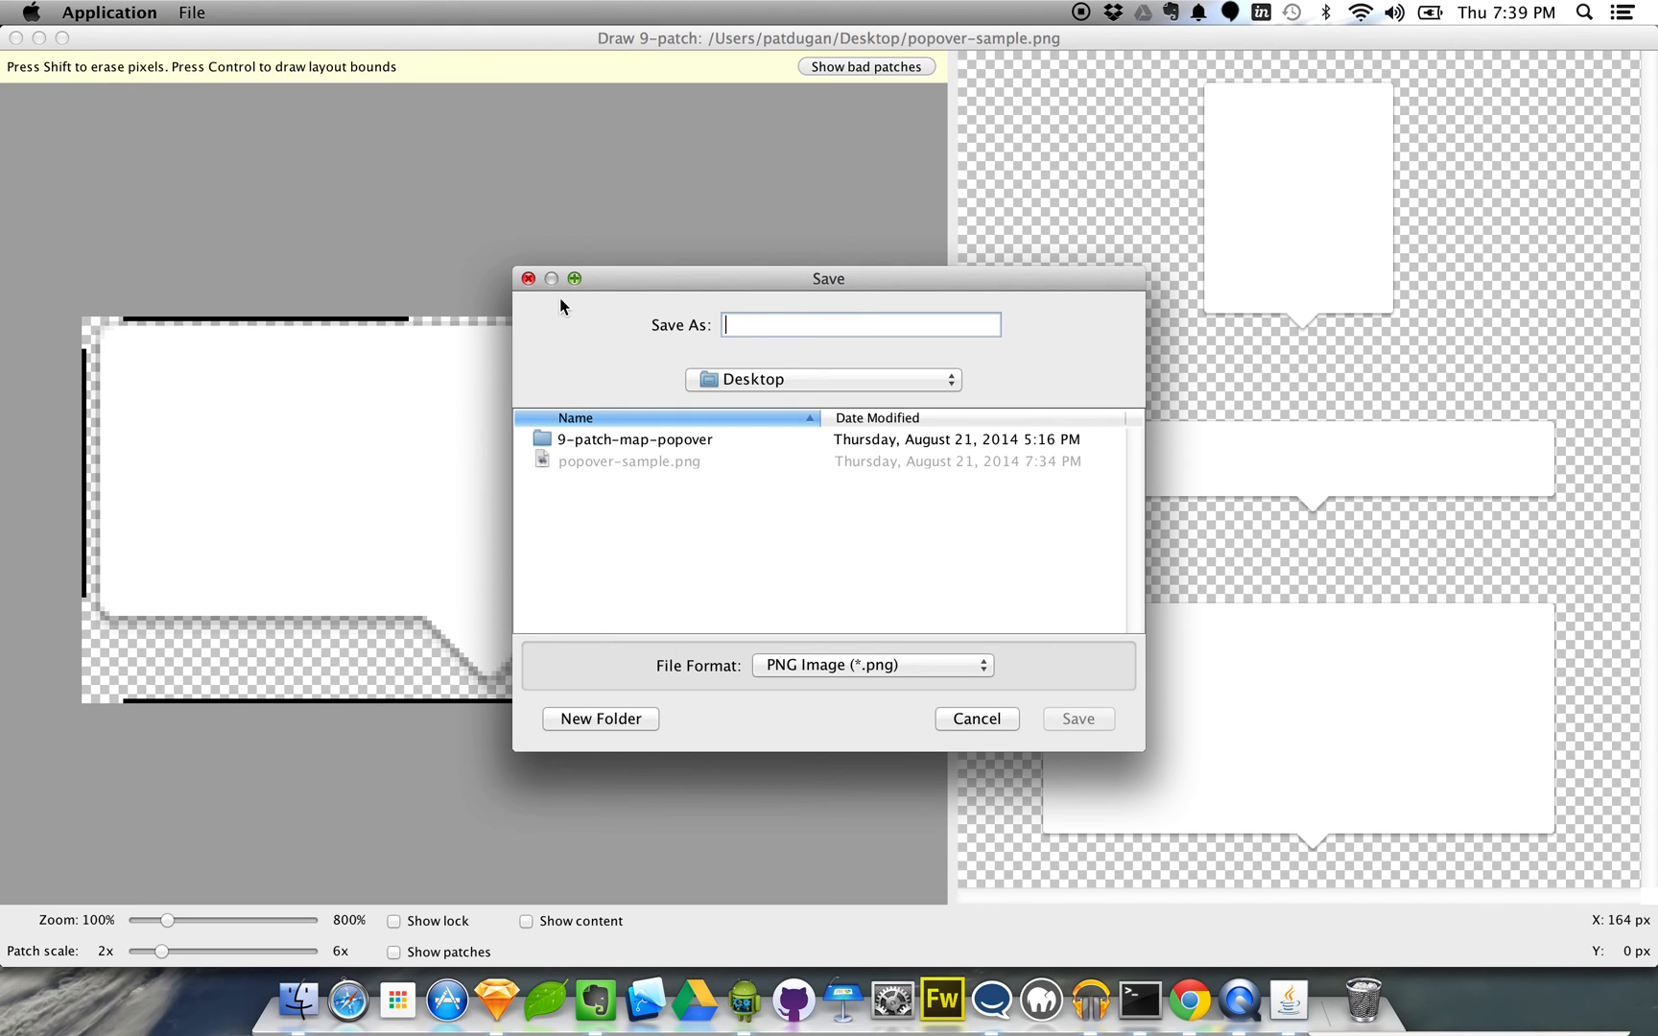
click(629, 460)
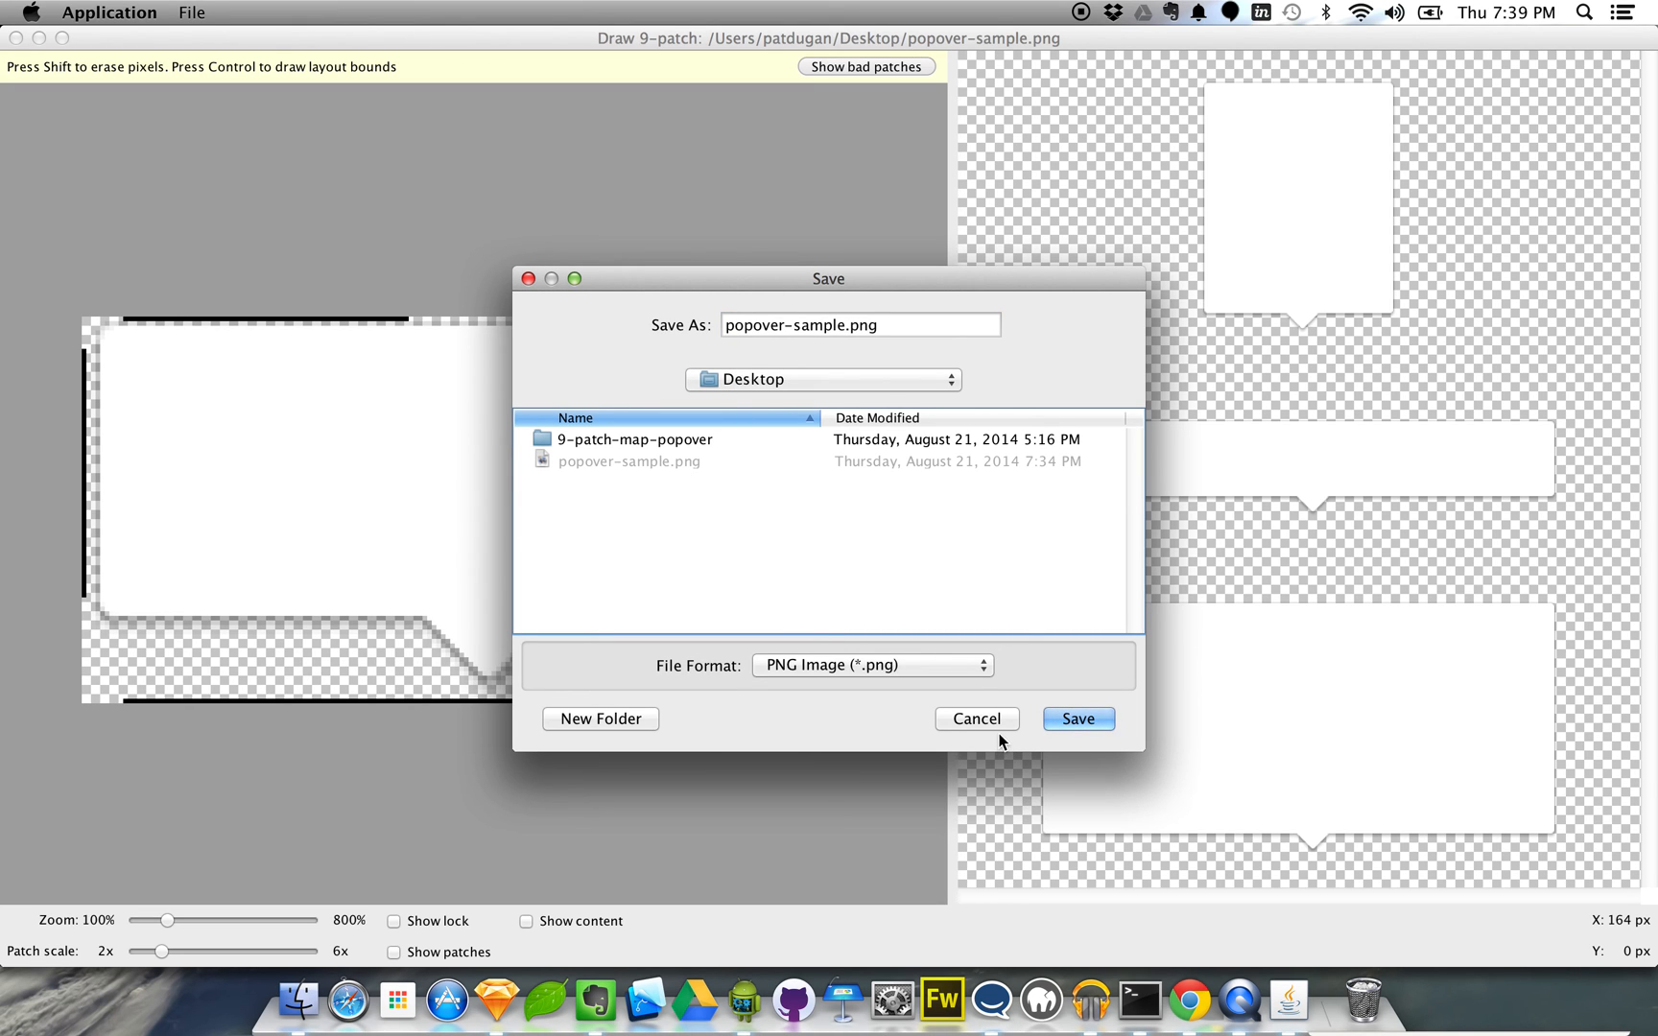
click(1076, 719)
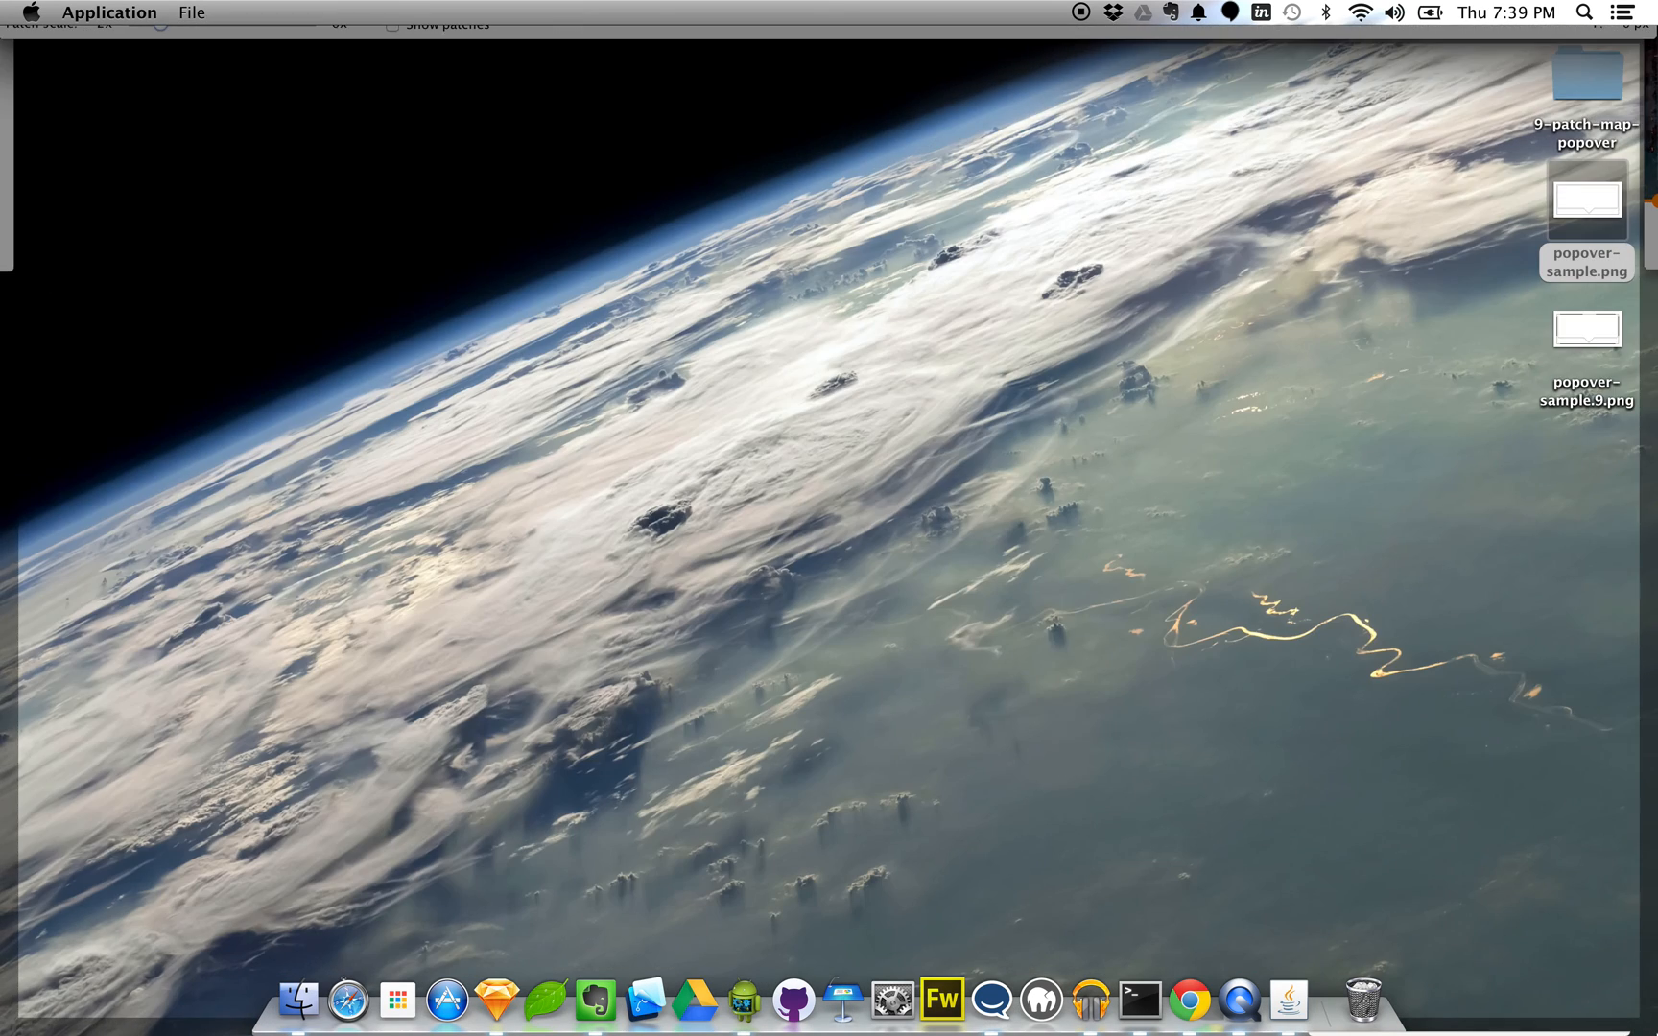
mouse_move(1598, 417)
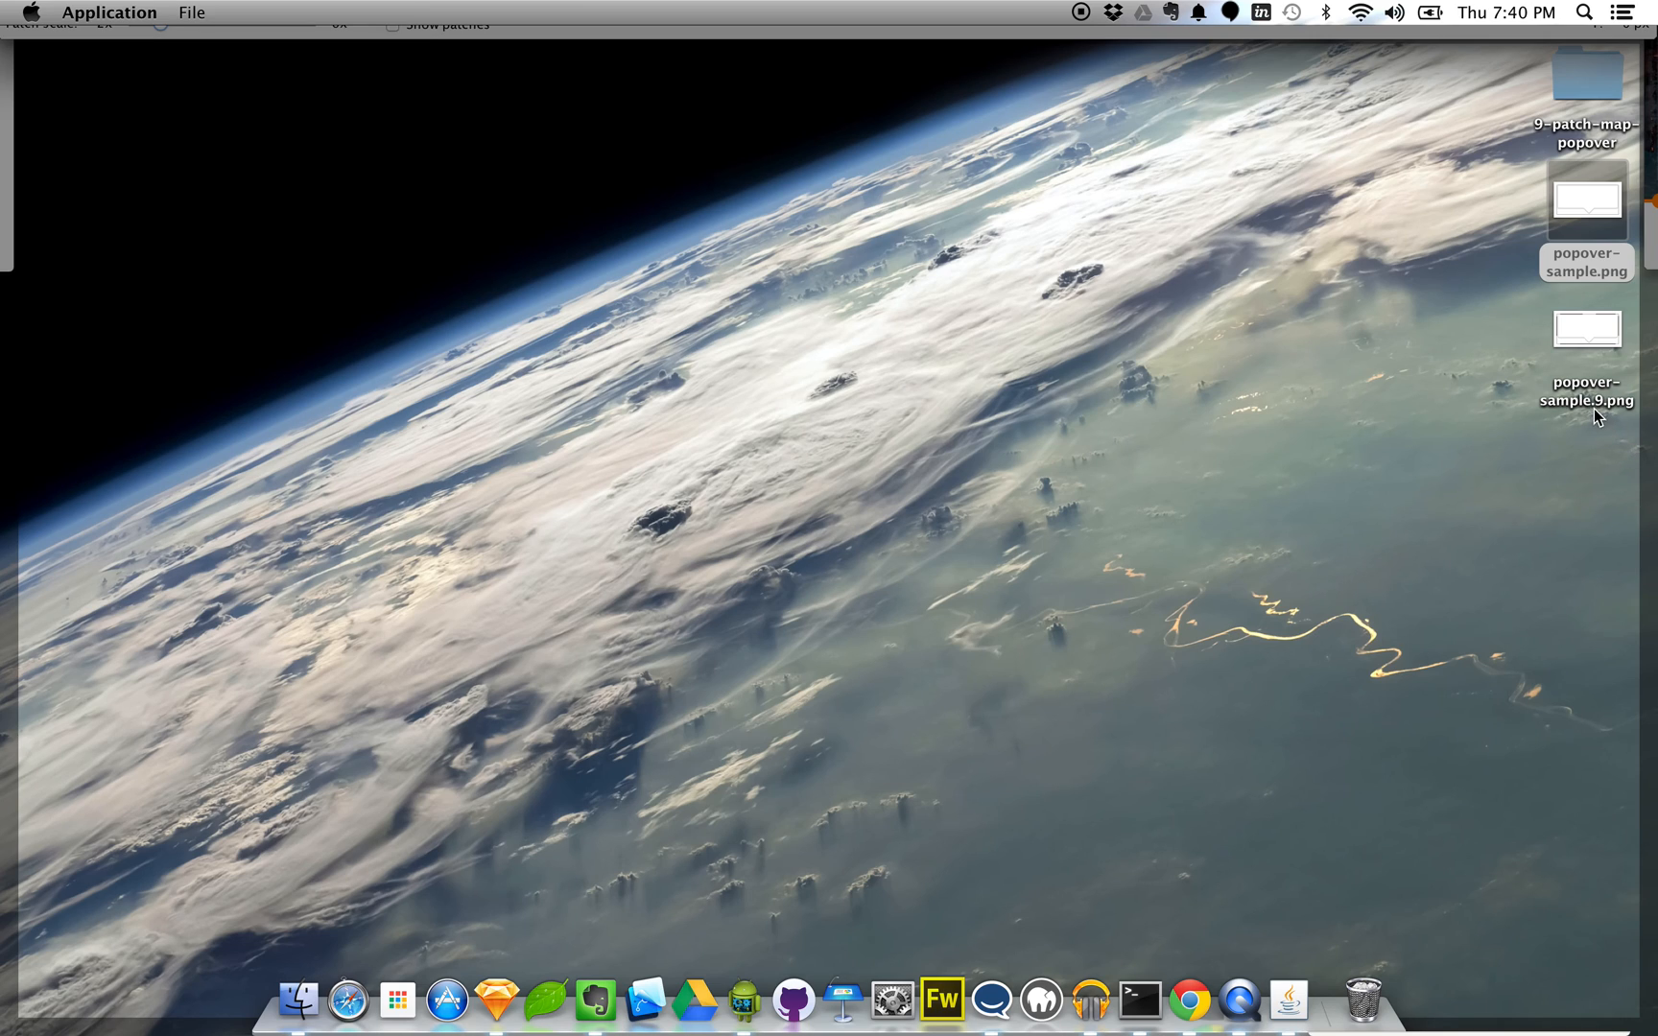
mouse_move(1592, 412)
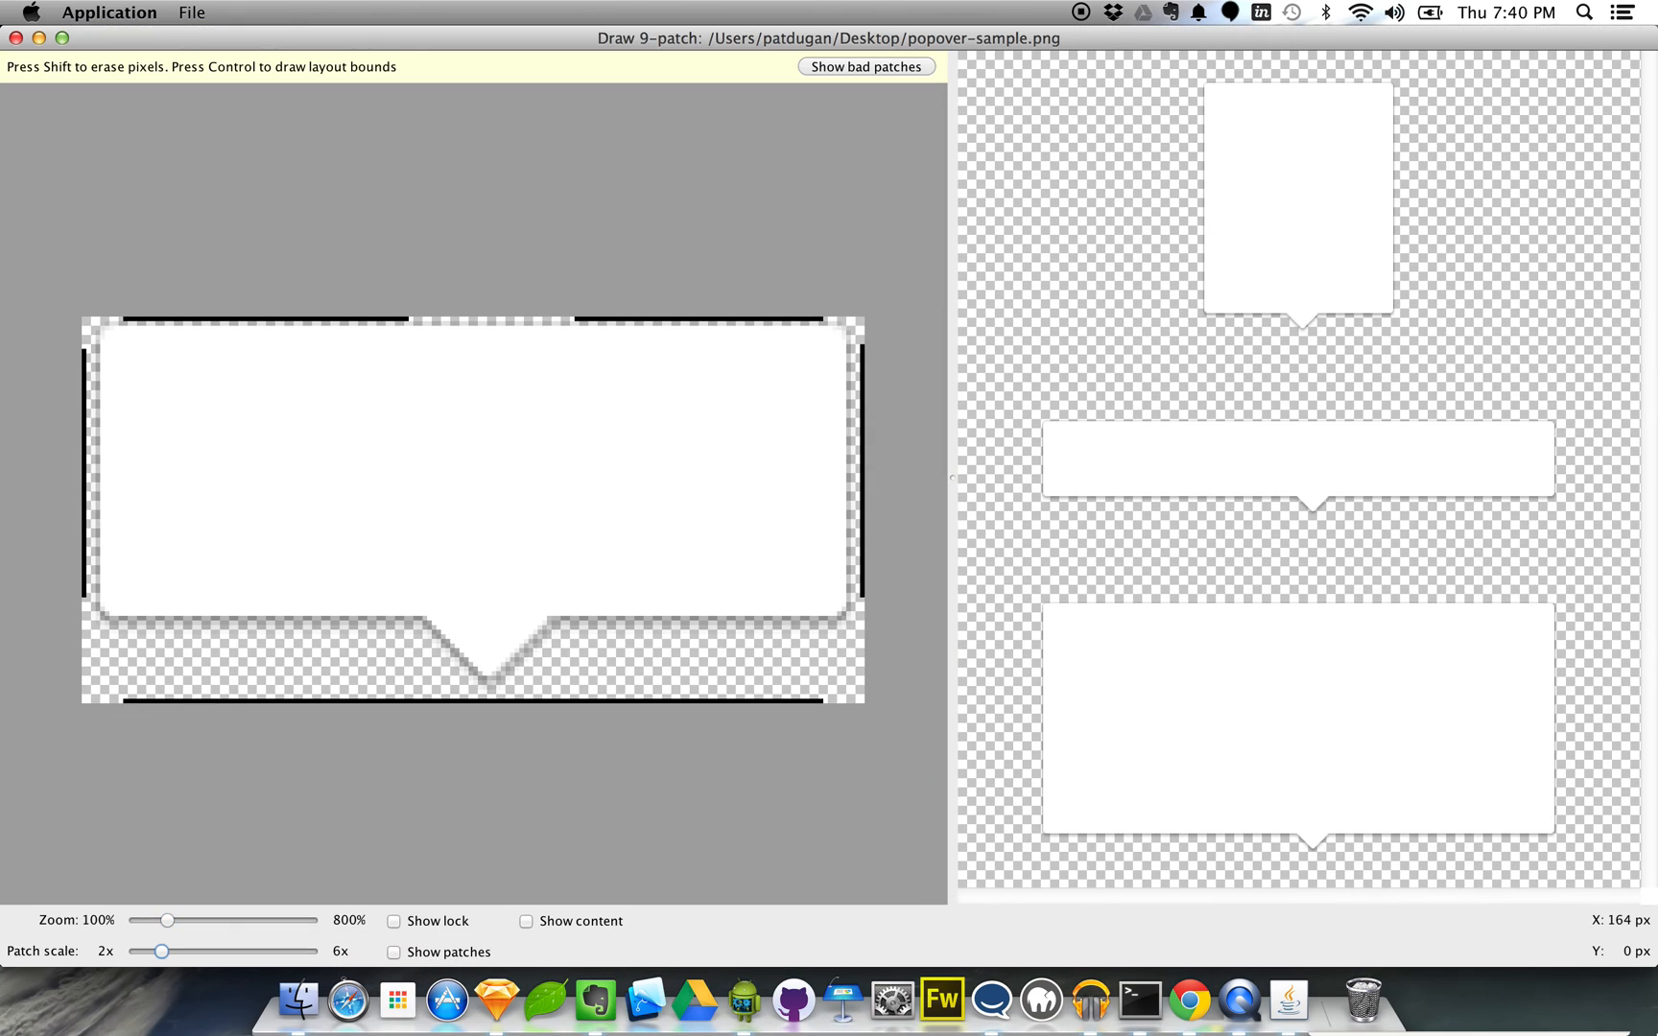
mouse_move(940, 997)
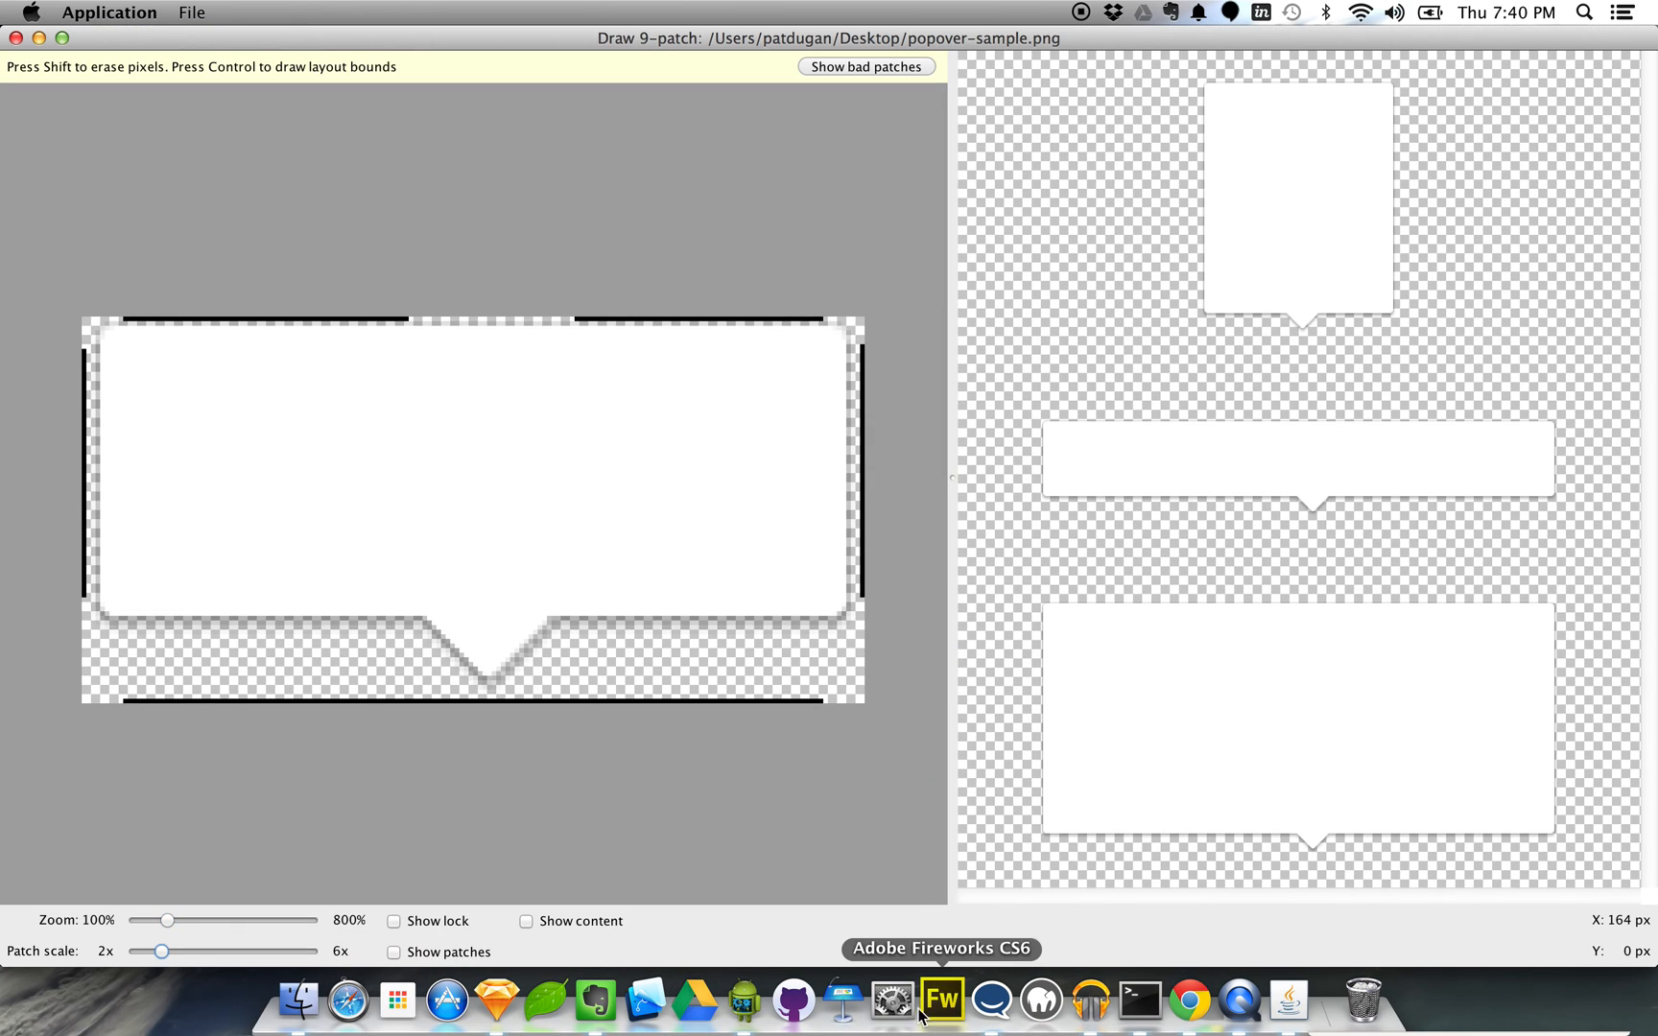
Step: Bring Android Studio forward to see custom_info_window.xml previewed on a Nexus 5 with the popover background
click(745, 998)
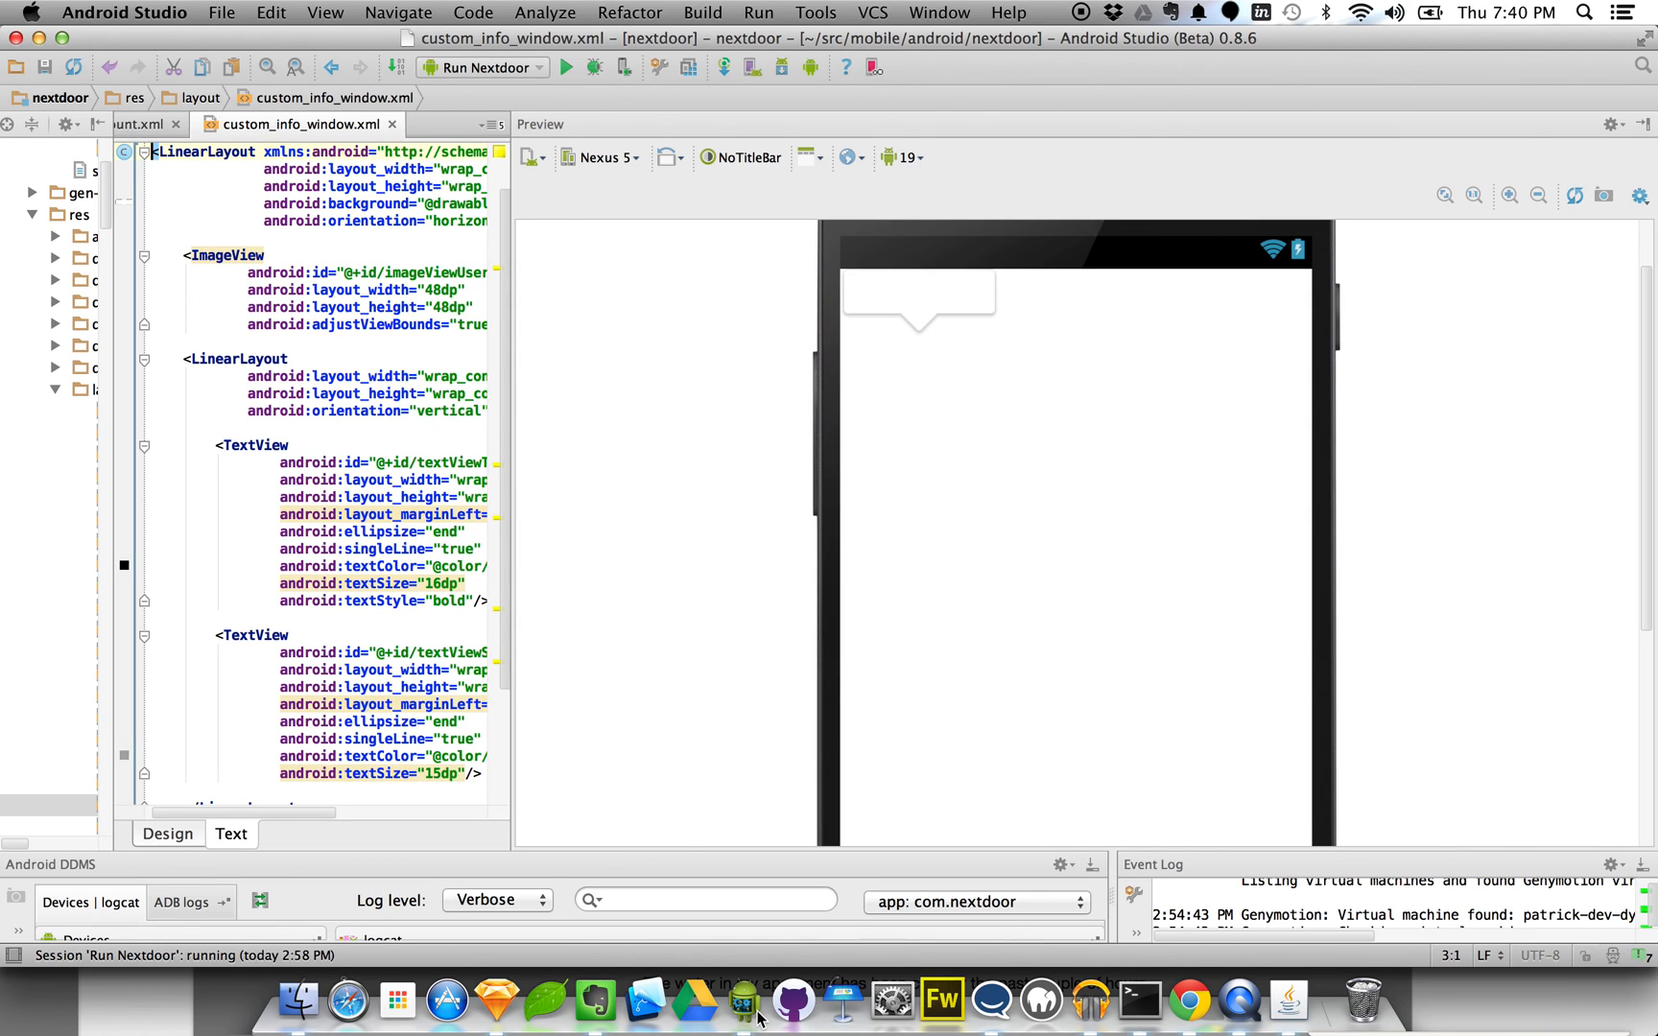
mouse_move(853, 624)
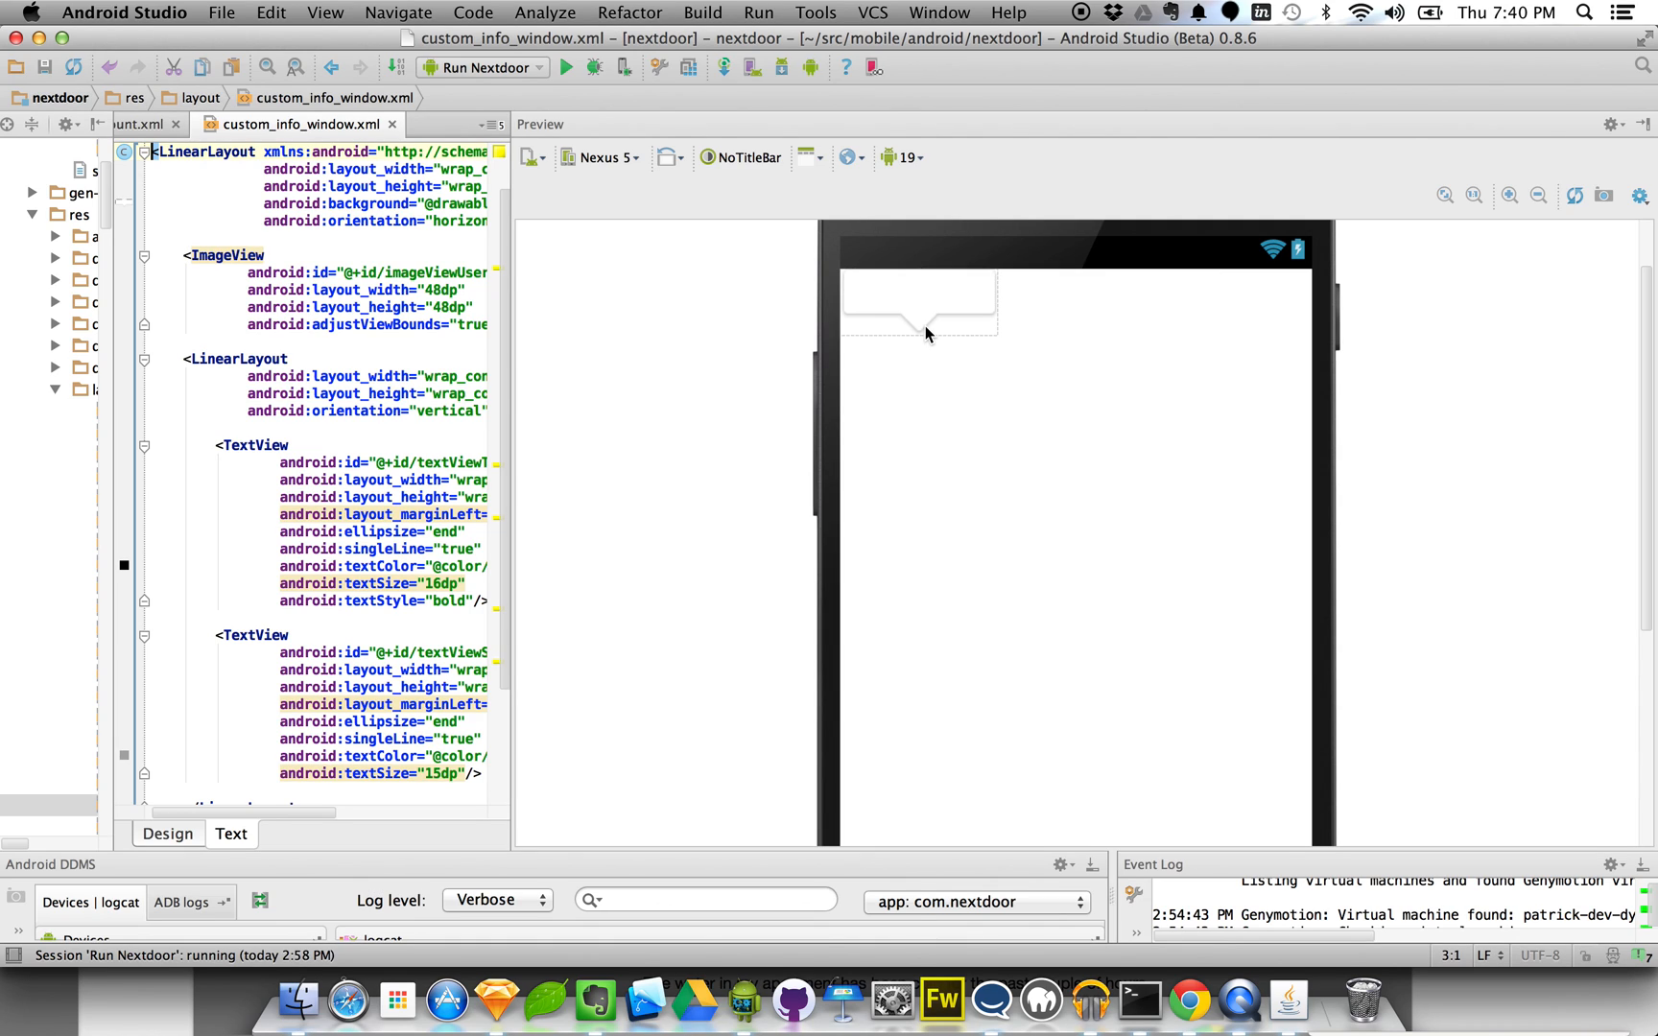
mouse_move(911, 330)
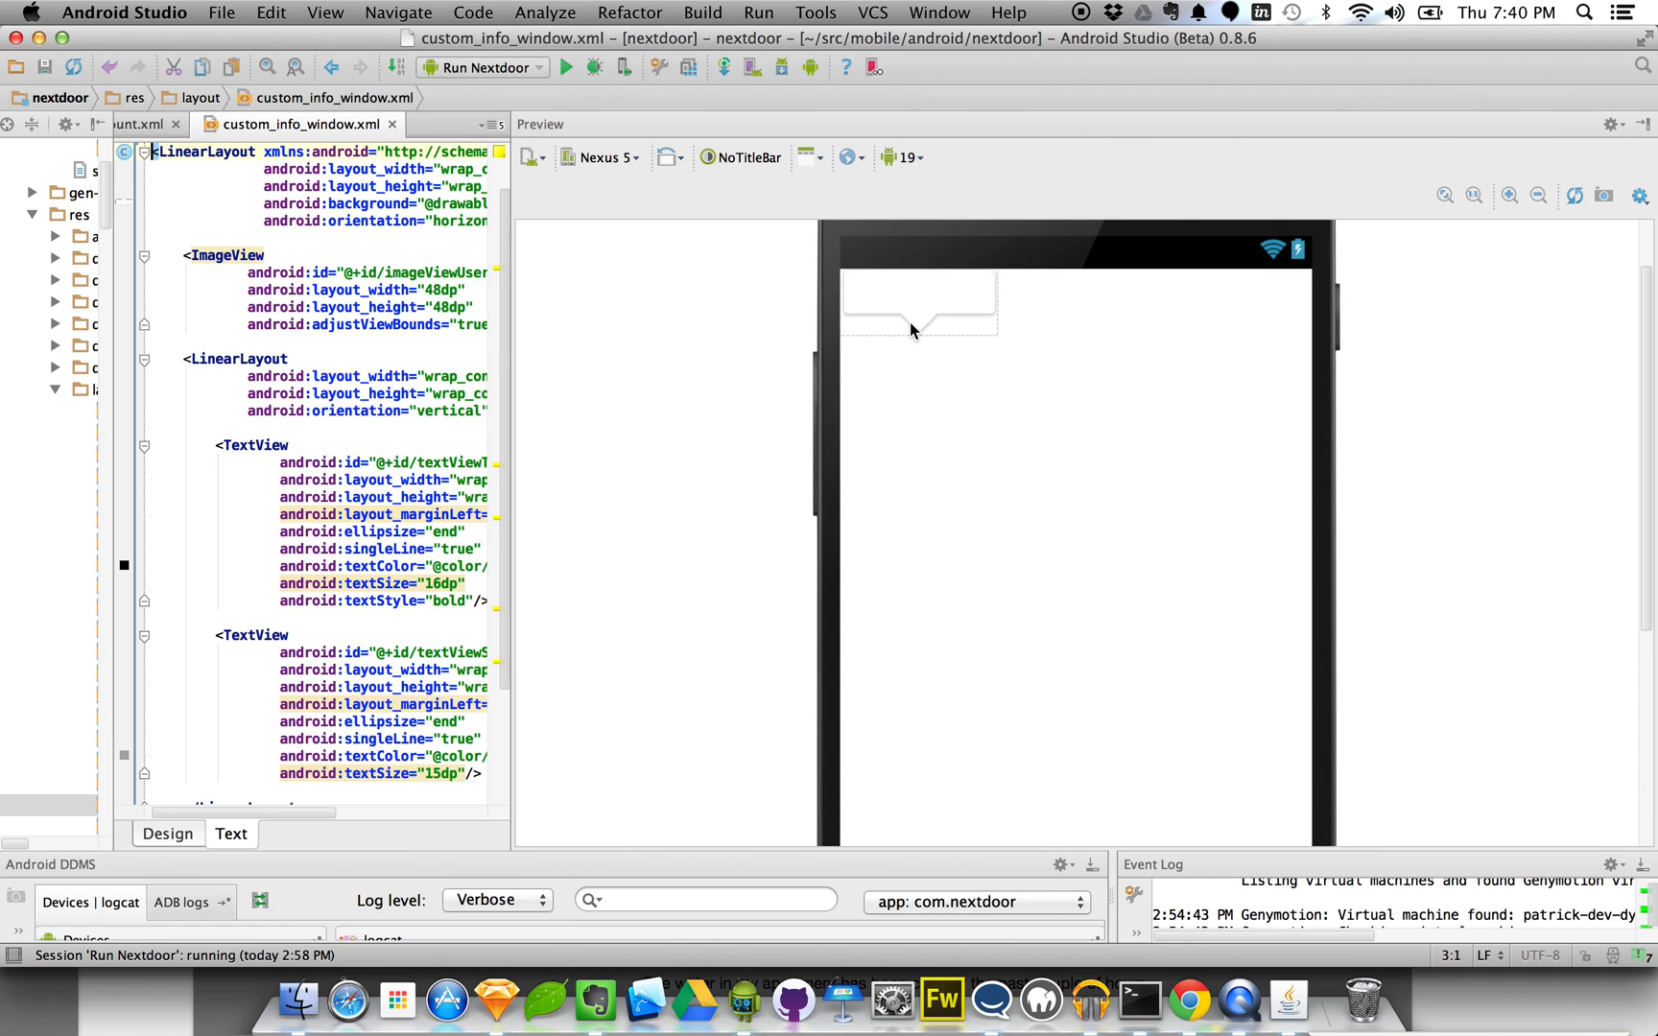
mouse_move(940, 339)
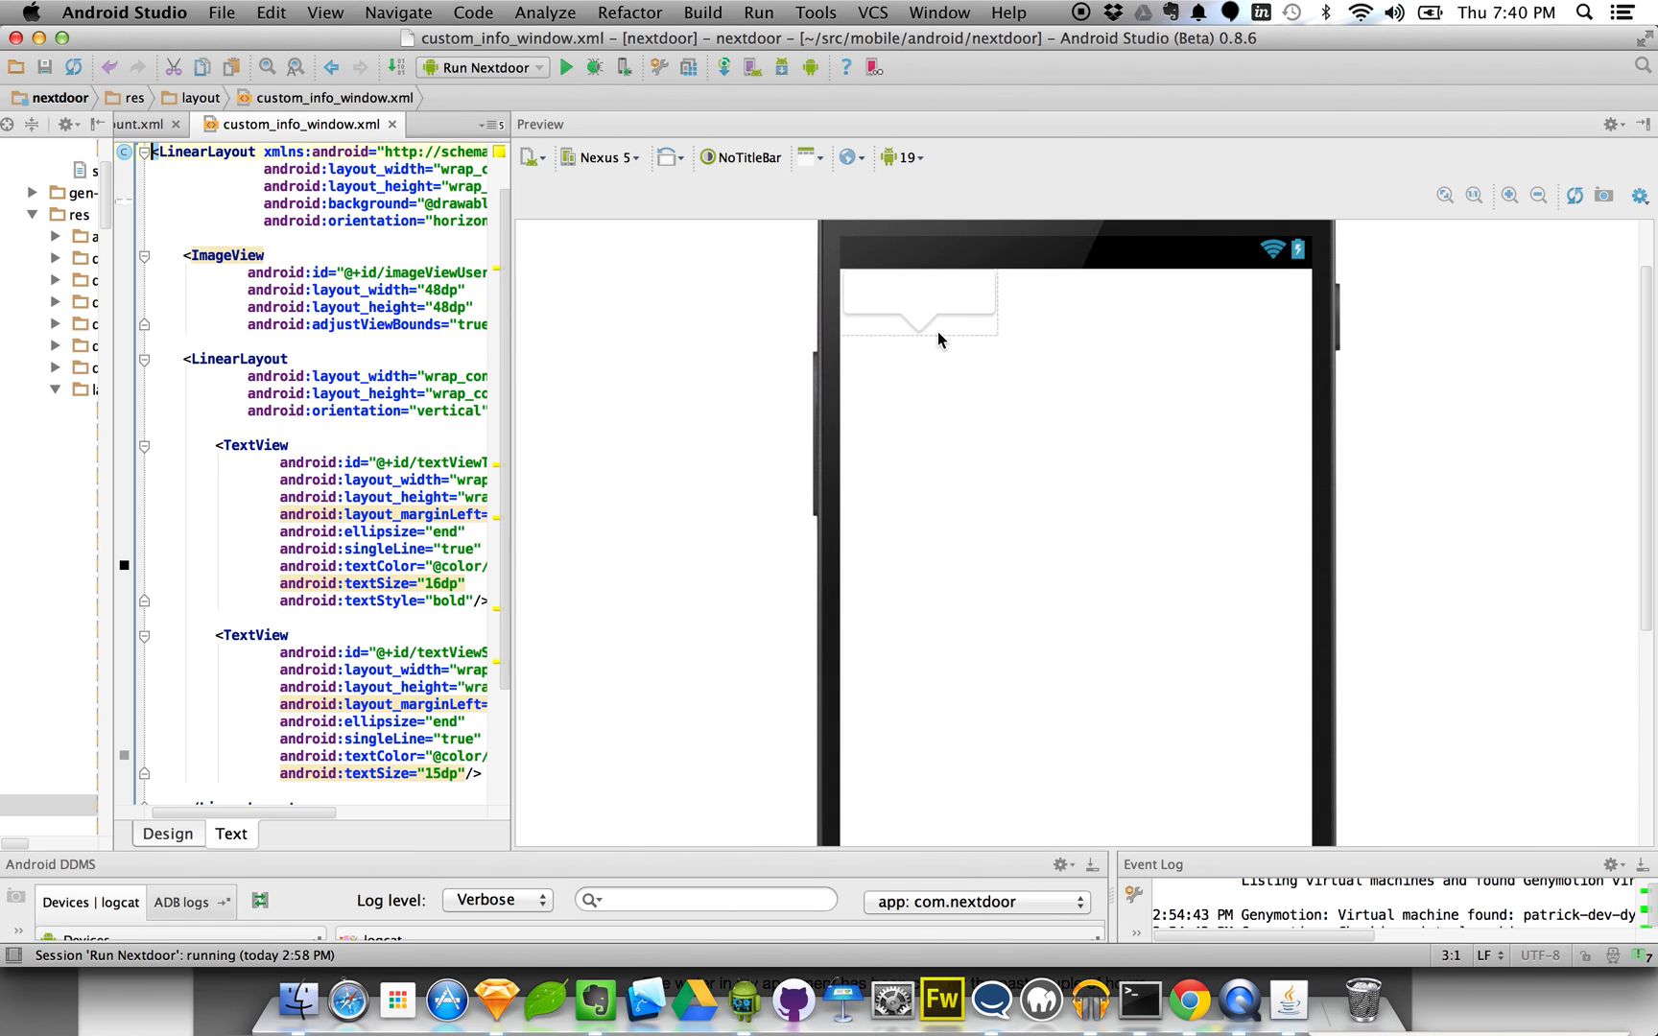